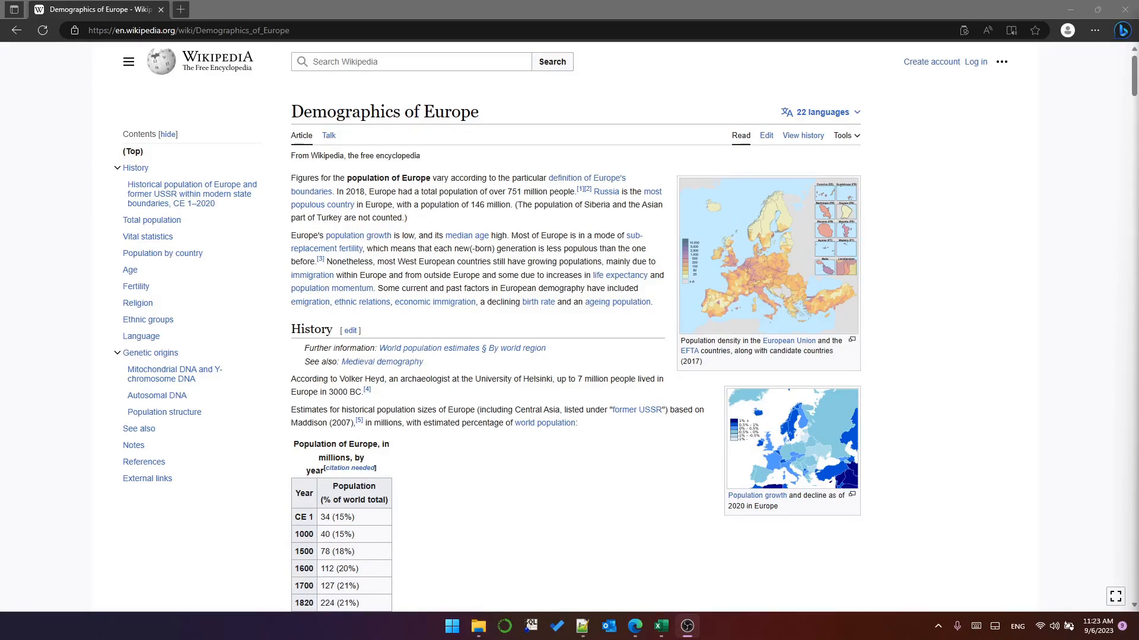
{"action": "mouse_move", "coordinate": [469, 105]}
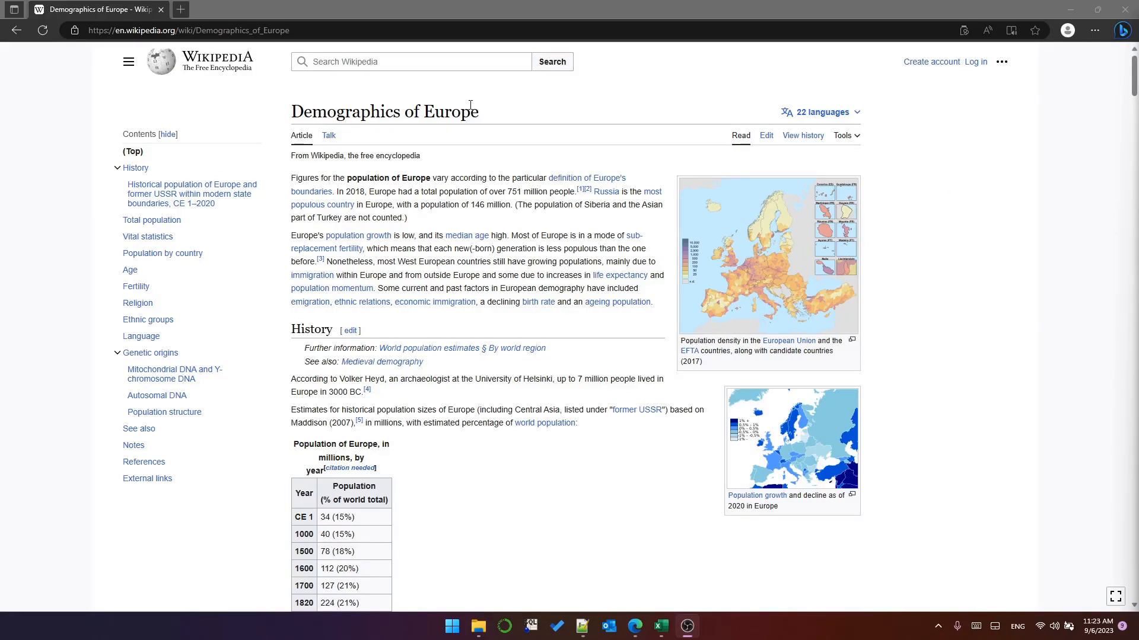
{"action": "scroll", "scroll_direction": "down", "scroll_amount": 3}
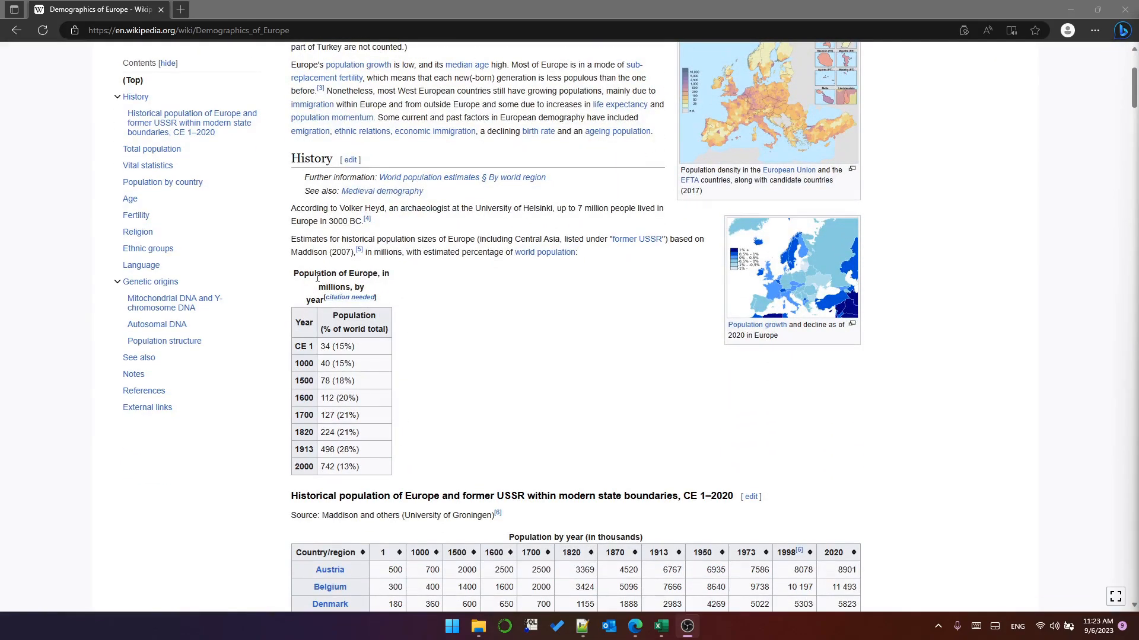
{"action": "mouse_move", "coordinate": [343, 287]}
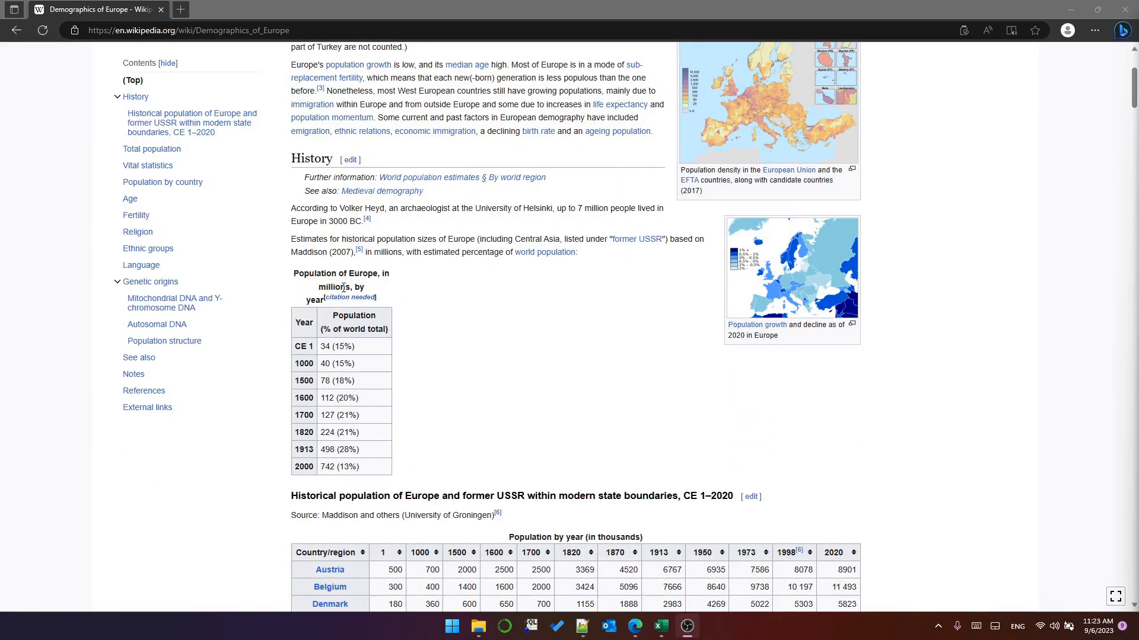
{"action": "scroll", "scroll_direction": "down", "scroll_amount": 3}
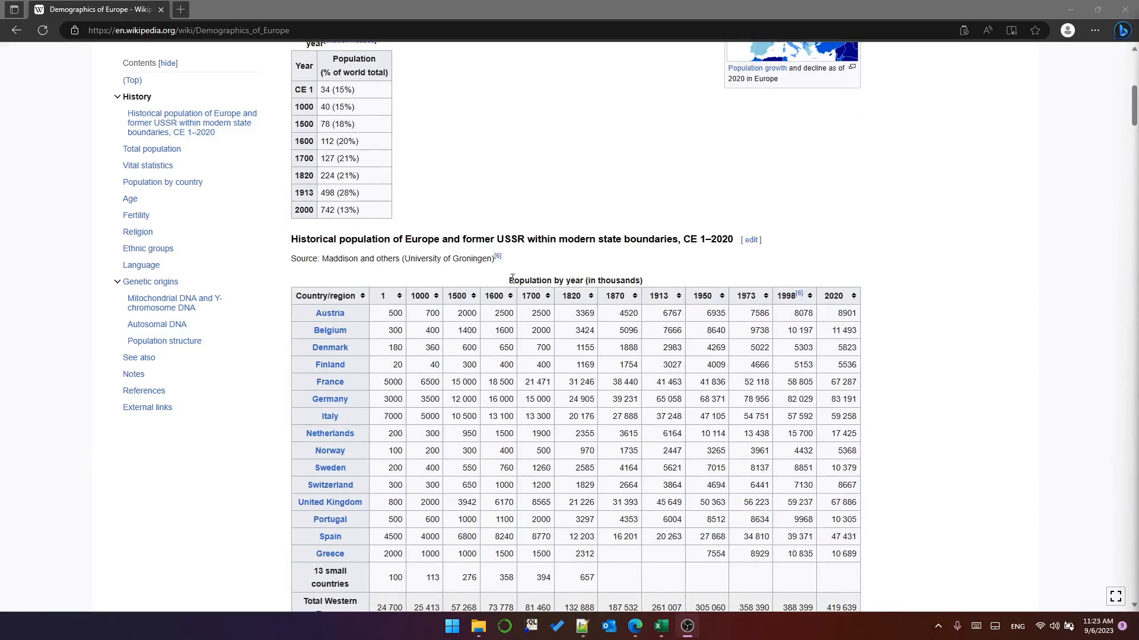
{"action": "scroll", "scroll_direction": "down", "scroll_amount": 3}
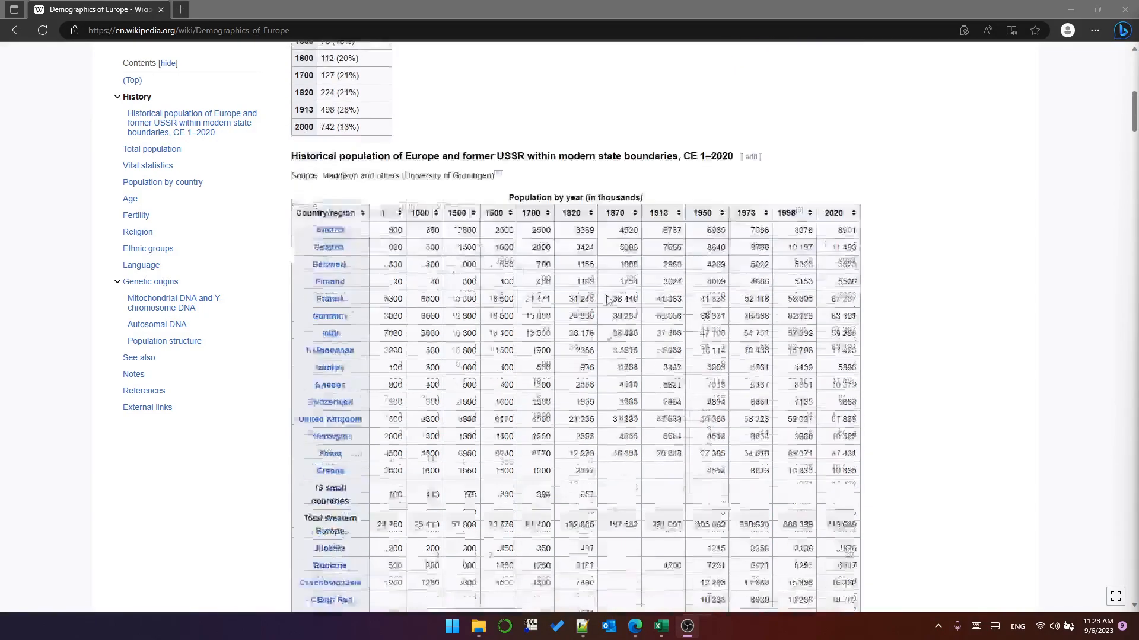
{"action": "scroll", "scroll_direction": "down", "scroll_amount": 3}
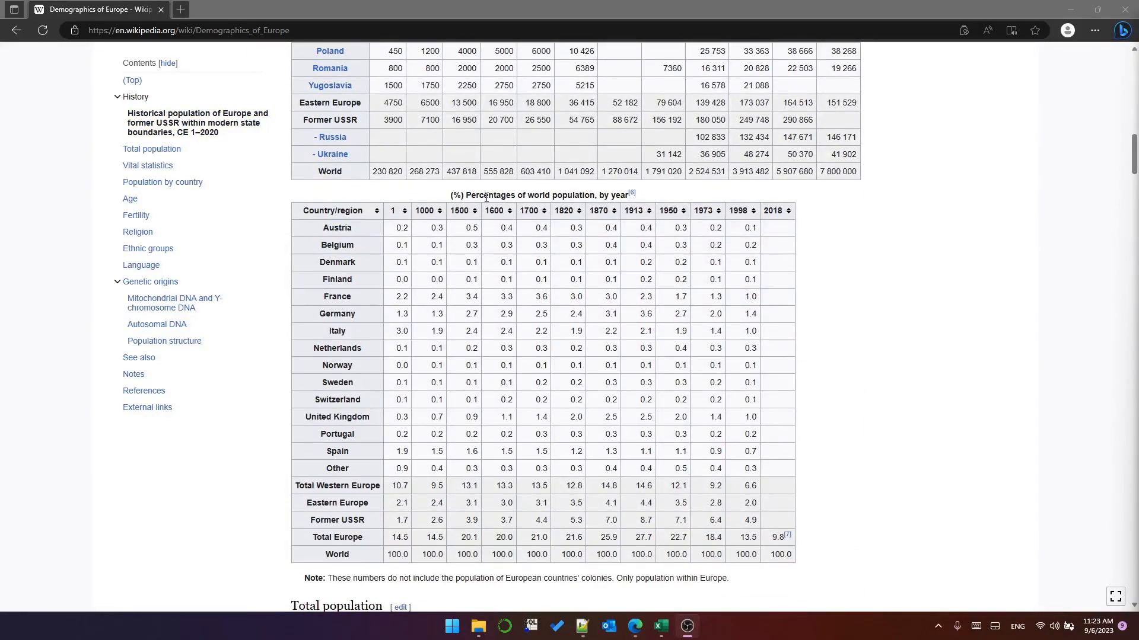
{"action": "scroll", "scroll_direction": "down", "scroll_amount": 3}
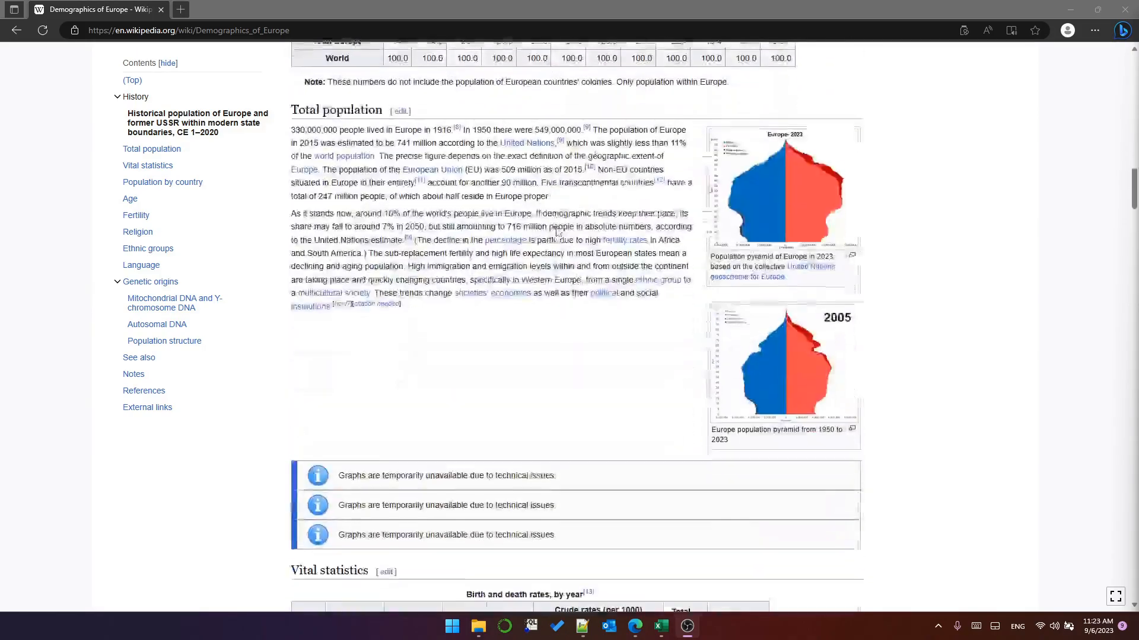
{"action": "scroll", "scroll_direction": "down", "scroll_amount": 3}
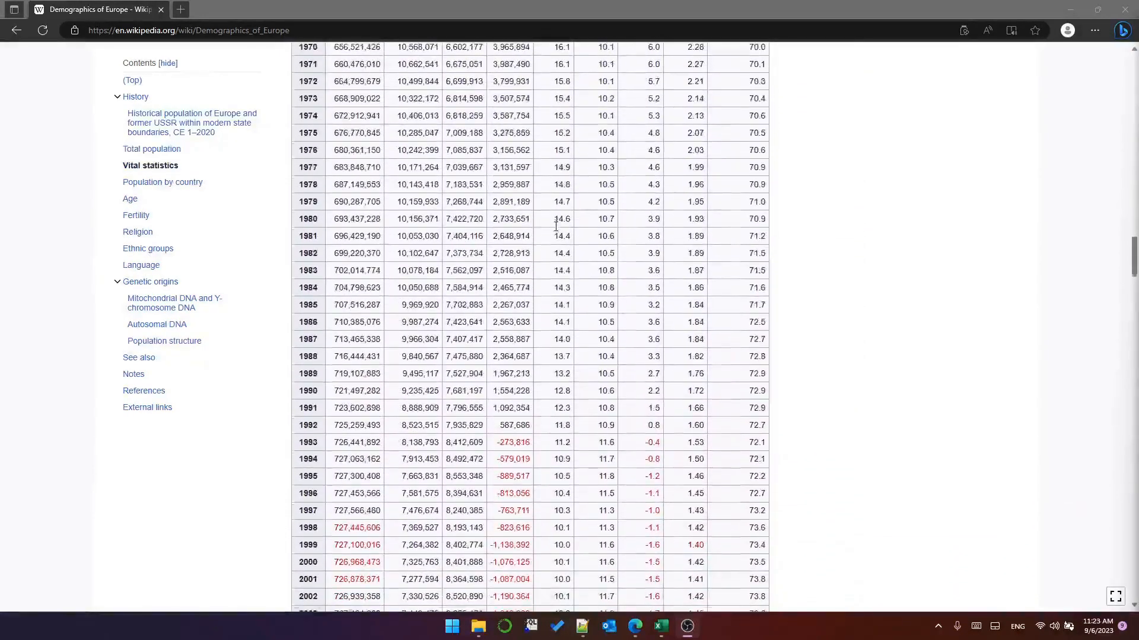
{"action": "scroll", "scroll_direction": "down", "scroll_amount": 3}
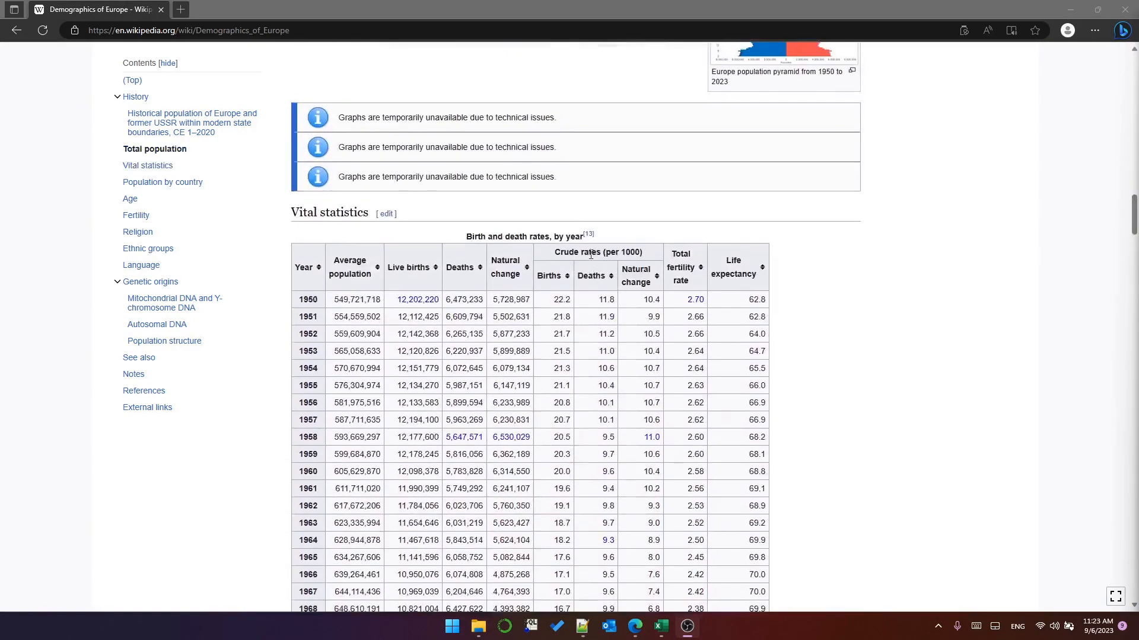
{"action": "scroll", "scroll_direction": "up", "scroll_amount": 3}
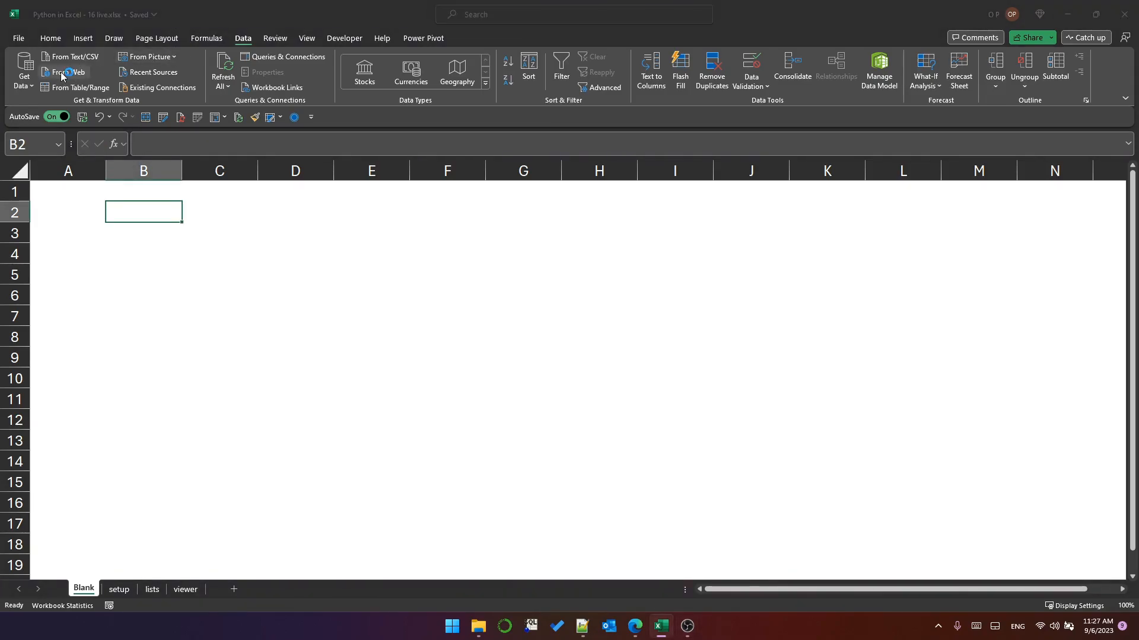
{"action": "left_click", "coordinate": [68, 72]}
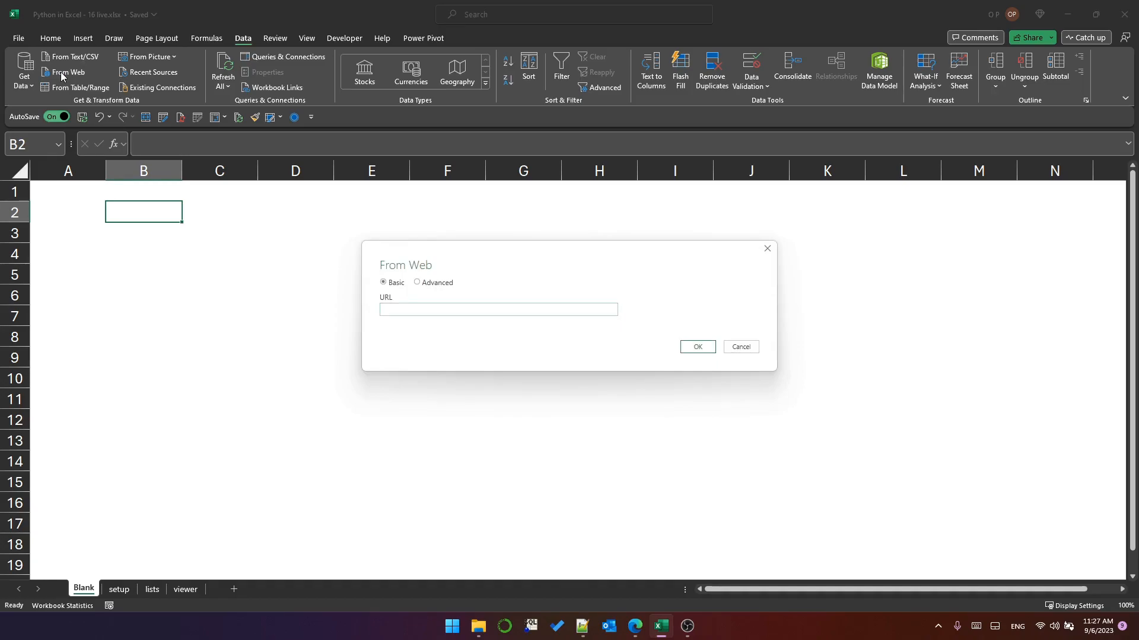
{"action": "type", "text": "https://en.wikipedia.org/wiki/Demographics_of_Europe"}
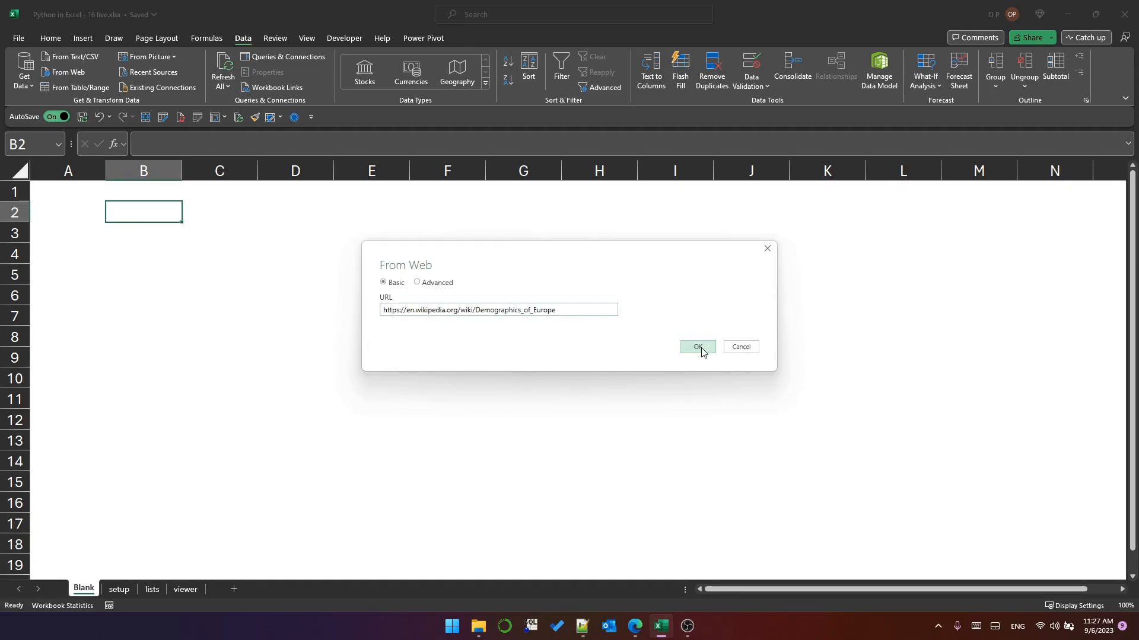
{"action": "left_click", "coordinate": [696, 346]}
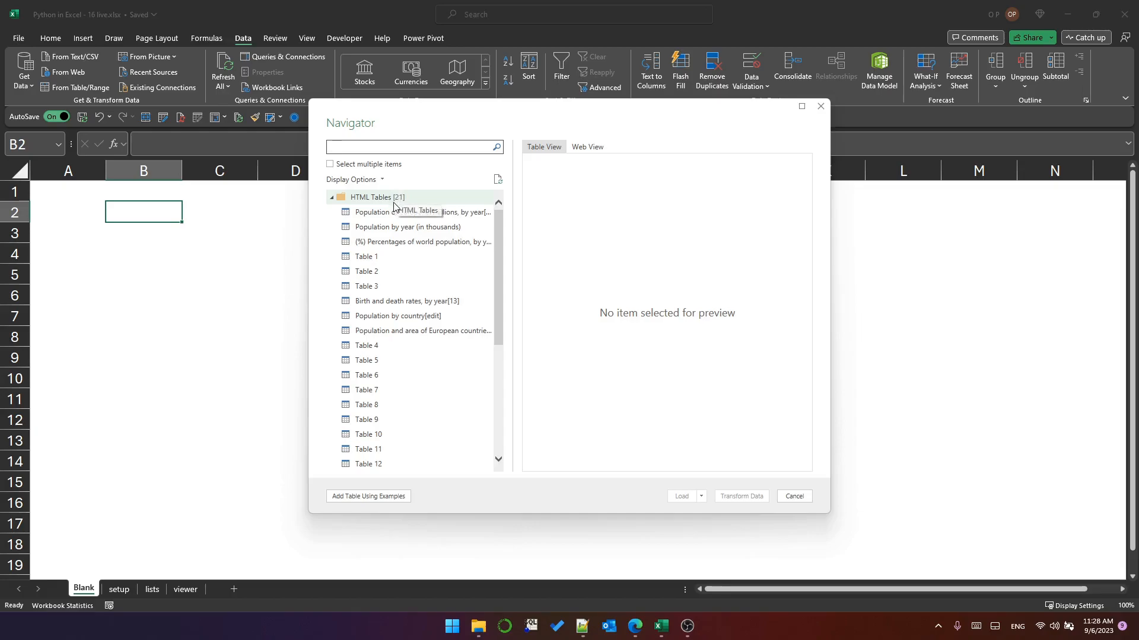
Select the first three population tables in the Navigator and send them to Transform Data.
{"action": "left_click", "coordinate": [329, 164]}
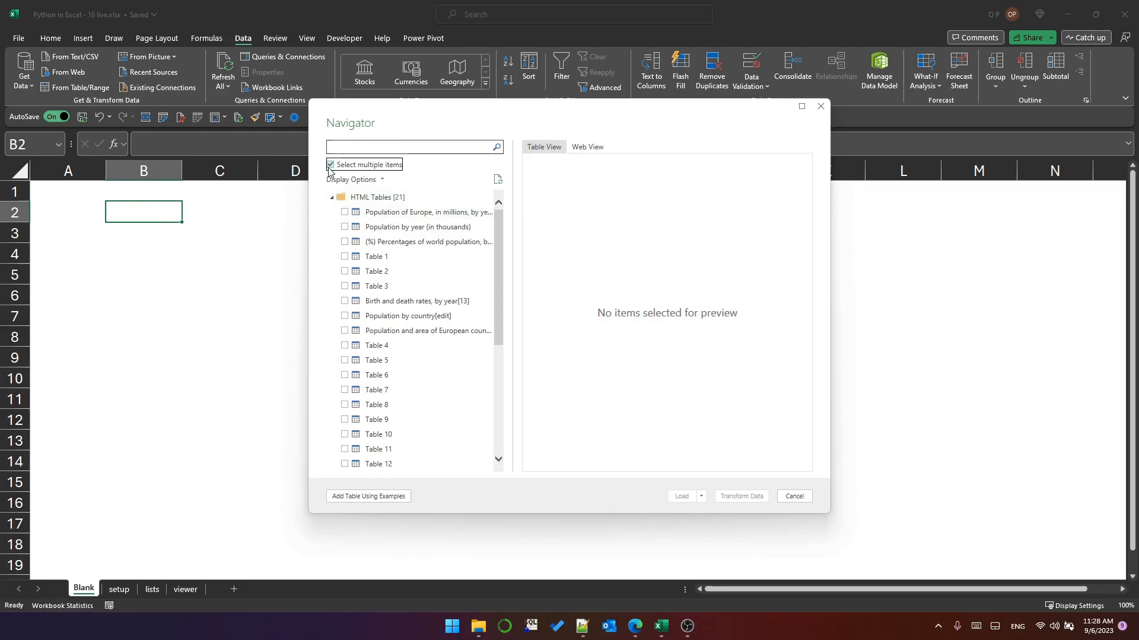
{"action": "mouse_move", "coordinate": [417, 226]}
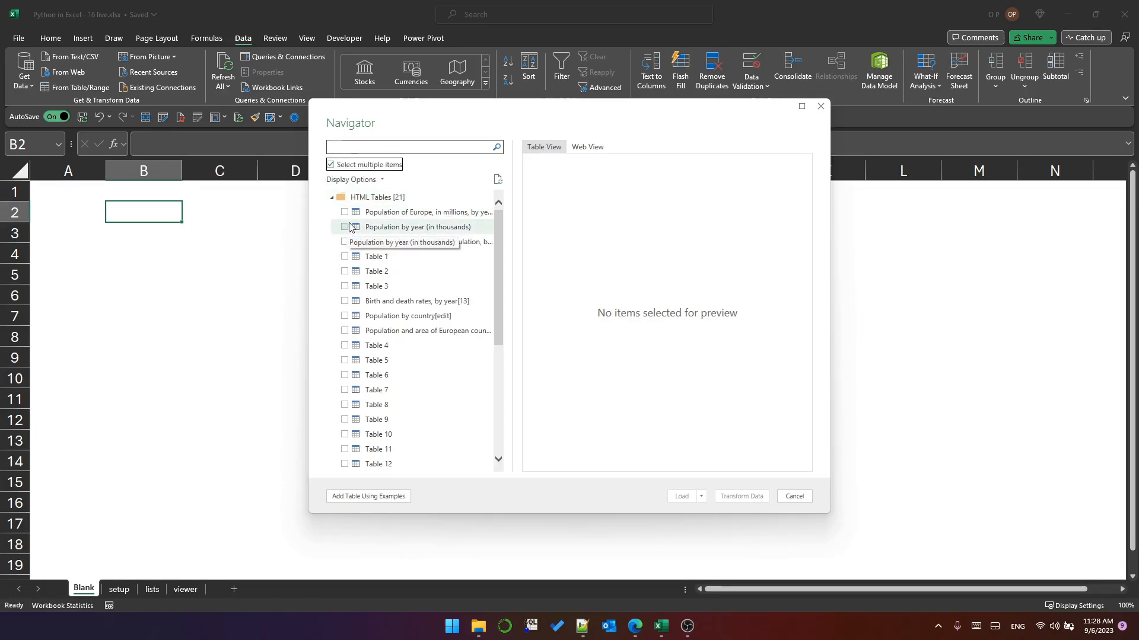
{"action": "left_click", "coordinate": [345, 226]}
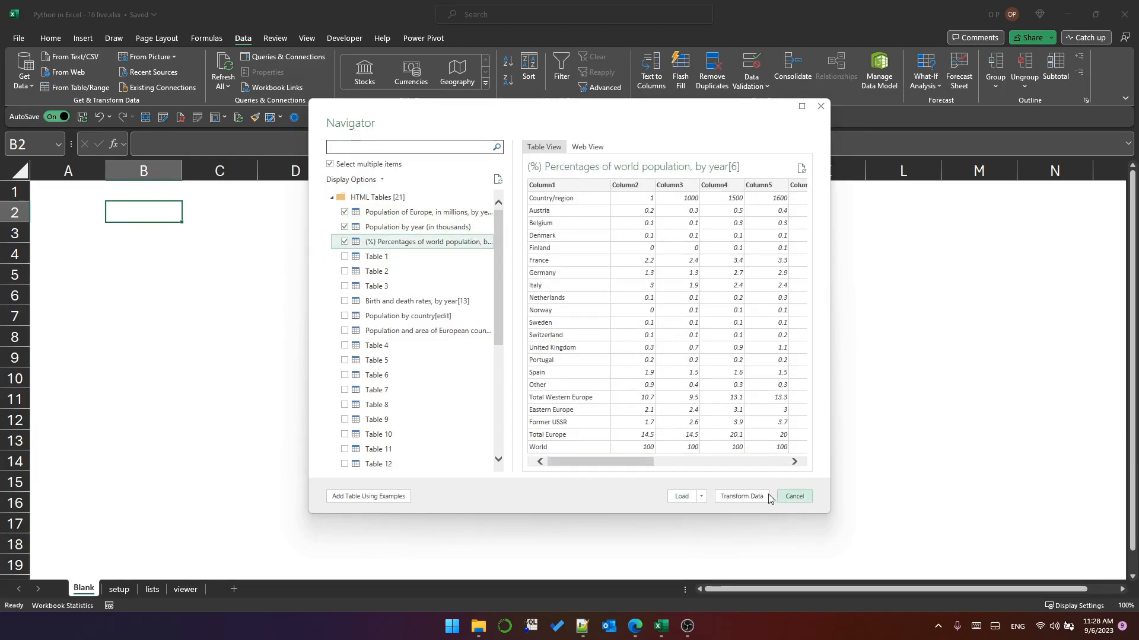
{"action": "left_click", "coordinate": [740, 495]}
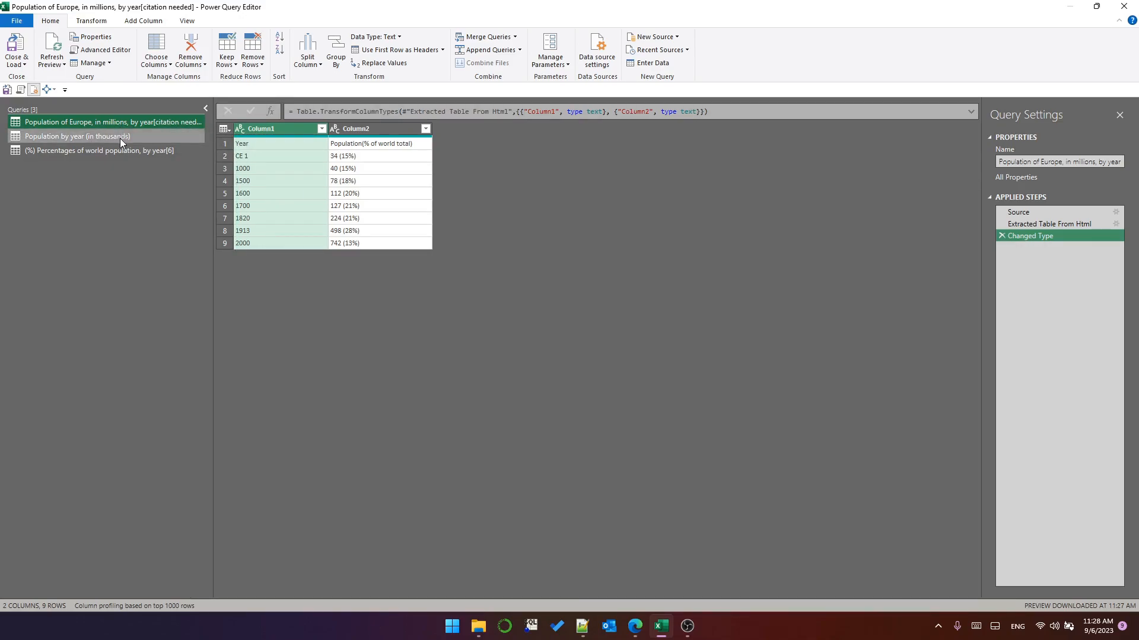
{"action": "mouse_move", "coordinate": [109, 140]}
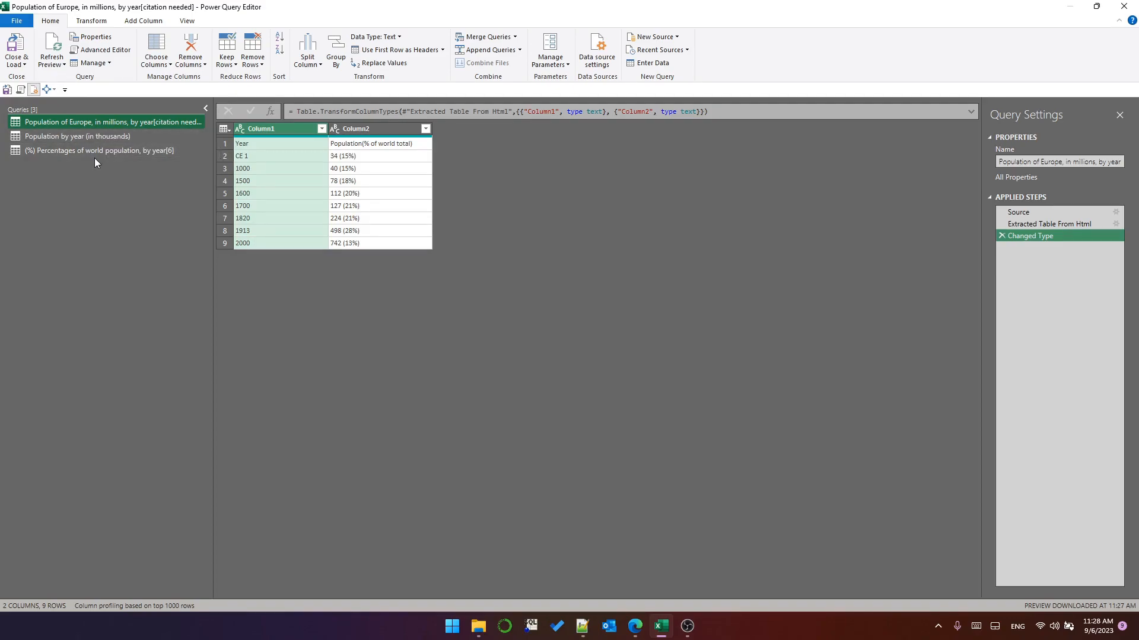
{"action": "mouse_move", "coordinate": [102, 129]}
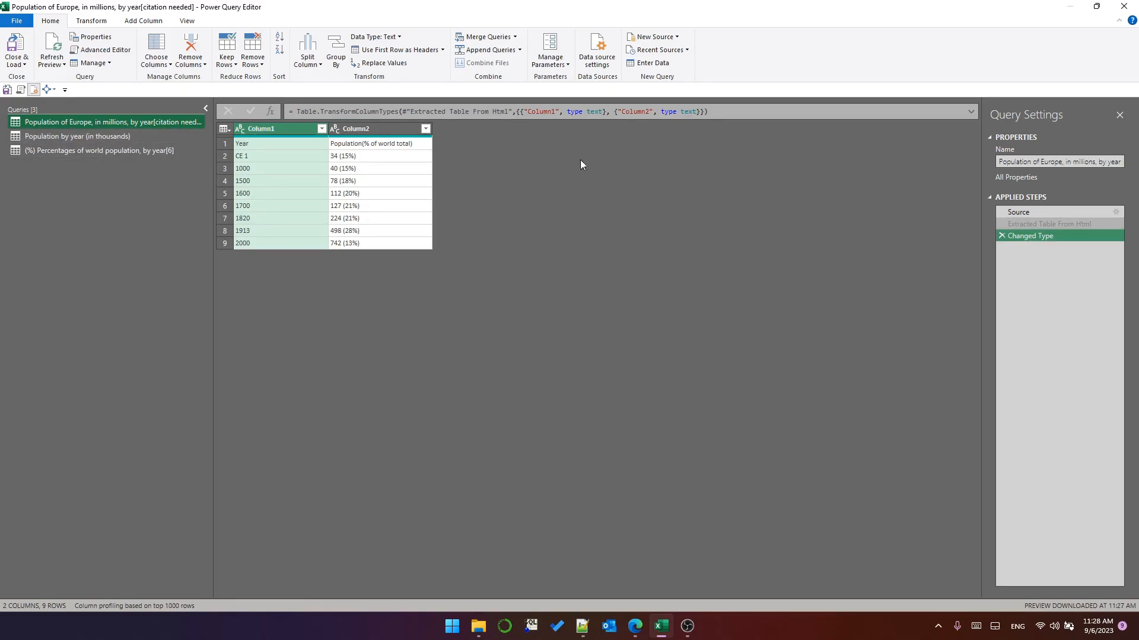
Inspect the population query's M code in the Advanced Editor and close it.
{"action": "left_click", "coordinate": [100, 50]}
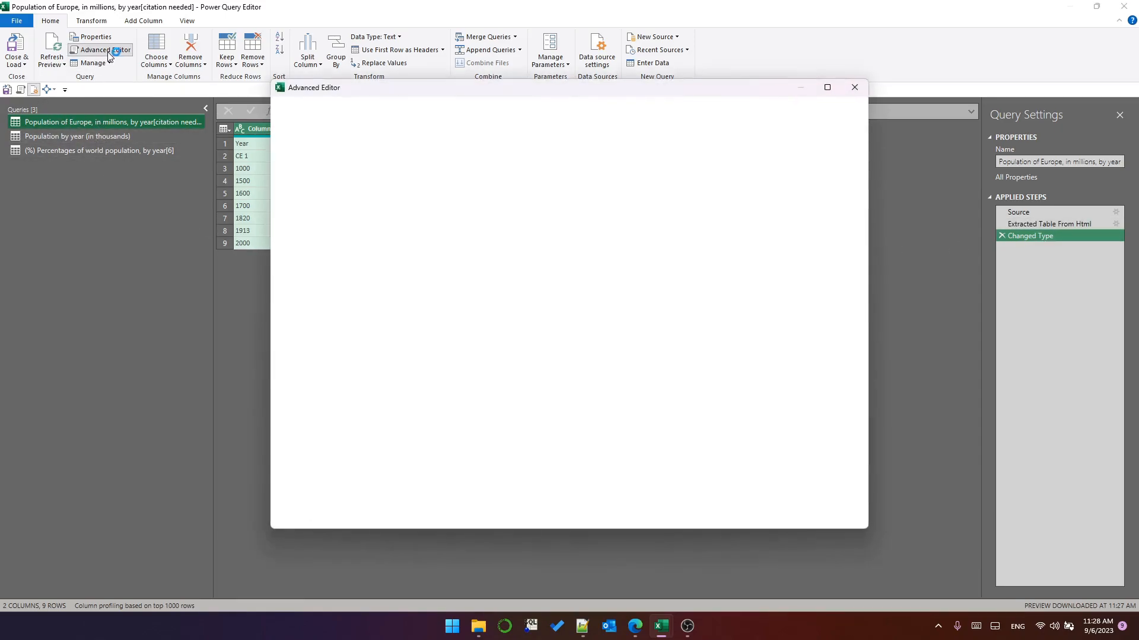
{"action": "left_click", "coordinate": [100, 49]}
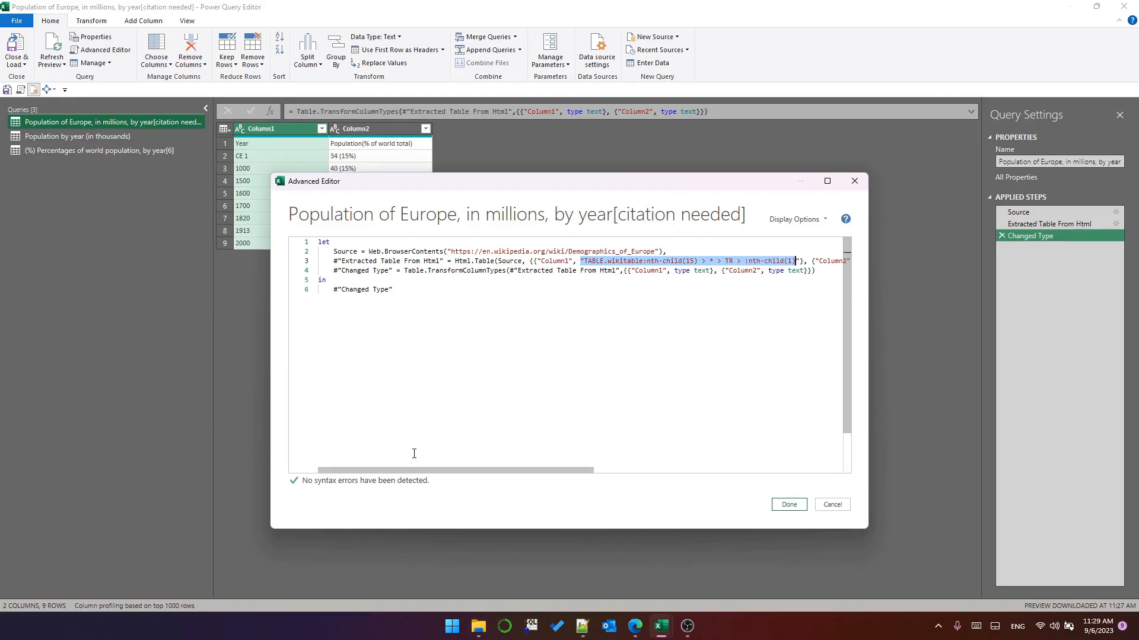
{"action": "left_click", "coordinate": [787, 504]}
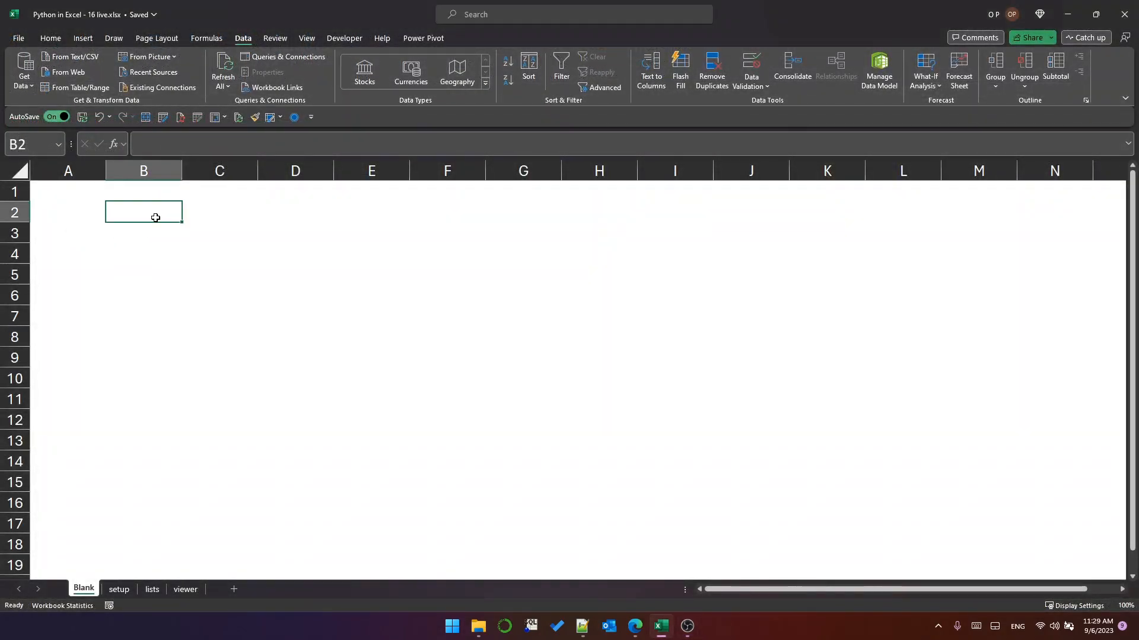
{"action": "mouse_move", "coordinate": [77, 88]}
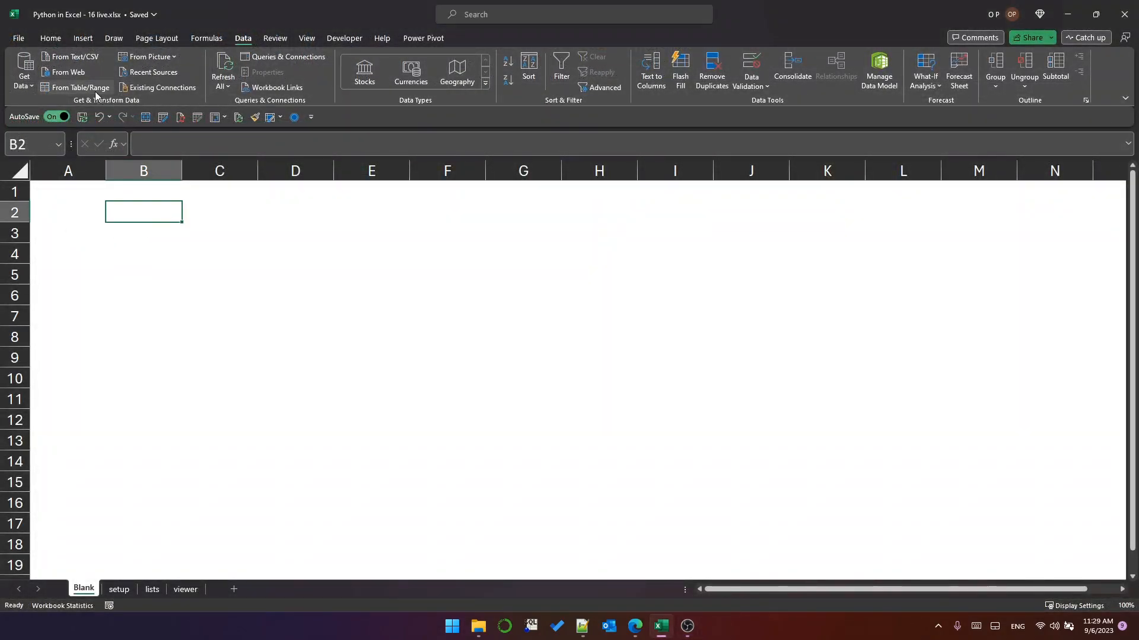
{"action": "mouse_move", "coordinate": [70, 71]}
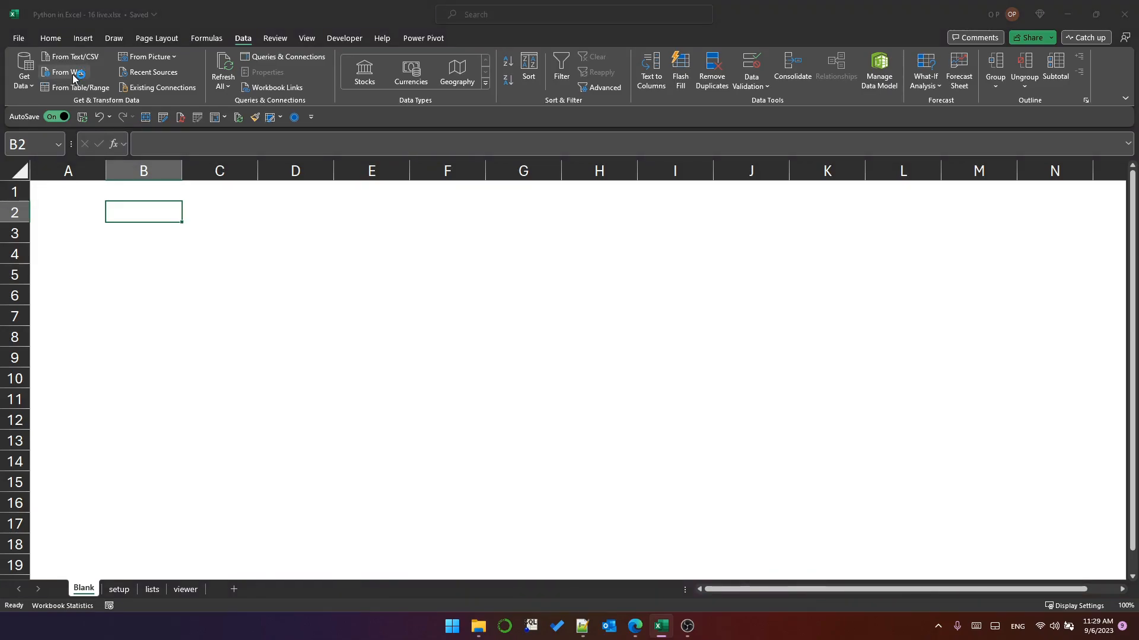
Import the same Wikipedia URL again, choosing the page's raw HTML Code as the source.
{"action": "left_click", "coordinate": [66, 73]}
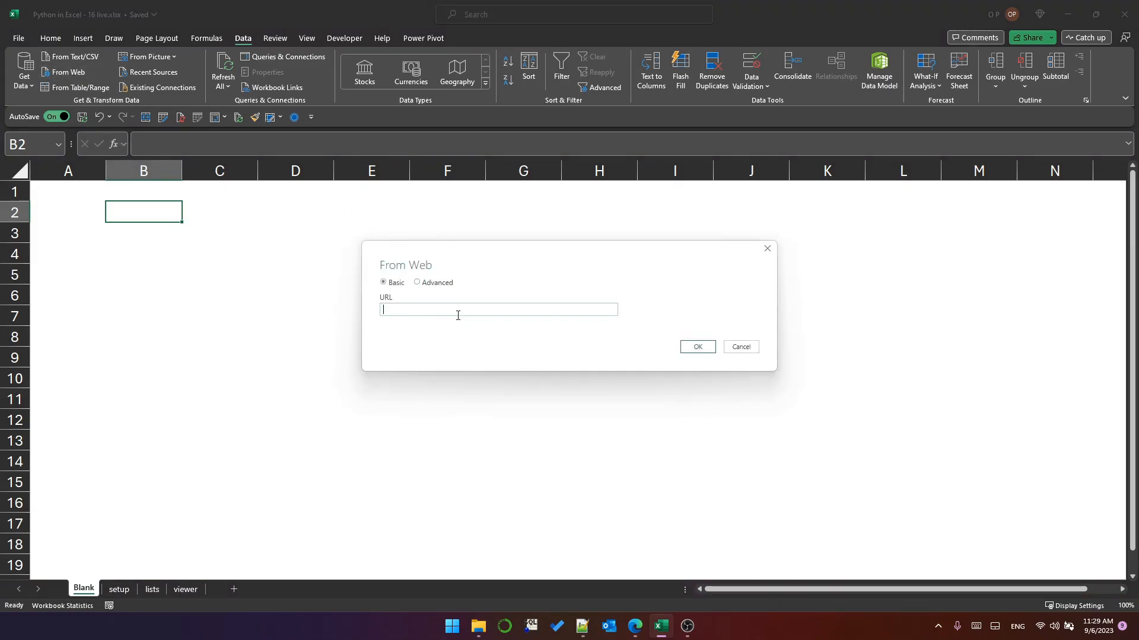
{"action": "type", "text": "https://en.wikipedia.org/wiki/Demographics_of_Europe"}
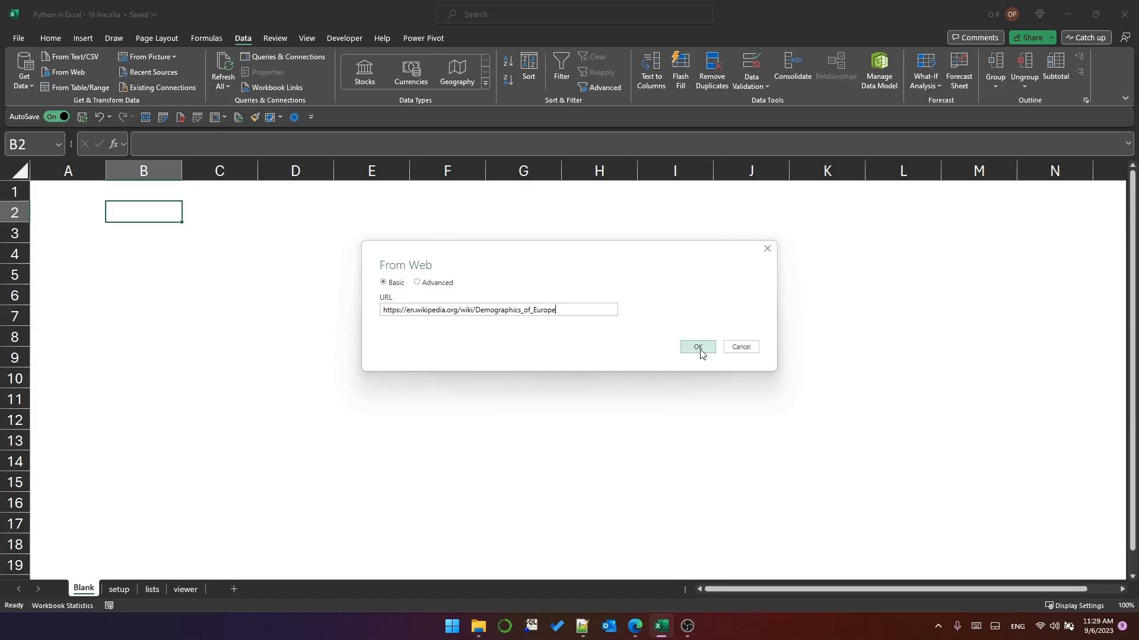
{"action": "left_click", "coordinate": [697, 346]}
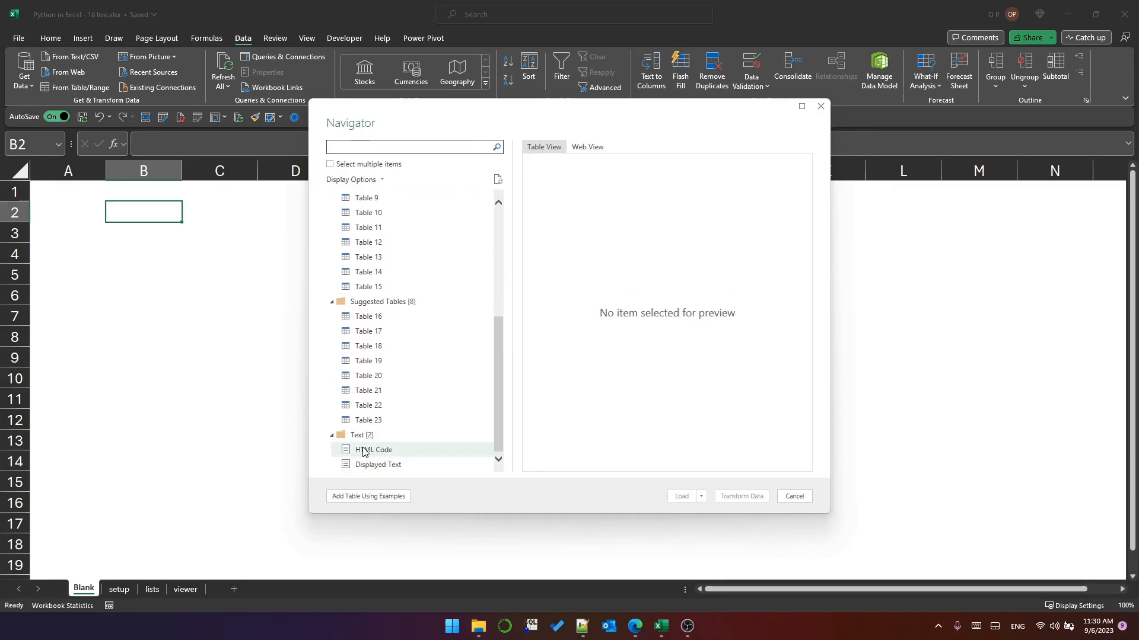
{"action": "left_click", "coordinate": [374, 450]}
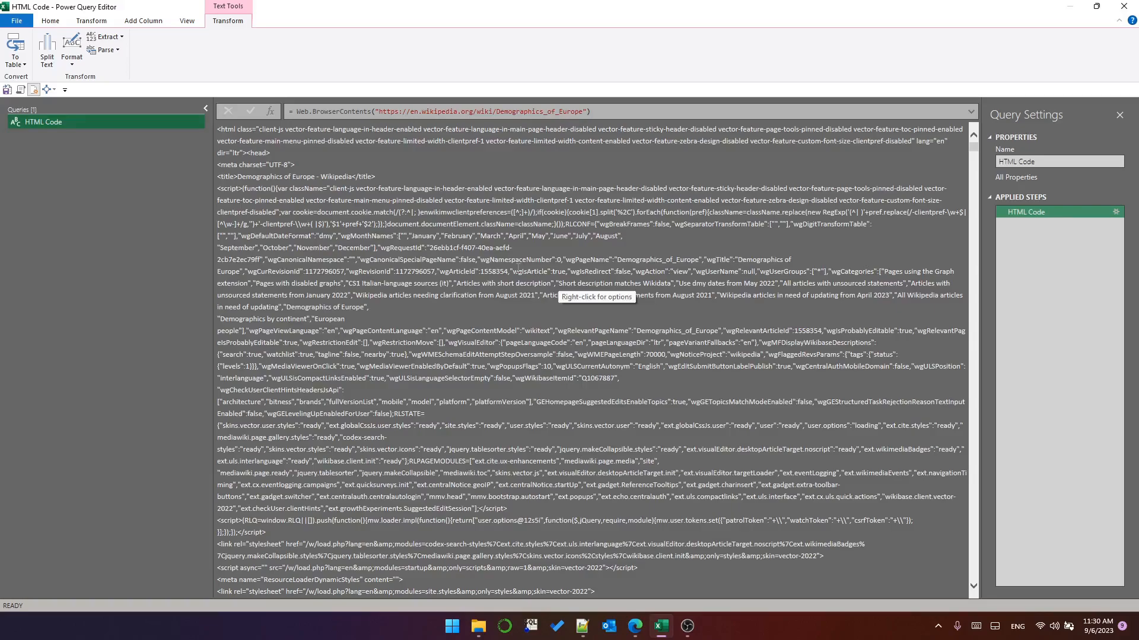
{"action": "mouse_move", "coordinate": [316, 131]}
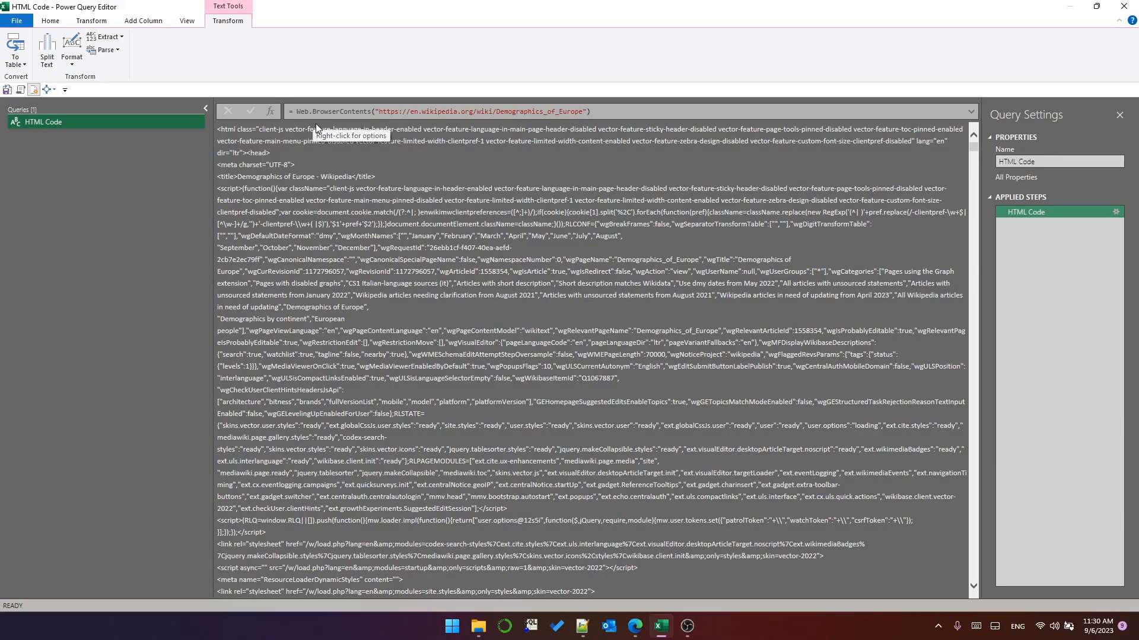
Review the HTML query's code in the Advanced Editor and close it.
{"action": "left_click", "coordinate": [100, 47]}
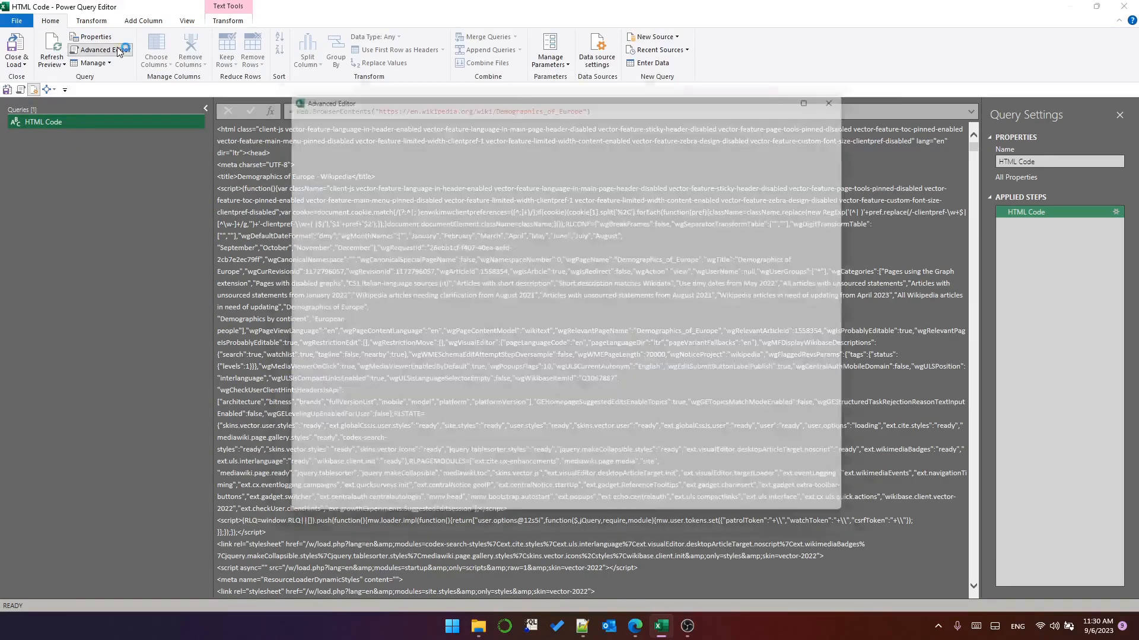
{"action": "left_click", "coordinate": [100, 50]}
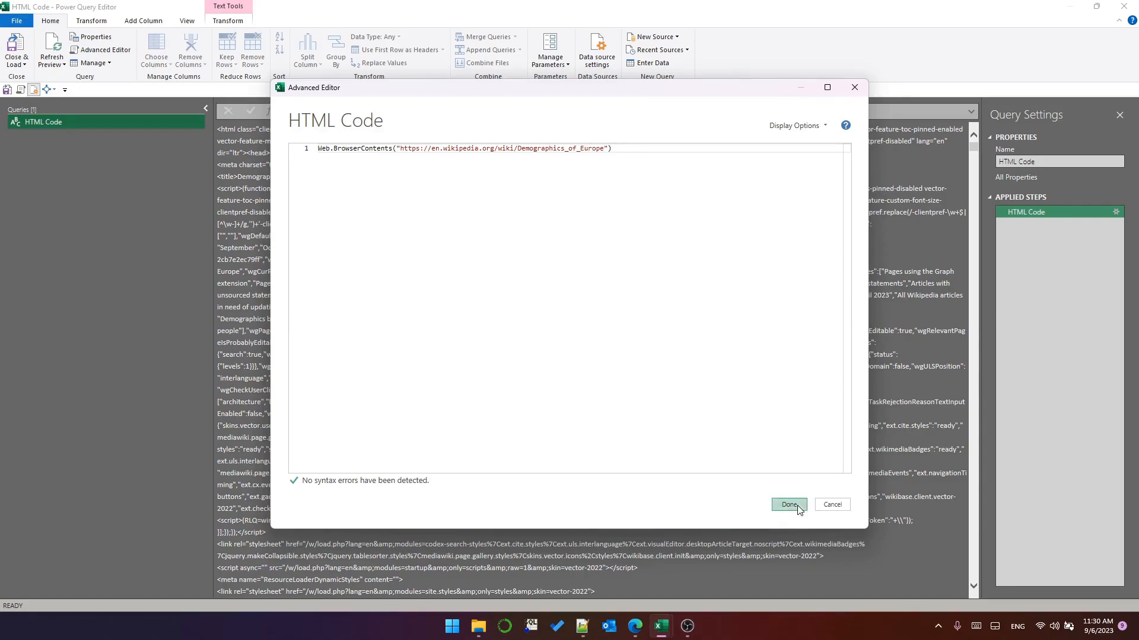
{"action": "left_click", "coordinate": [787, 505]}
{"action": "type", "text": "wikipedia_europe_demographics_html"}
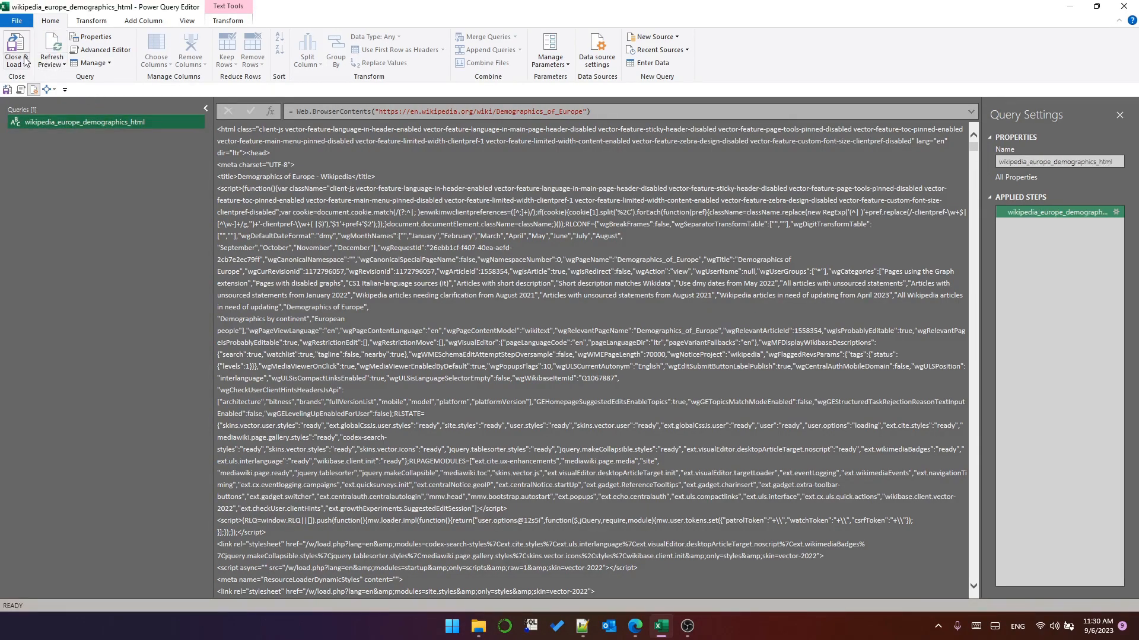
Load the query via Close & Load To… as a connection only.
{"action": "left_click", "coordinate": [16, 50]}
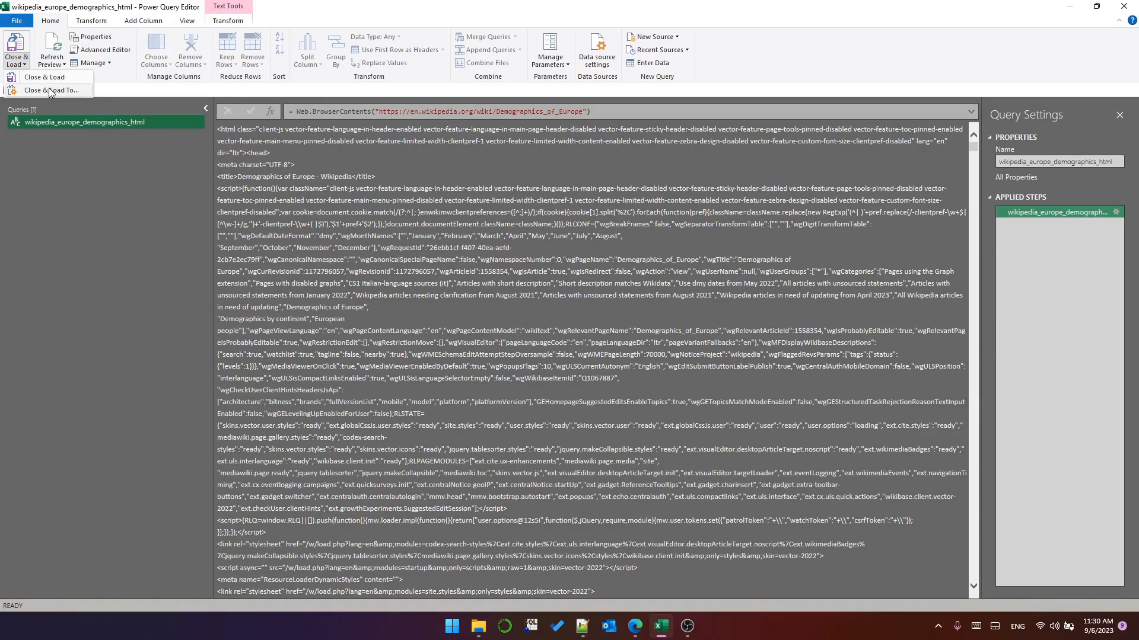
{"action": "left_click", "coordinate": [48, 90]}
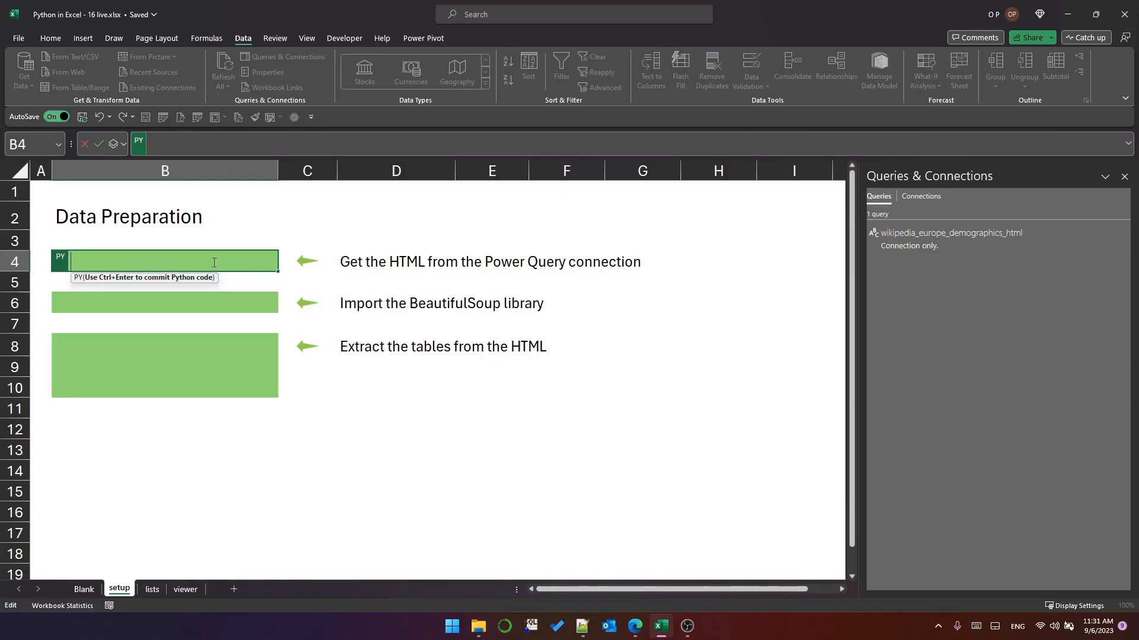
Commit page = xl("wikipedia_europe_demographics_html") as a Python formula in B4.
{"action": "type", "text": "page ="}
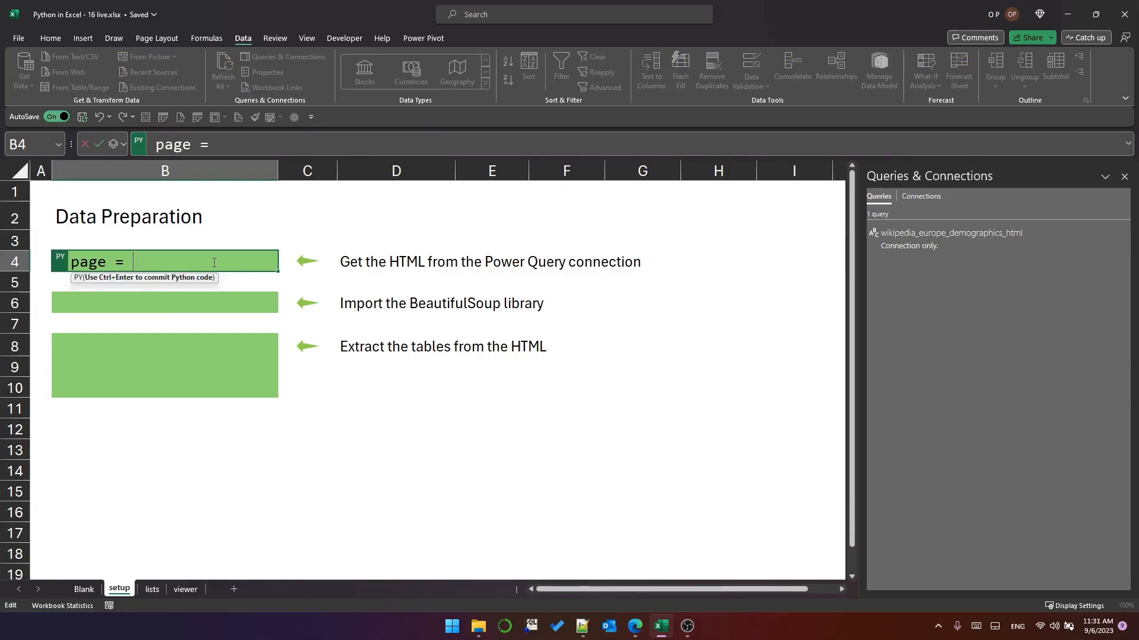
{"action": "type", "text": "xl(\""}
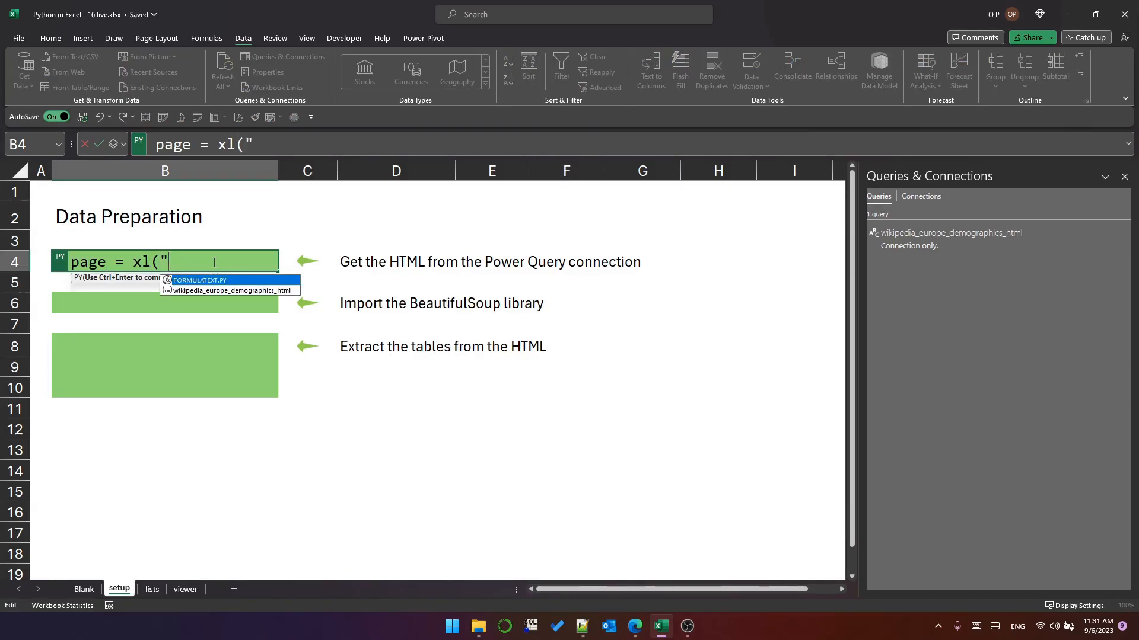
{"action": "left_click", "coordinate": [231, 290]}
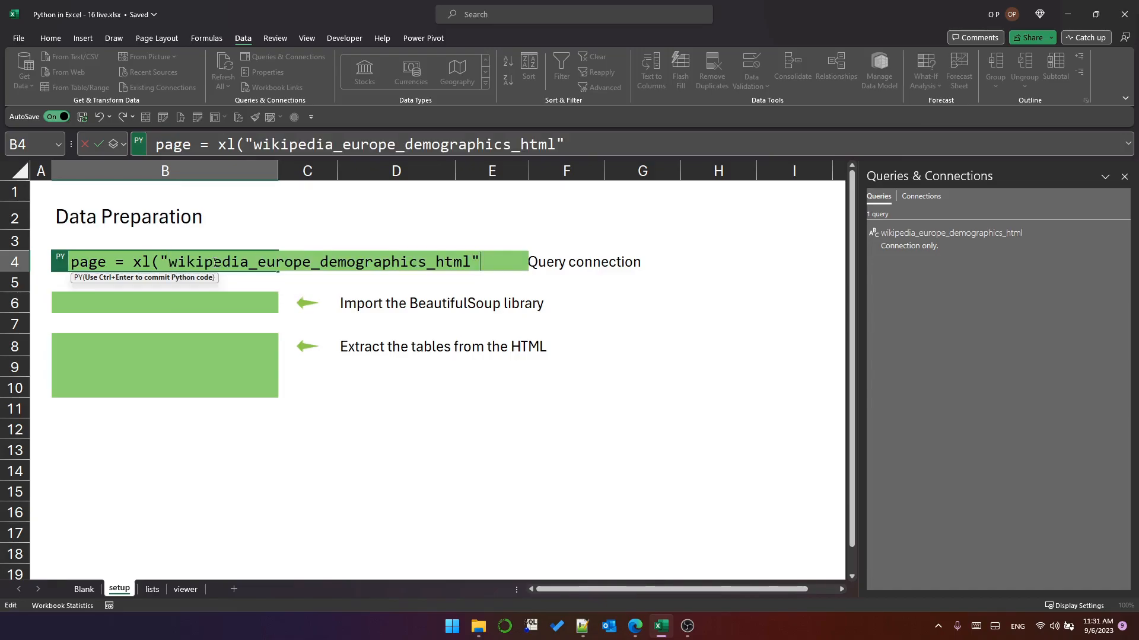
{"action": "type", "text": ")"}
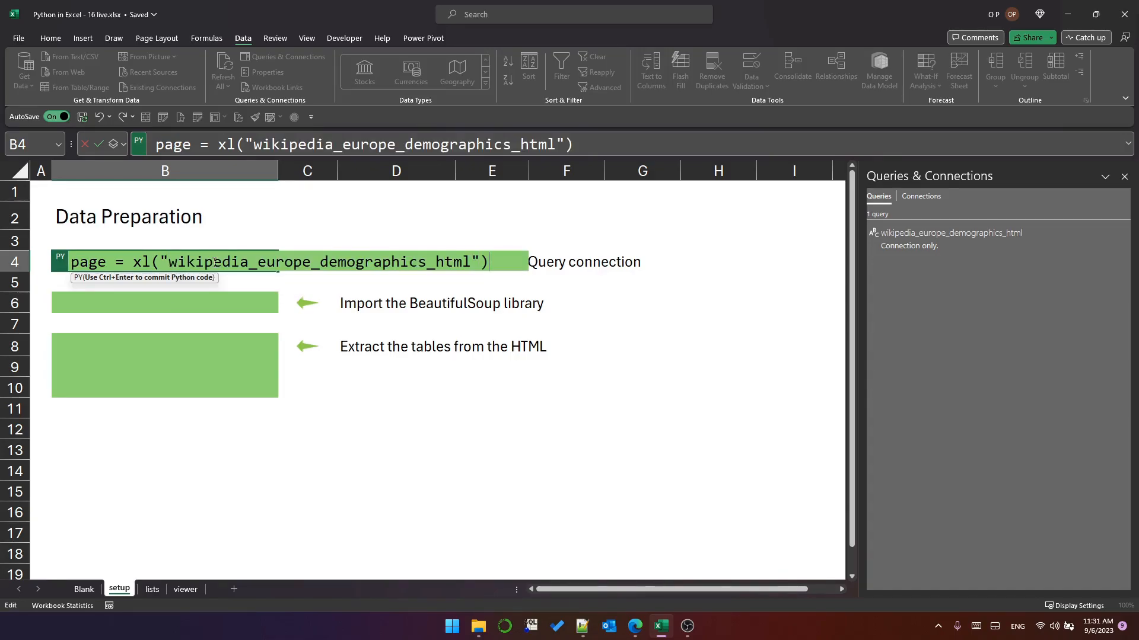
{"action": "key", "text": "ctrl+enter"}
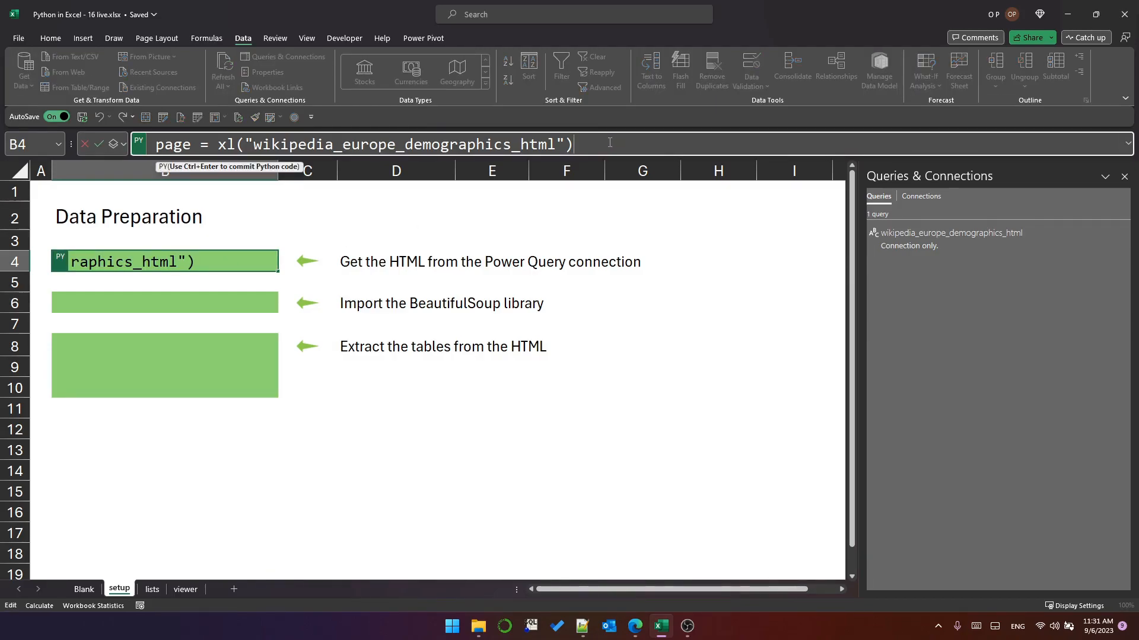
Extend the formula with .iloc[0,0] so page holds the HTML text as a string.
{"action": "type", "text": "."}
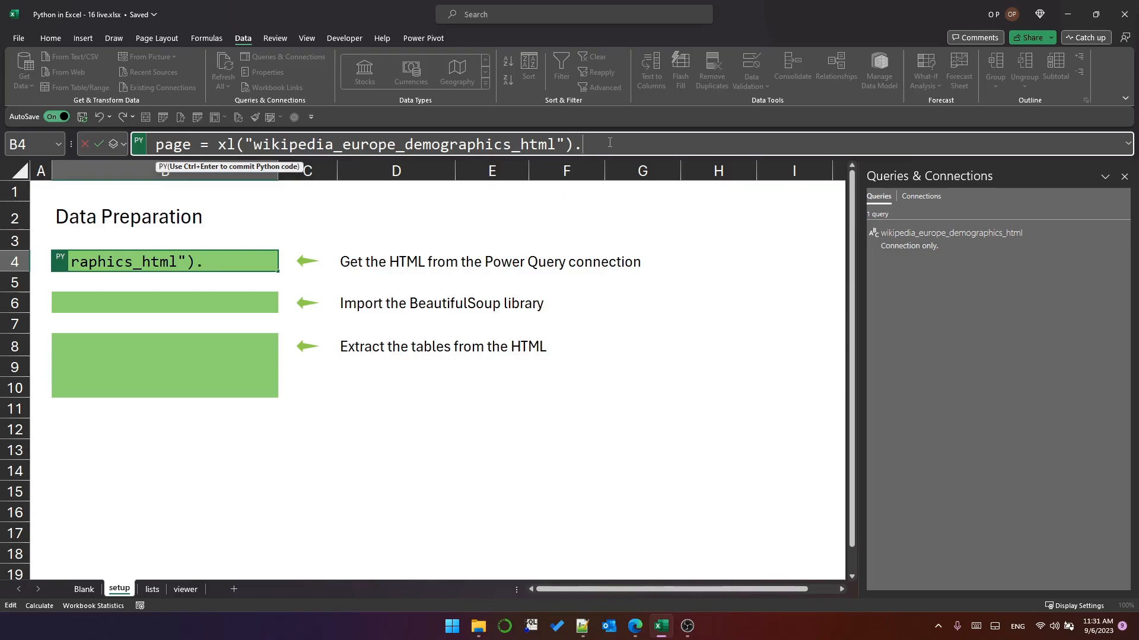
{"action": "type", "text": "il"}
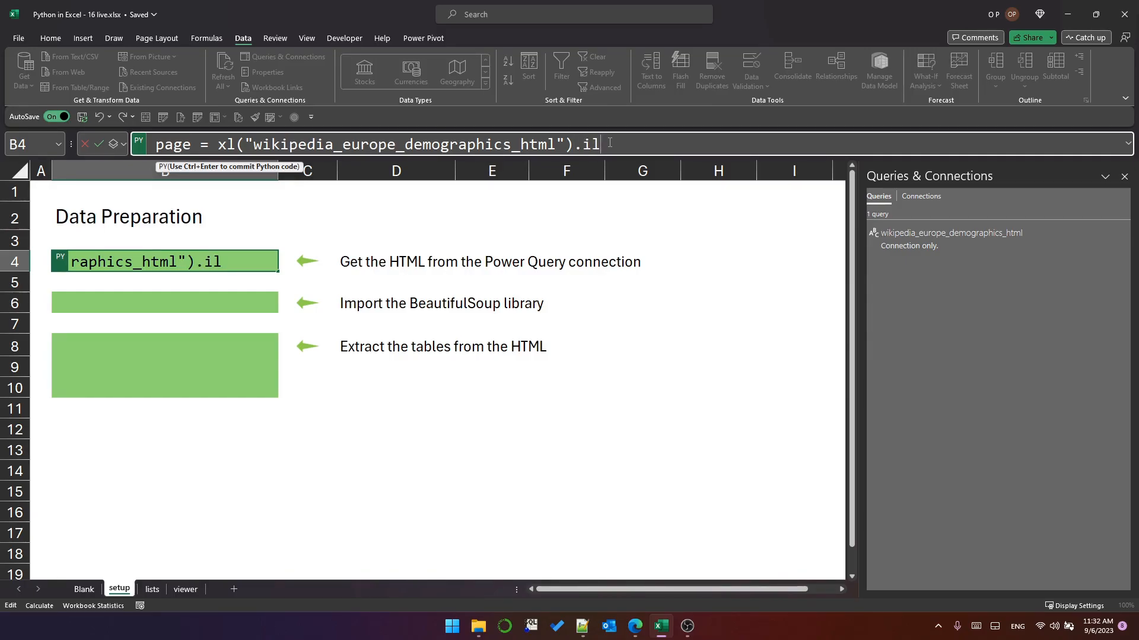
{"action": "type", "text": "oc[0,0"}
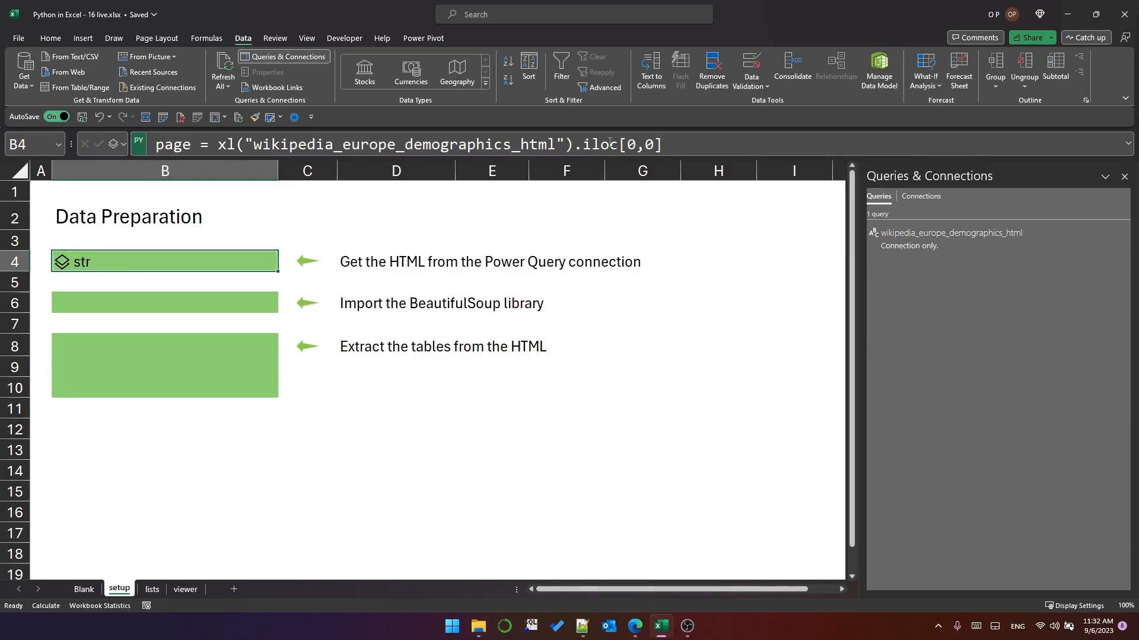
{"action": "mouse_move", "coordinate": [250, 230]}
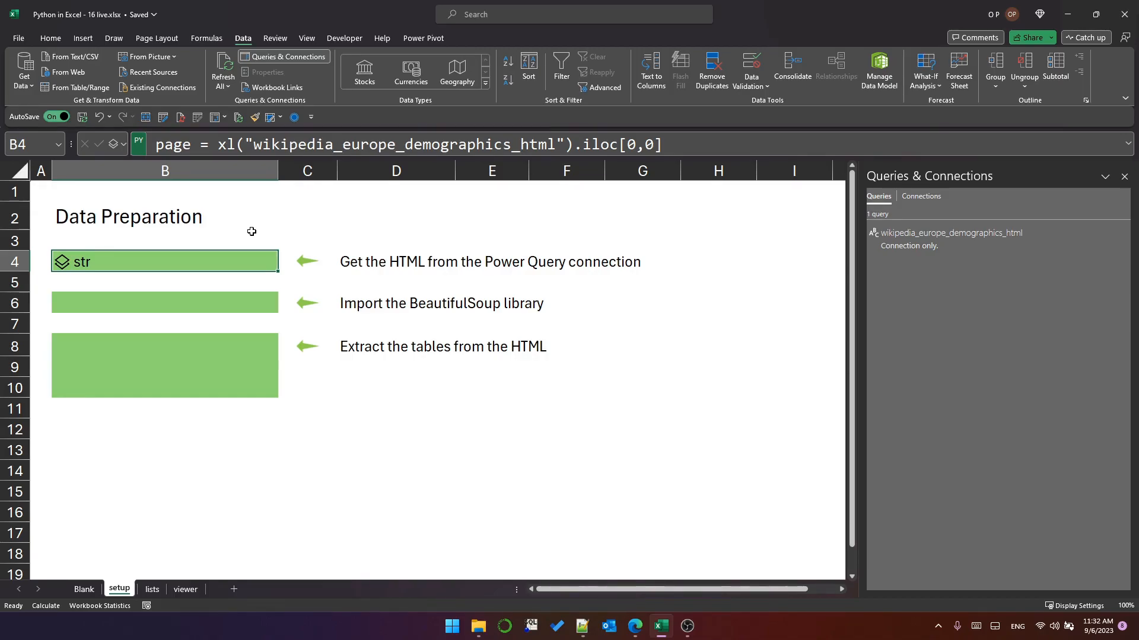
Make B6 a Python cell with from bs4 import BeautifulSoup, then move to B8.
{"action": "left_click", "coordinate": [164, 302]}
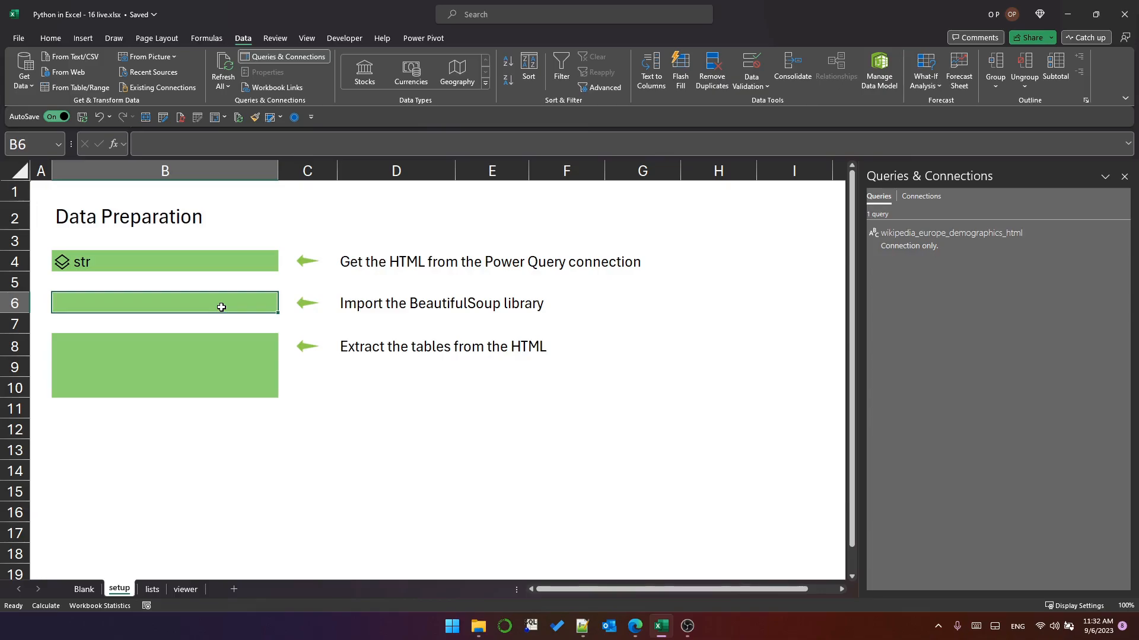
{"action": "type", "text": "=py"}
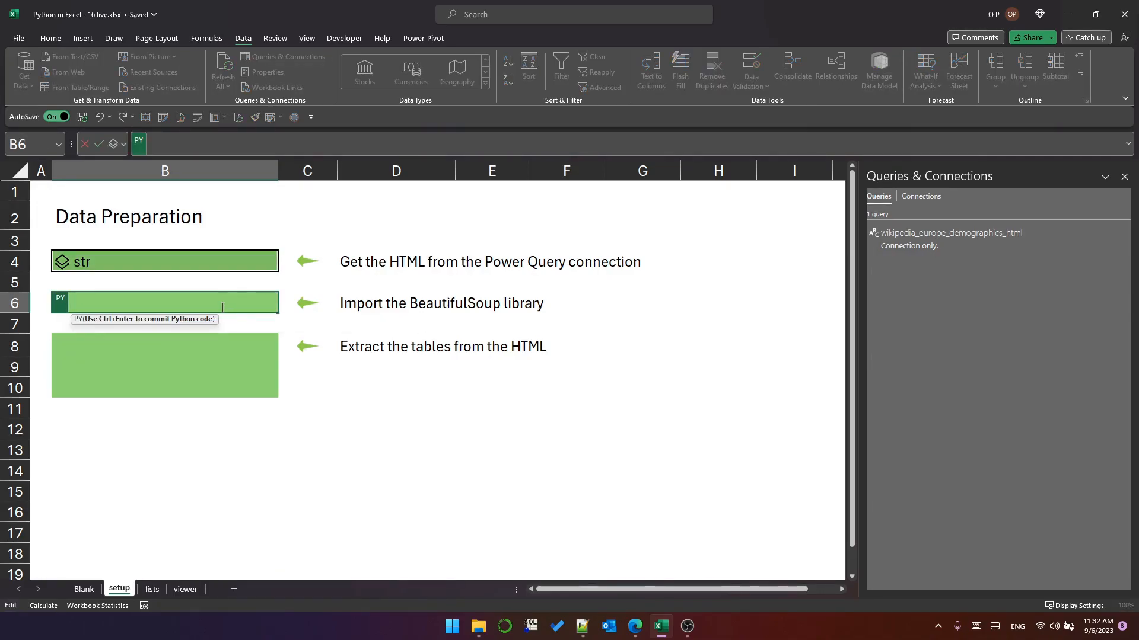
{"action": "type", "text": "from bs4"}
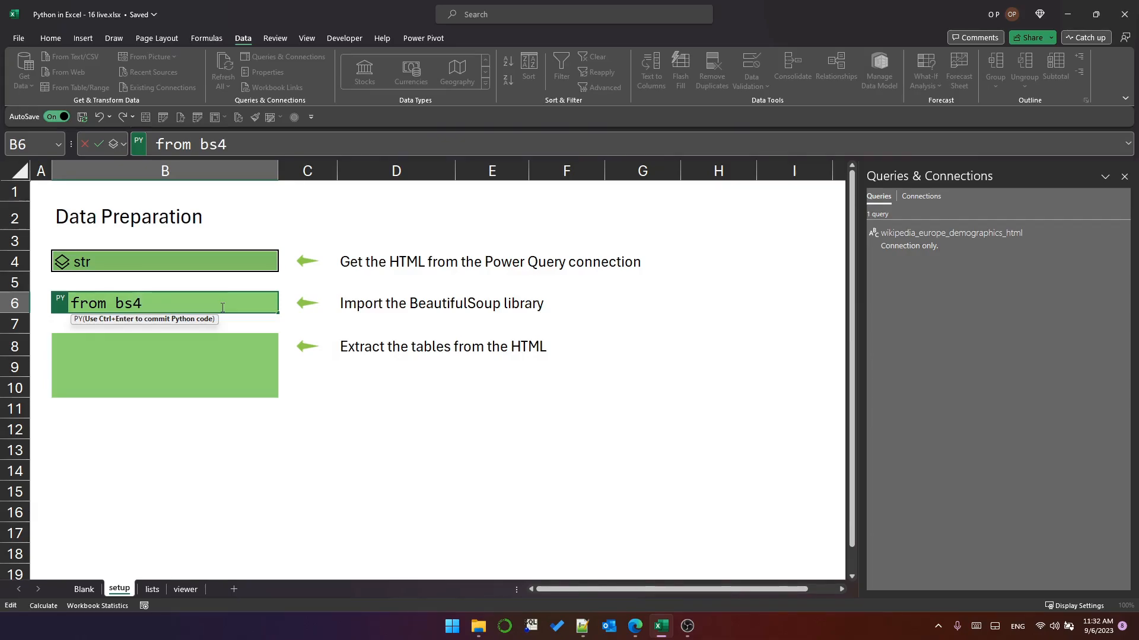
{"action": "type", "text": "import Be"}
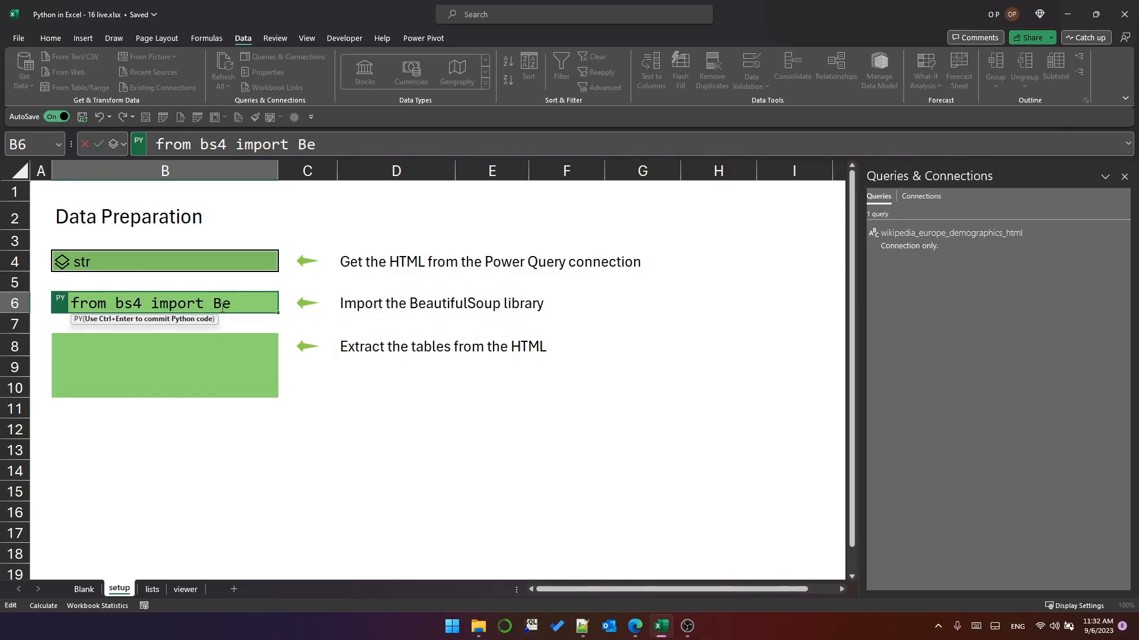
{"action": "type", "text": "autifulSoup"}
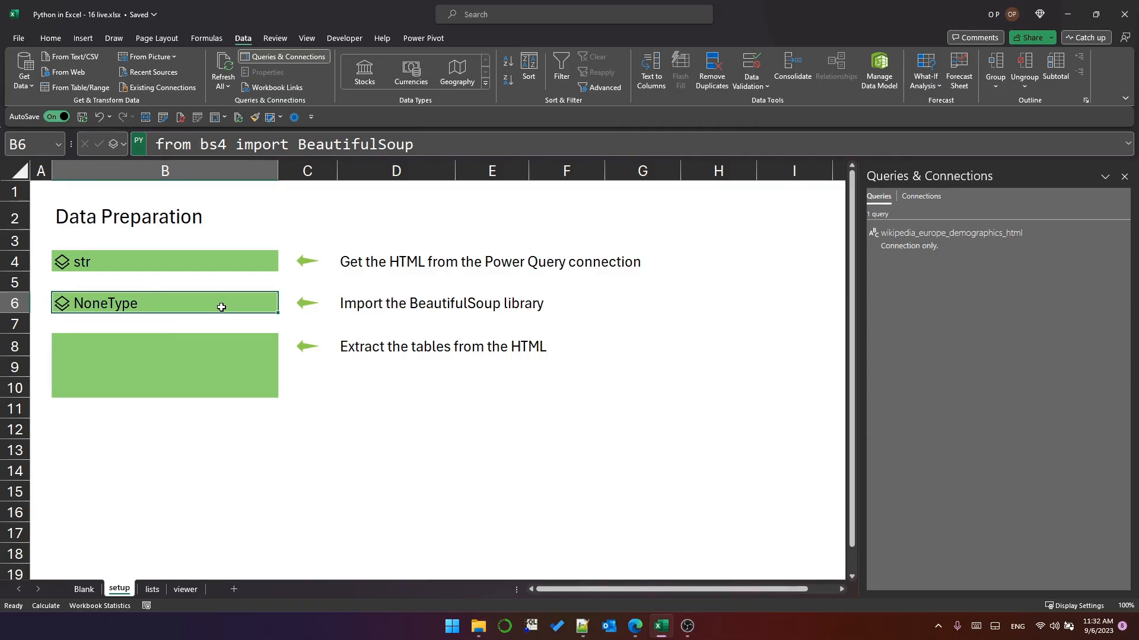
{"action": "left_click", "coordinate": [163, 513]}
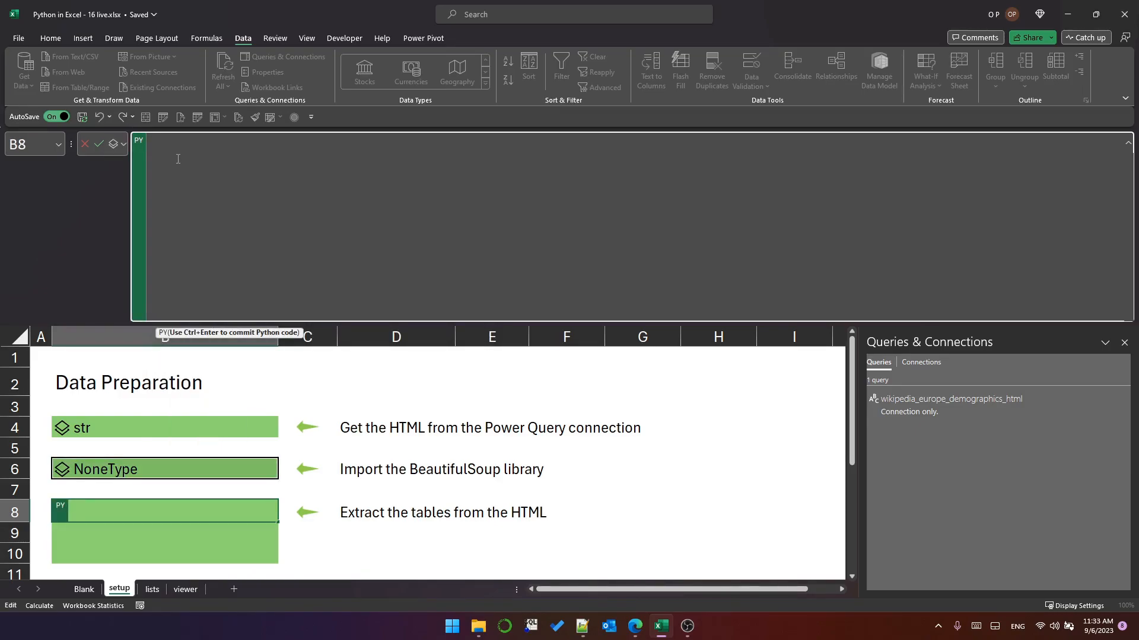
Write soup = BeautifulSoup(page, 'html.parser') in the B8 Python cell.
{"action": "type", "text": "soup ="}
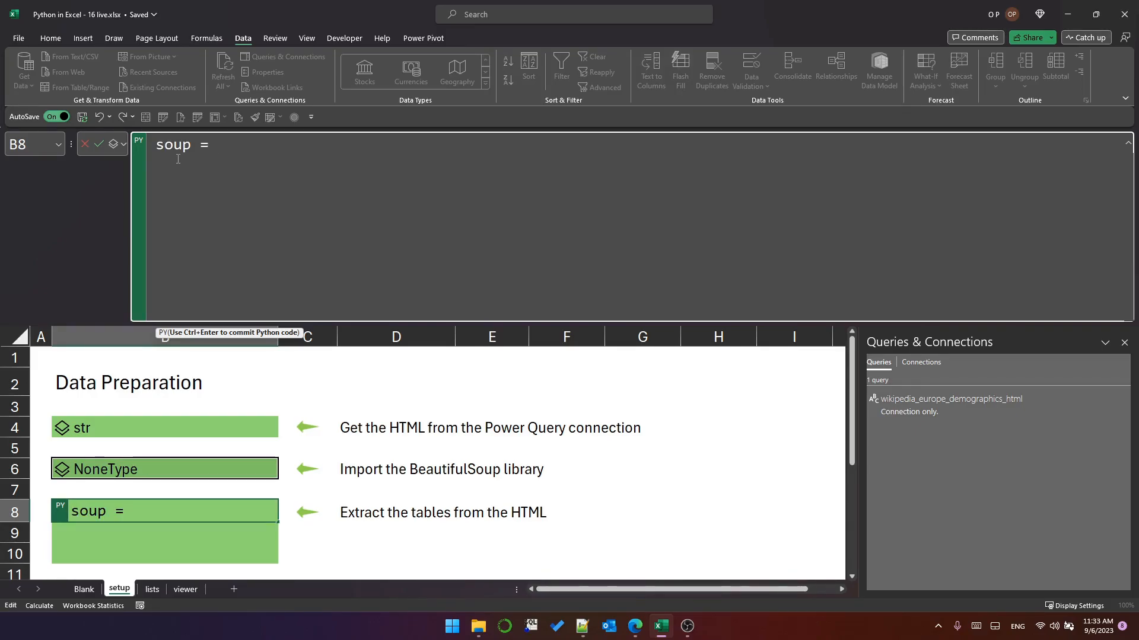
{"action": "type", "text": "BeautifulSoup("}
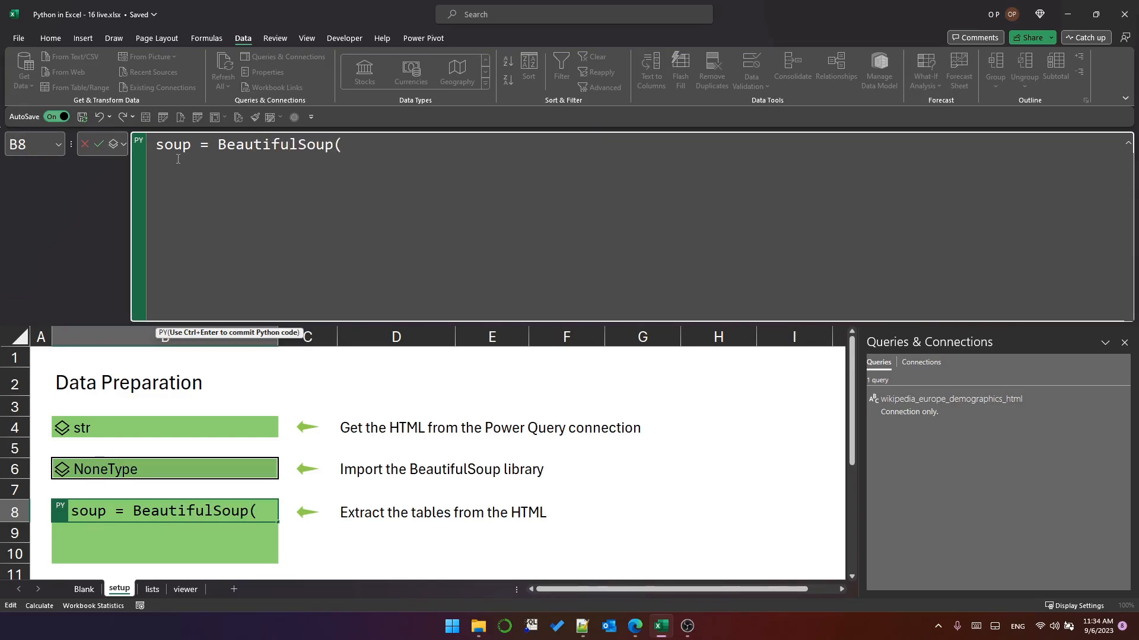
{"action": "type", "text": "page,"}
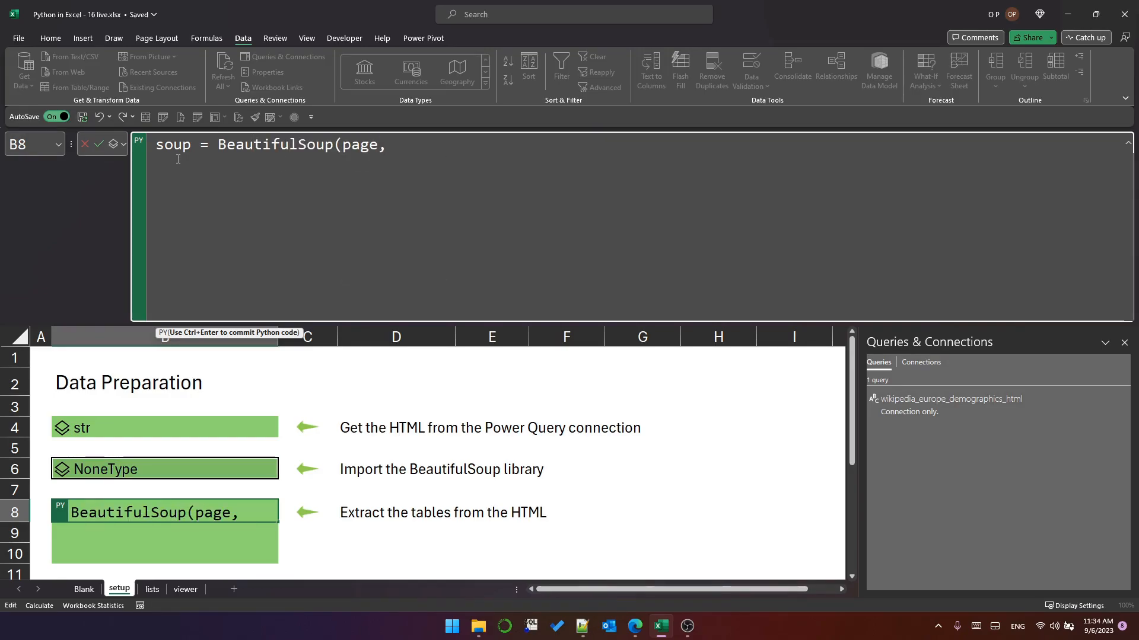
{"action": "type", "text": "'"}
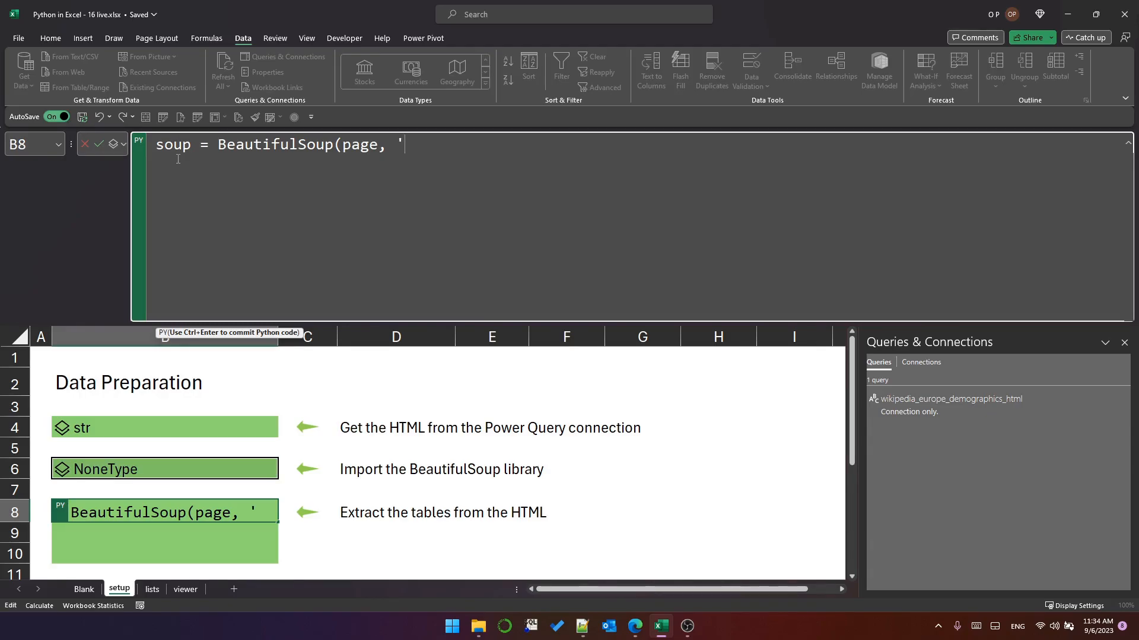
{"action": "type", "text": "html.pra"}
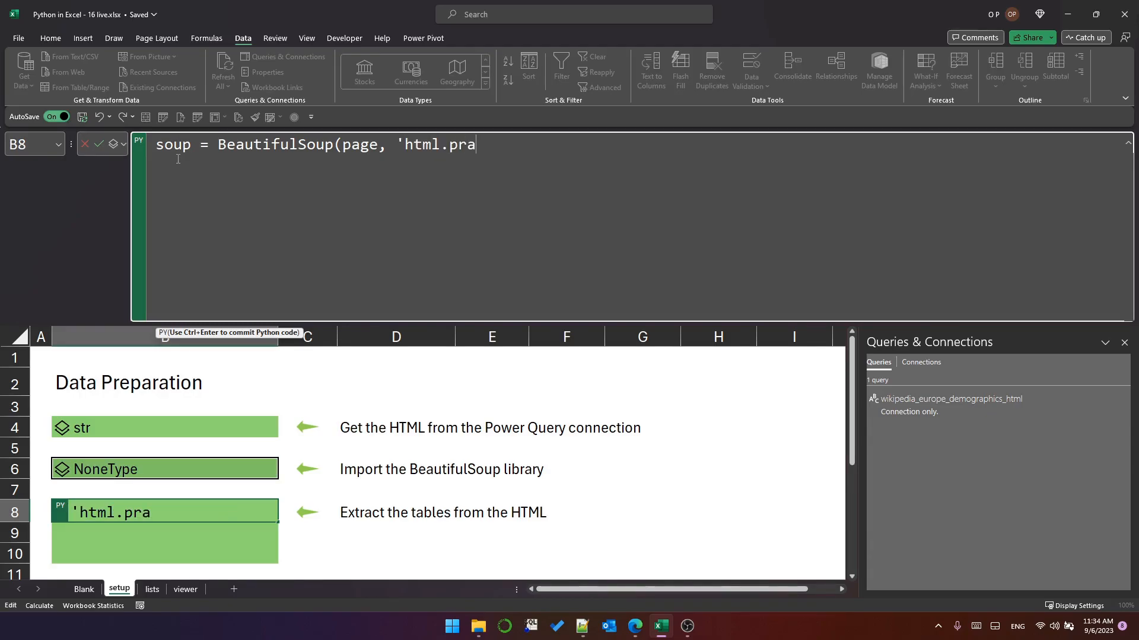
{"action": "type", "text": "rser')"}
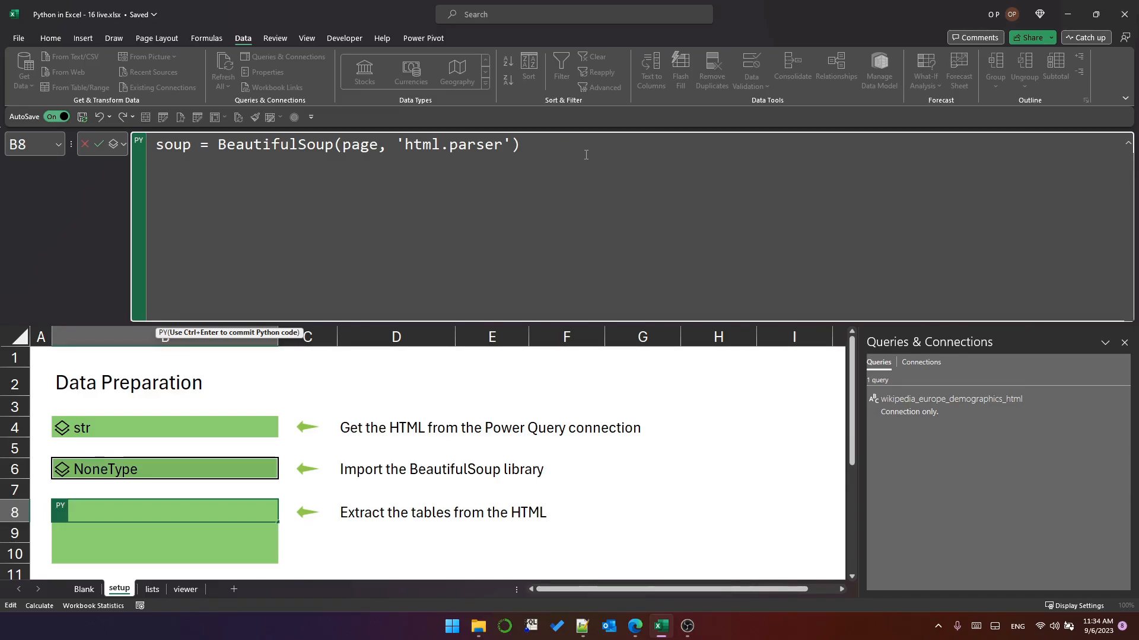
Add tables = soup.find_all('table') and start a new code line.
{"action": "type", "text": "tables"}
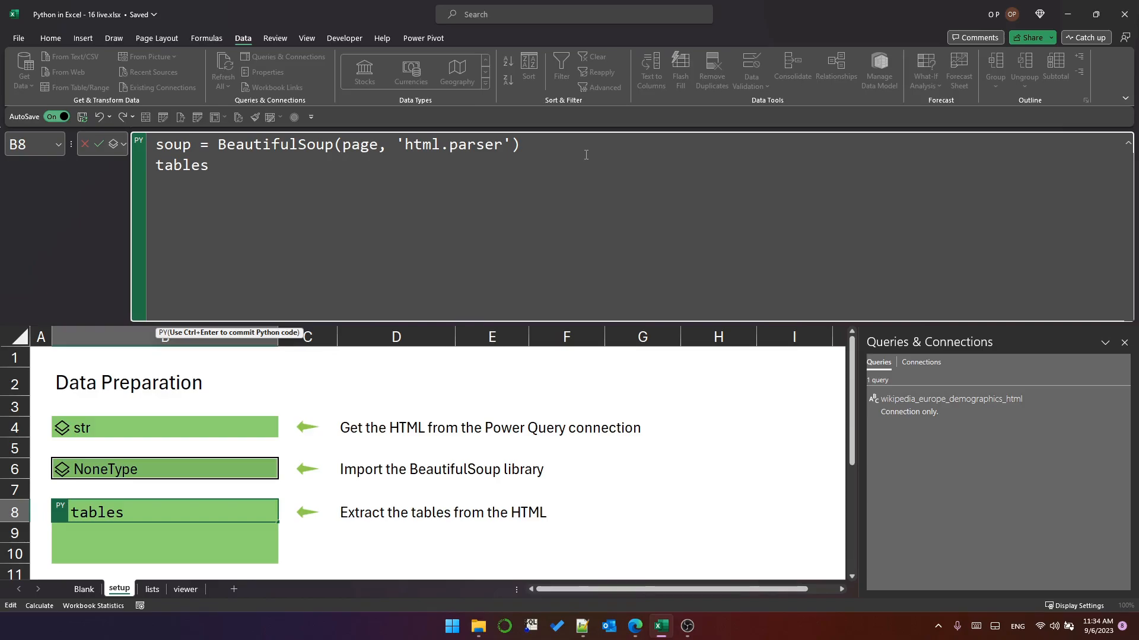
{"action": "type", "text": "= soup"}
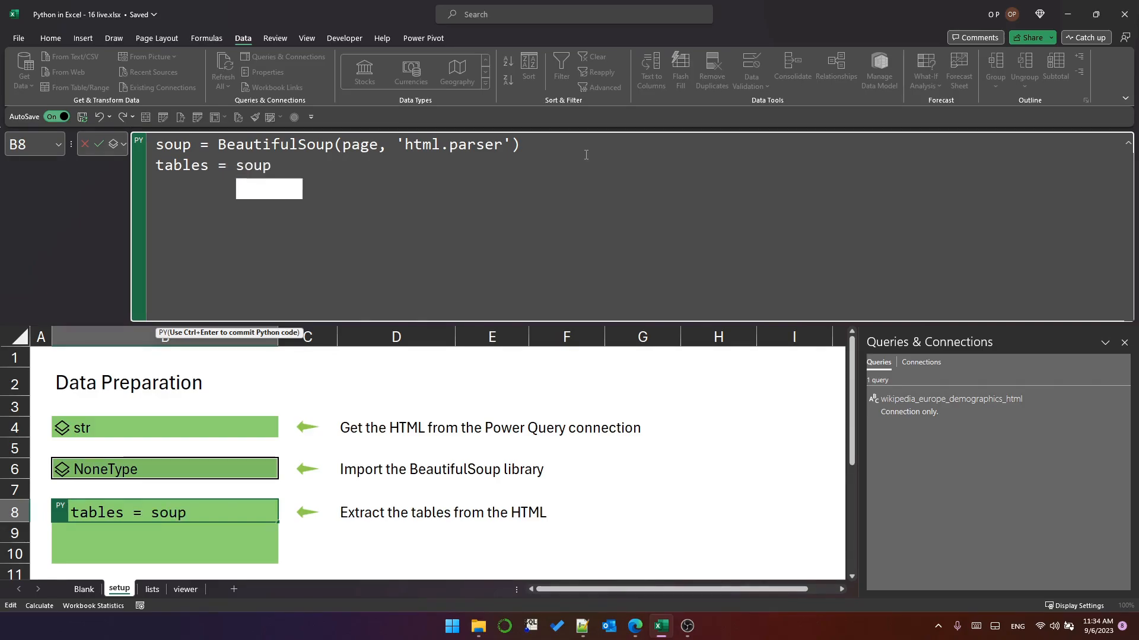
{"action": "type", "text": ".find_all"}
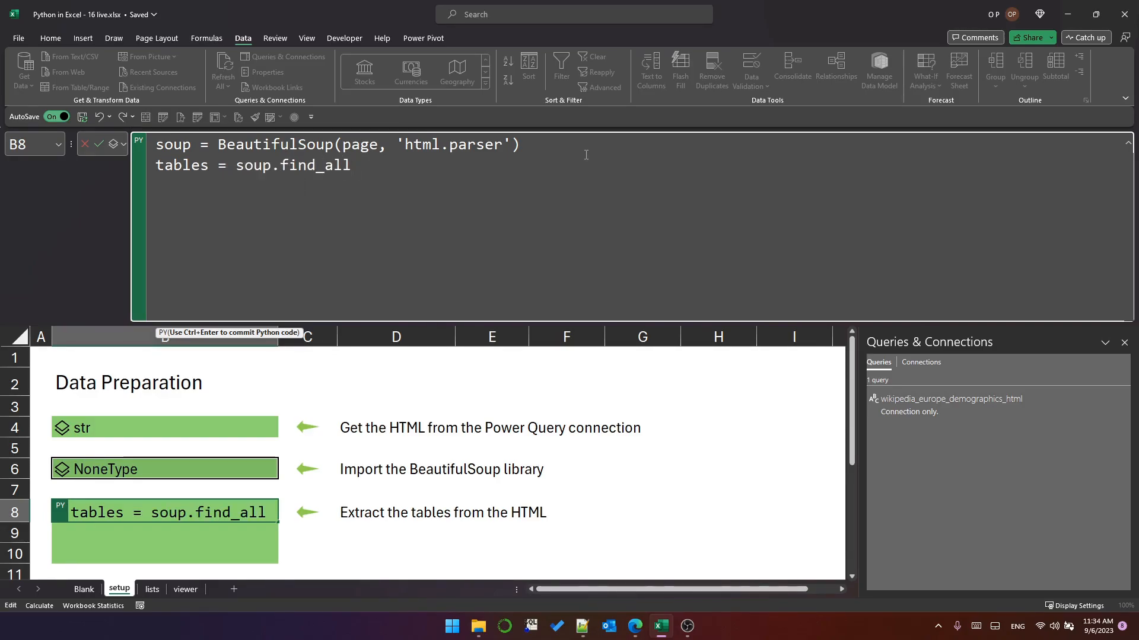
{"action": "type", "text": "('table'"}
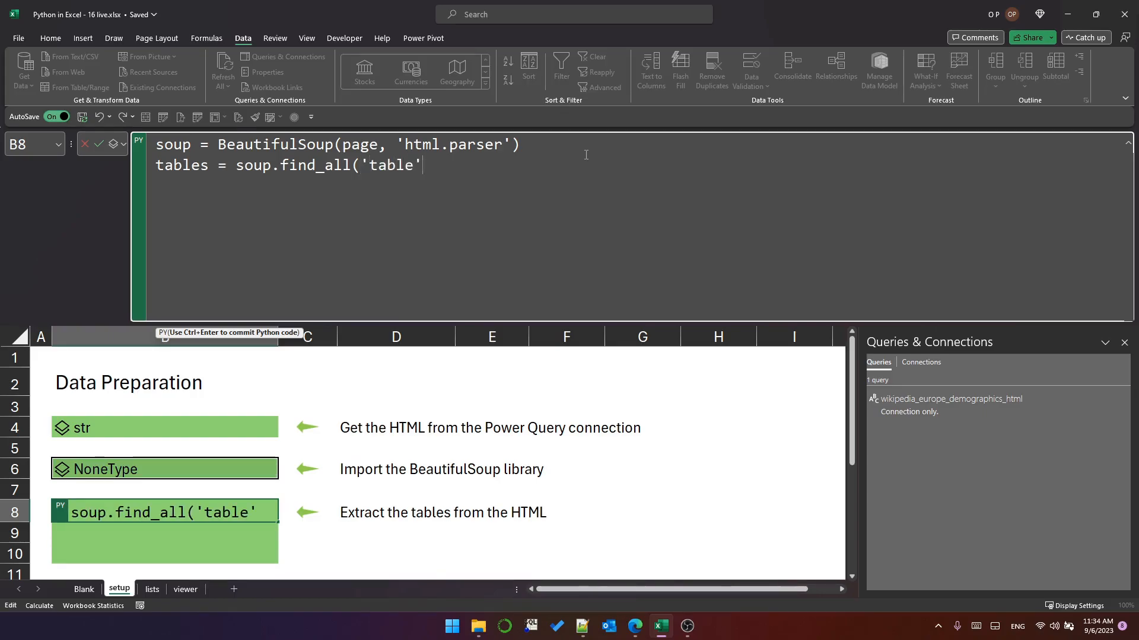
{"action": "type", "text": ")"}
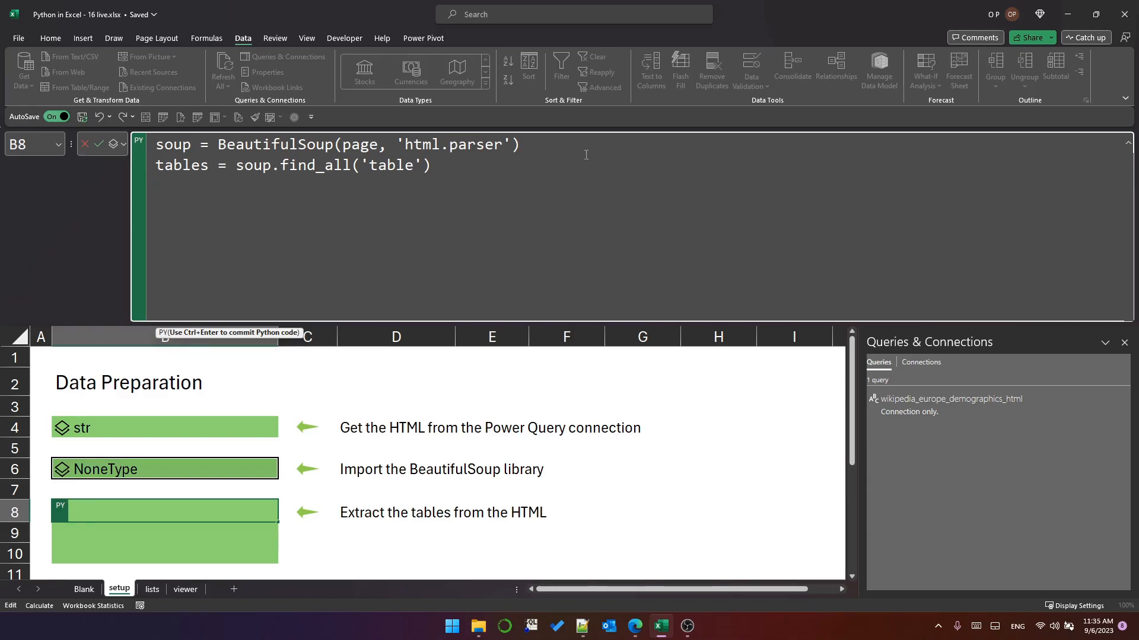
{"action": "key", "text": "enter"}
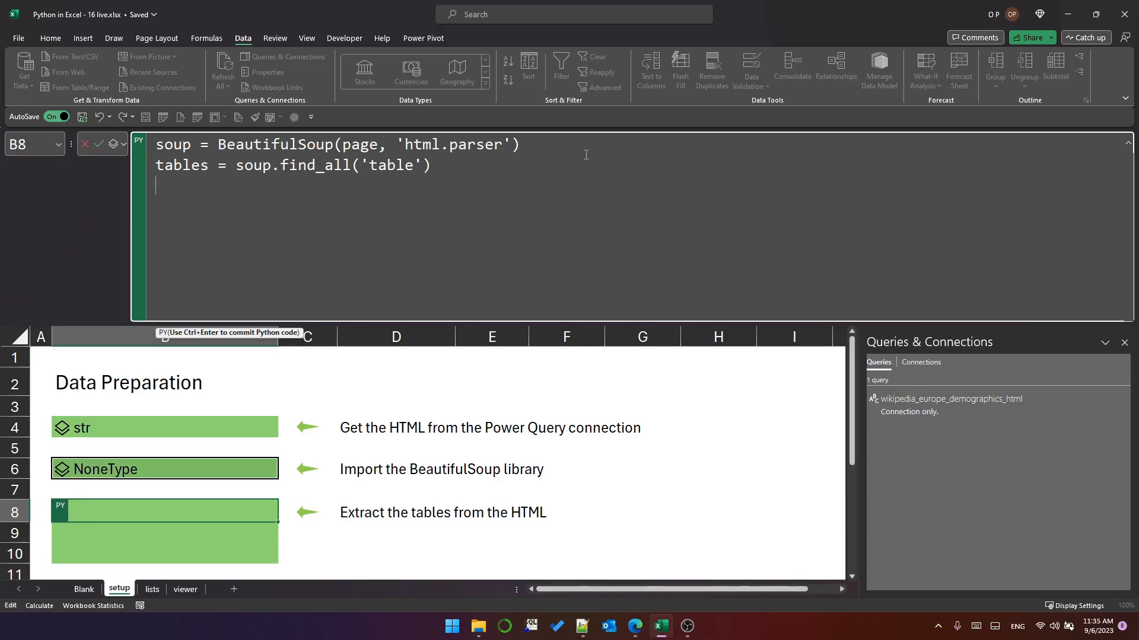
Add table_data = {} as an empty dictionary on the next line.
{"action": "type", "text": "table"}
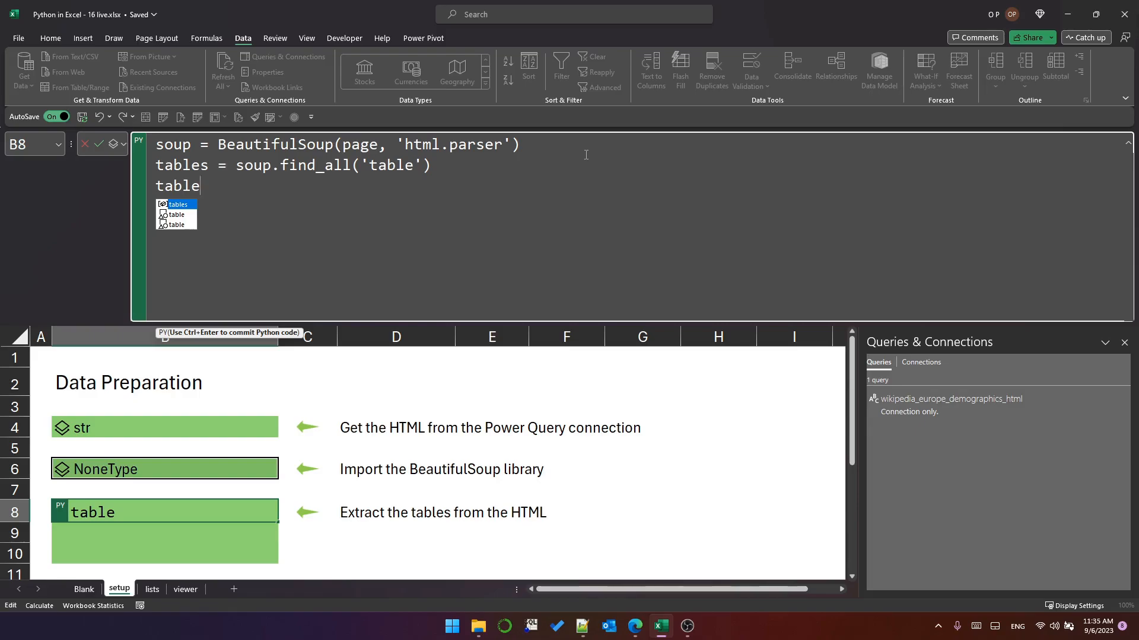
{"action": "type", "text": "_data ="}
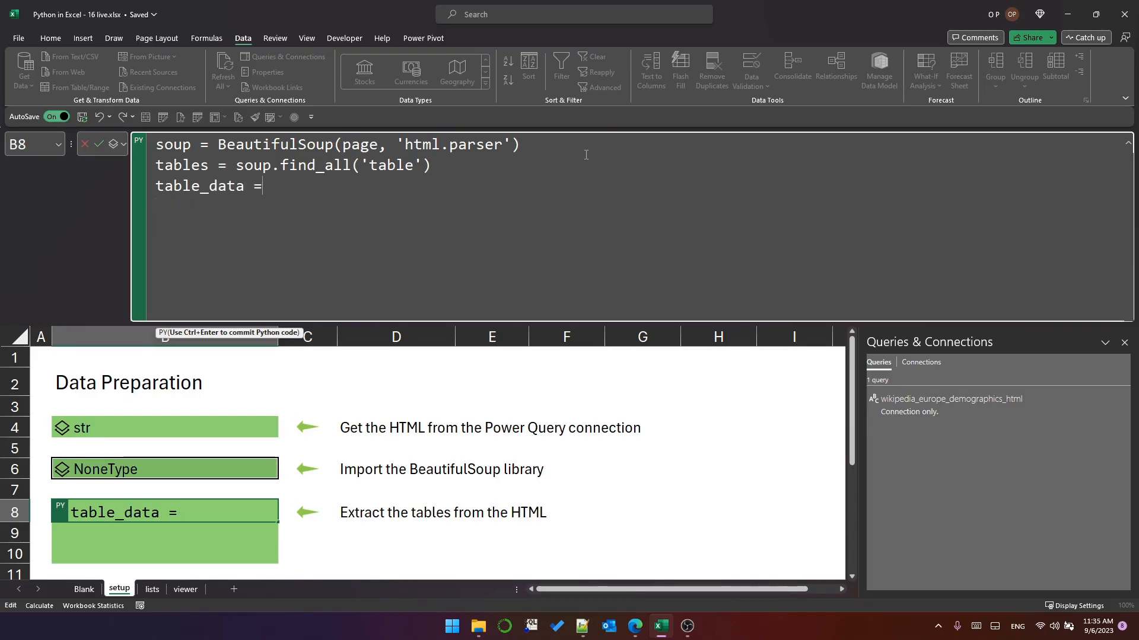
{"action": "type", "text": "{}"}
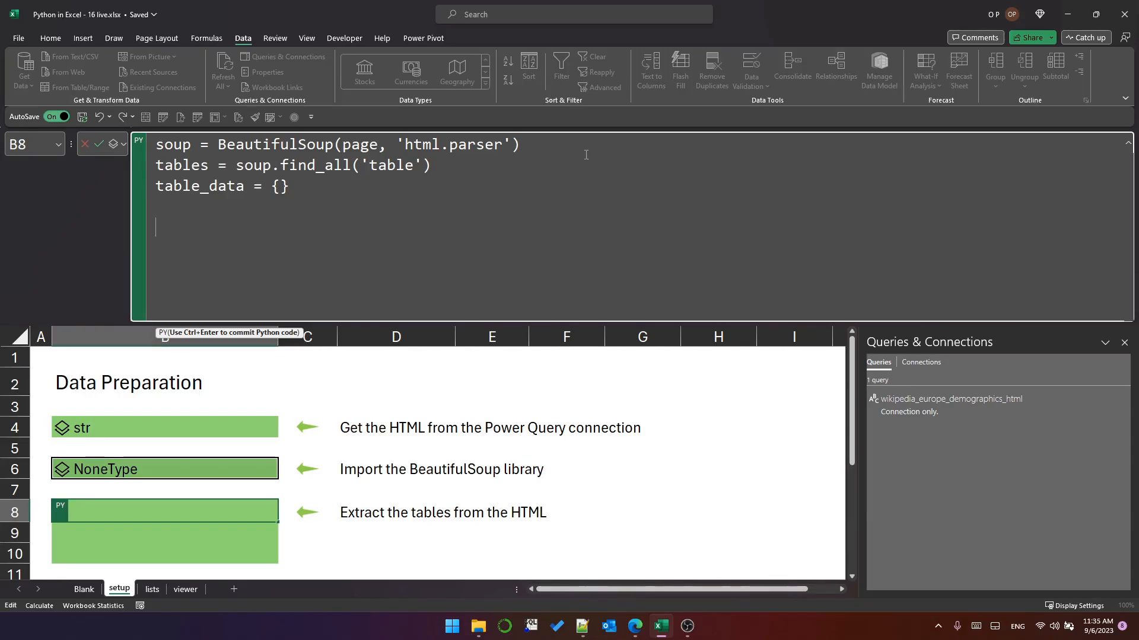
Loop for table in tables, finding each caption and its stripped text.
{"action": "type", "text": "f"}
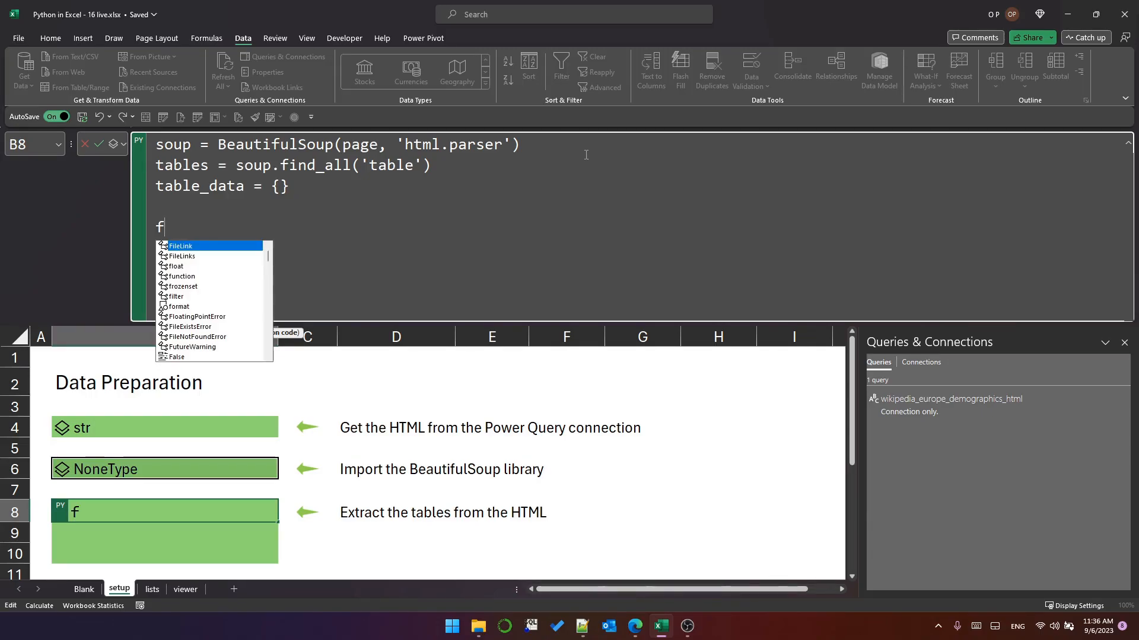
{"action": "type", "text": "or table in"}
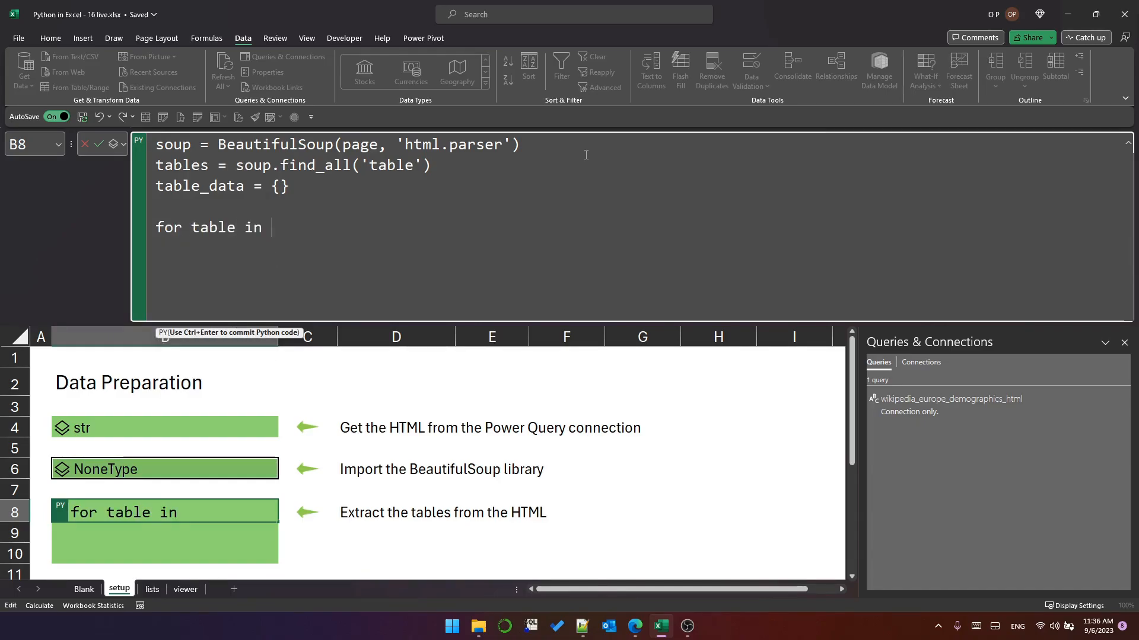
{"action": "type", "text": "tables:"}
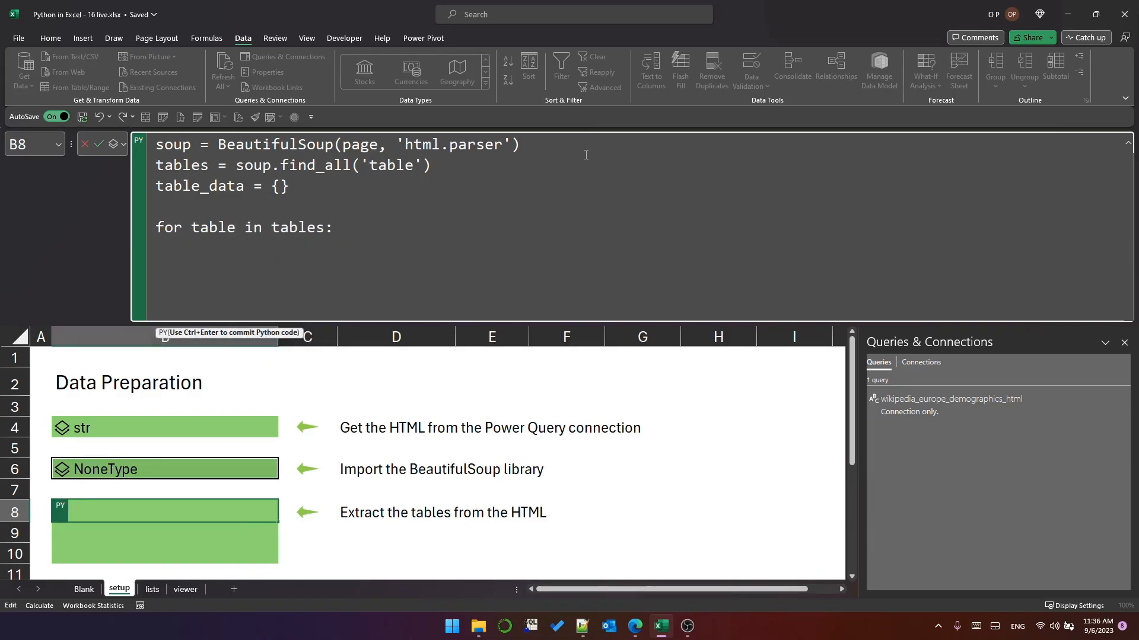
{"action": "type", "text": "caption = table.find('caption"}
{"action": "type", "text": "table_)"}
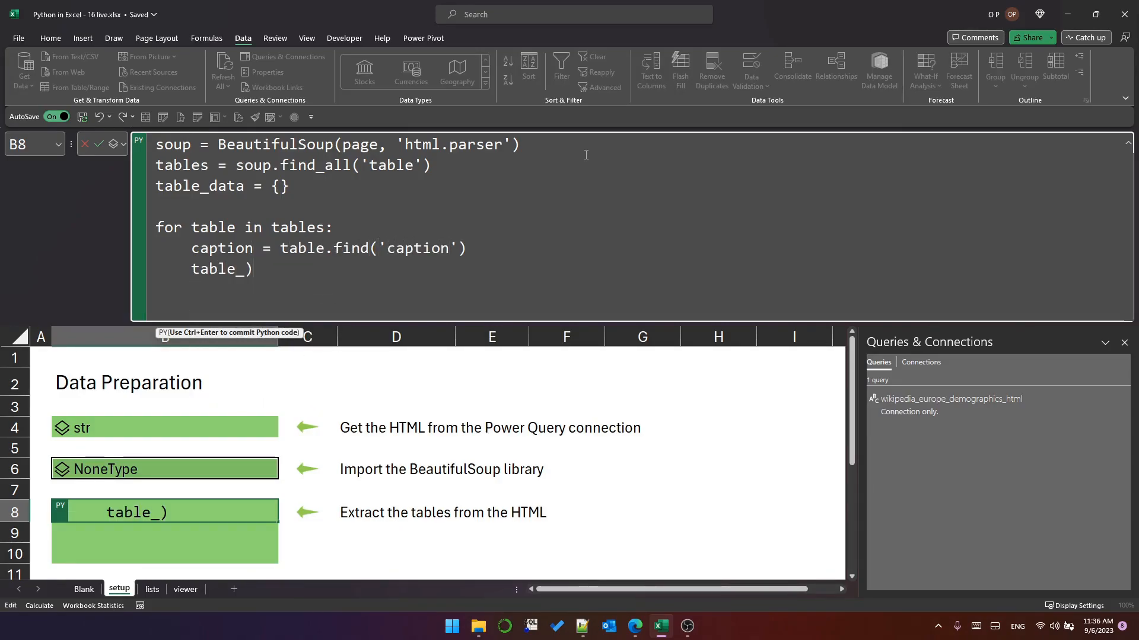
{"action": "type", "text": "title = caption."}
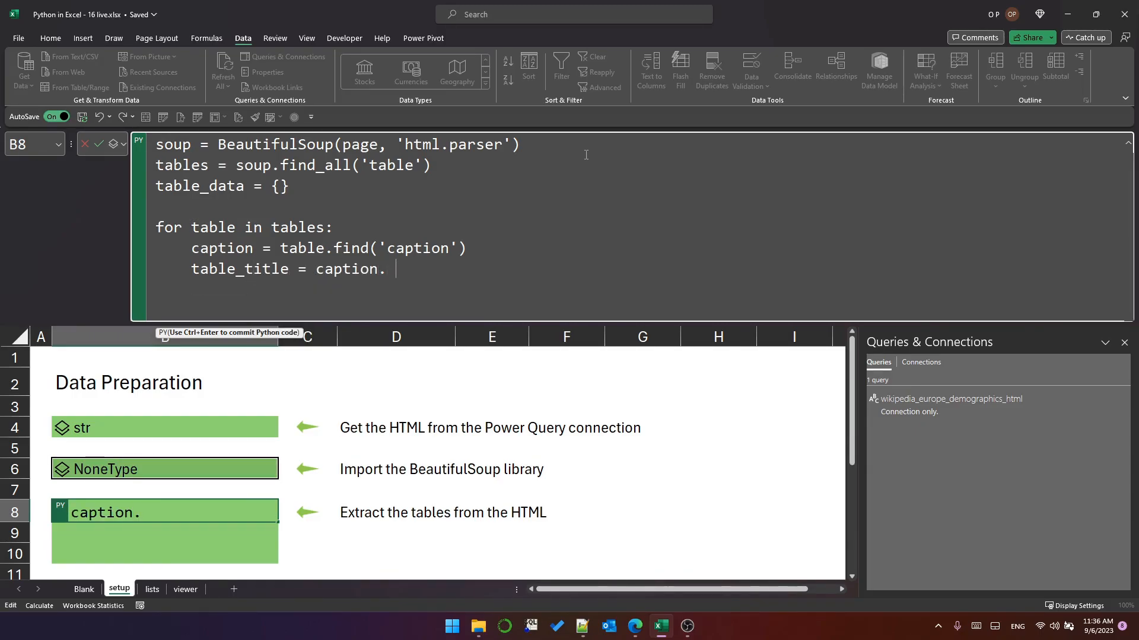
{"action": "type", "text": "text.strip()"}
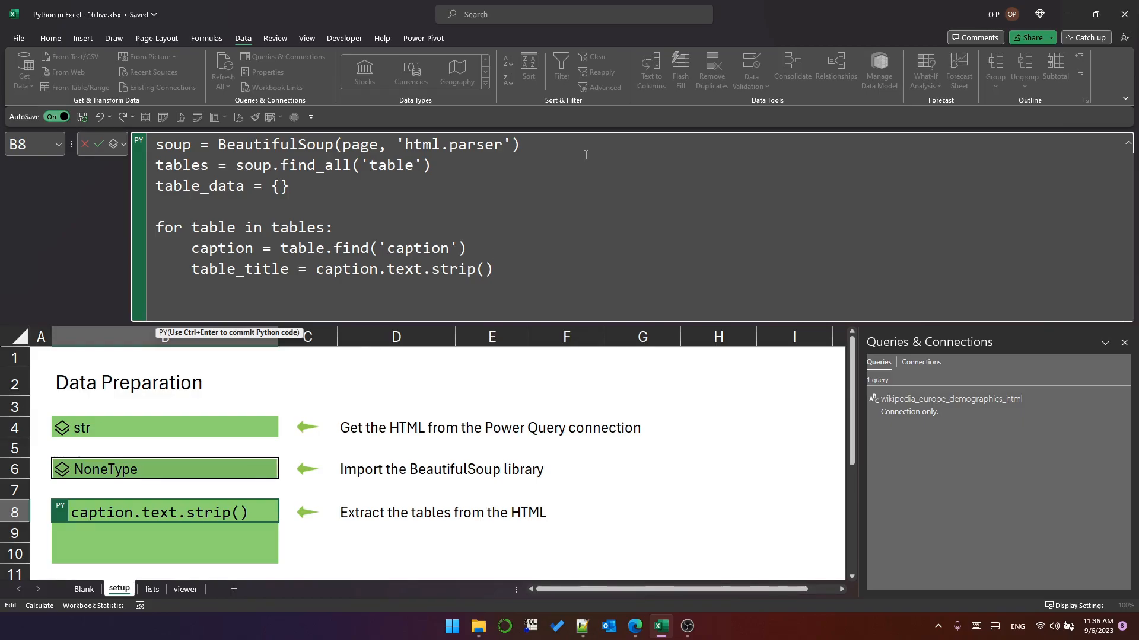
Set table_title to the caption text or the fallback f'Table {len(table_data) + 1}'.
{"action": "type", "text": "if caption else f'"}
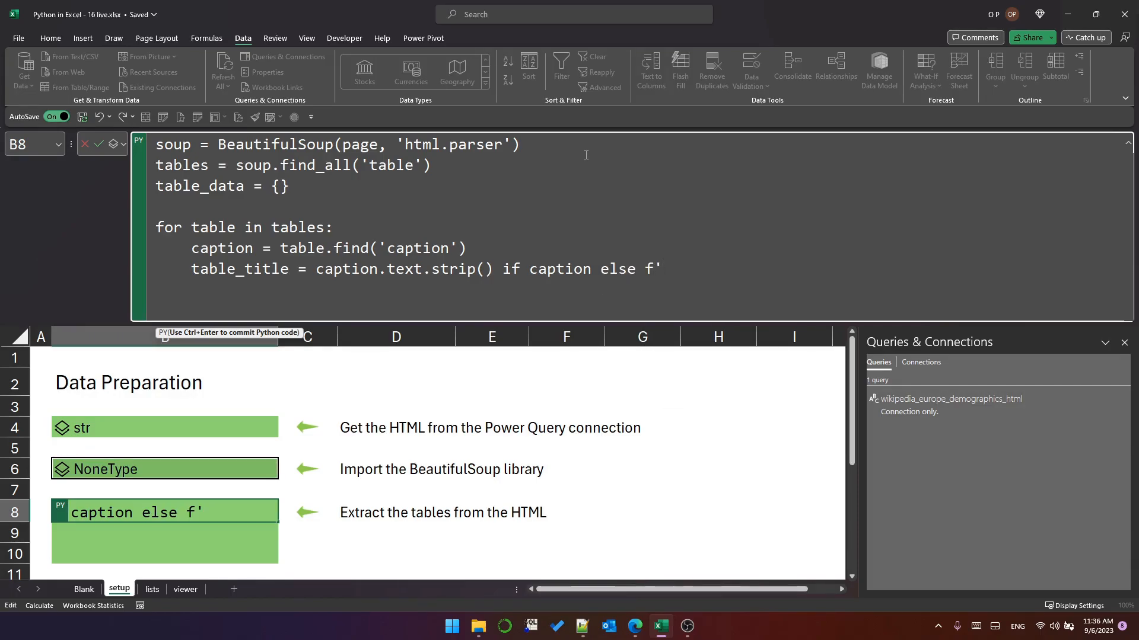
{"action": "type", "text": "Table {len(table_data"}
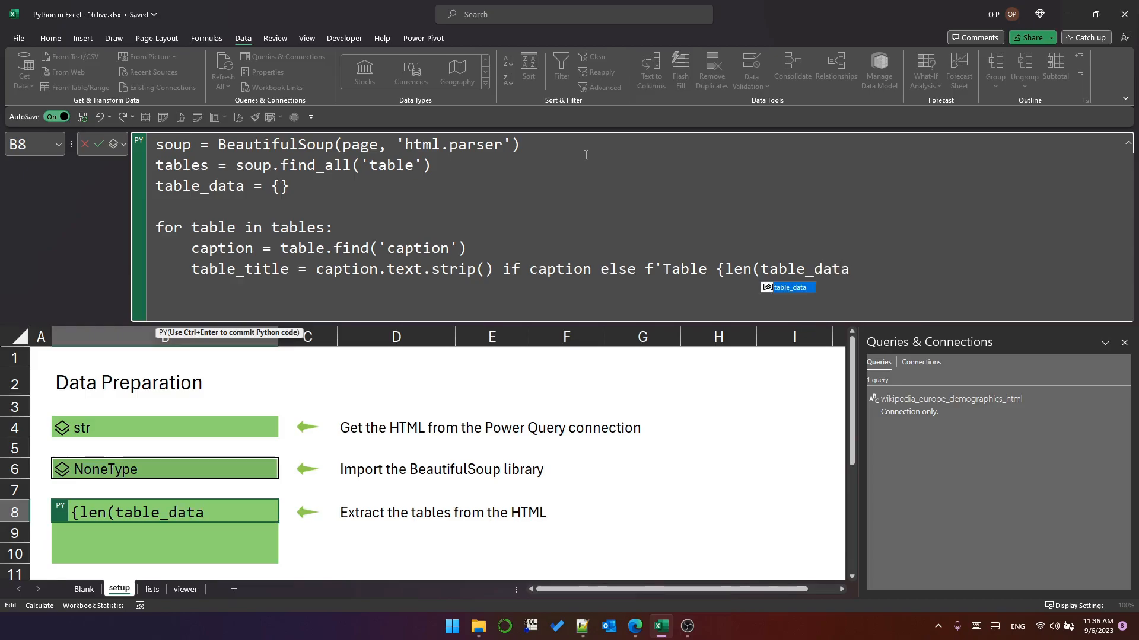
{"action": "type", "text": ") + 1}"}
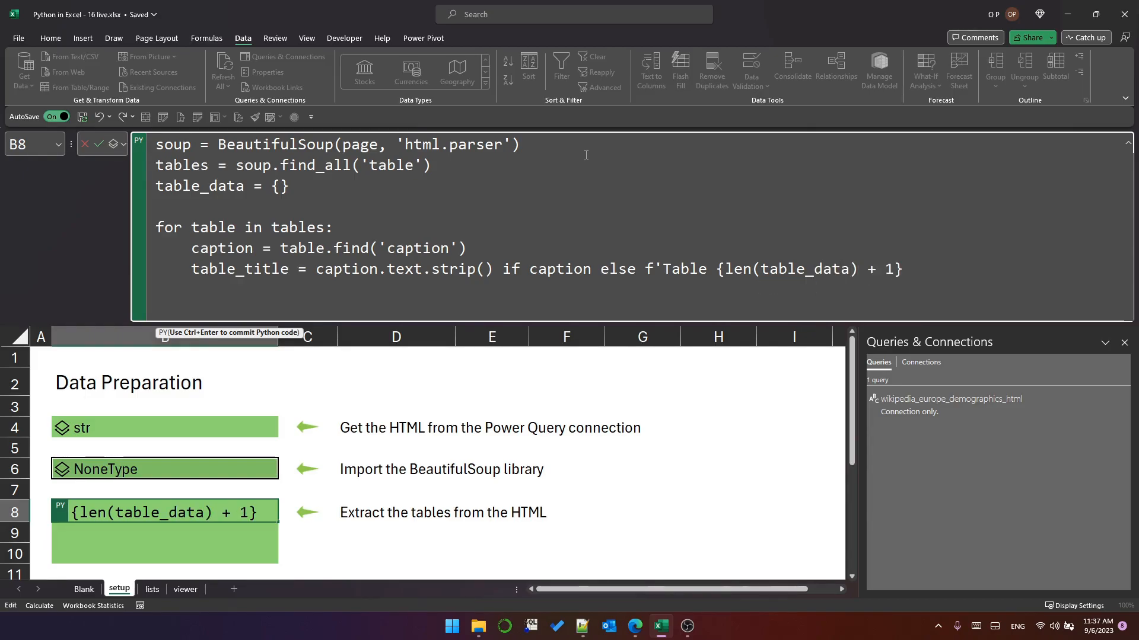
{"action": "type", "text": "'"}
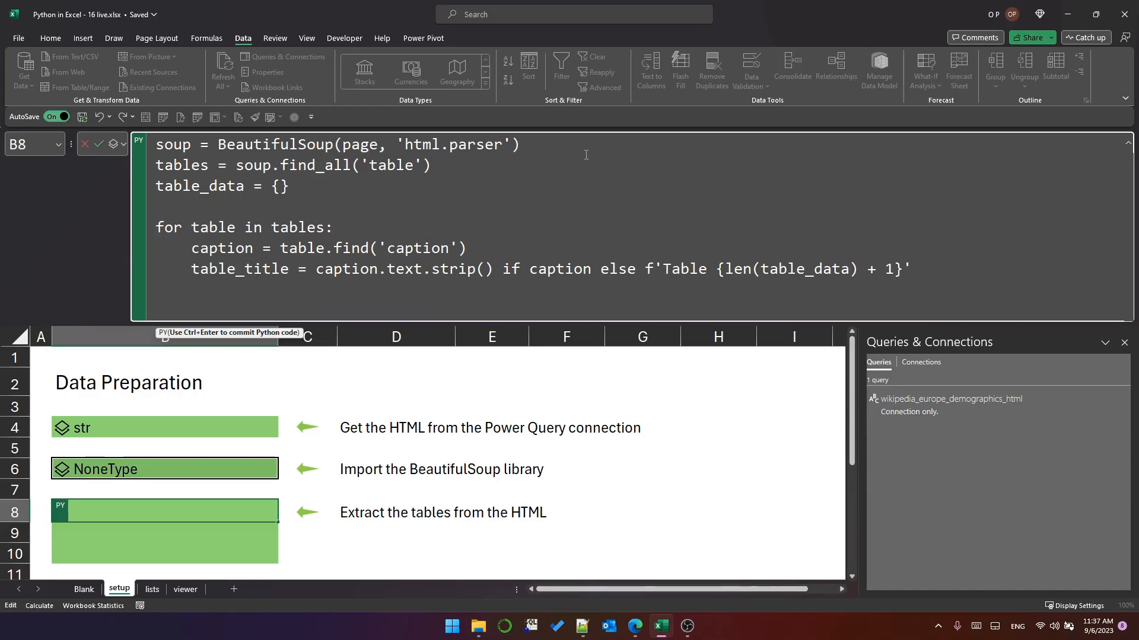
Inside the loop write df = pd.read_html(str(table))[0].
{"action": "type", "text": "df ="}
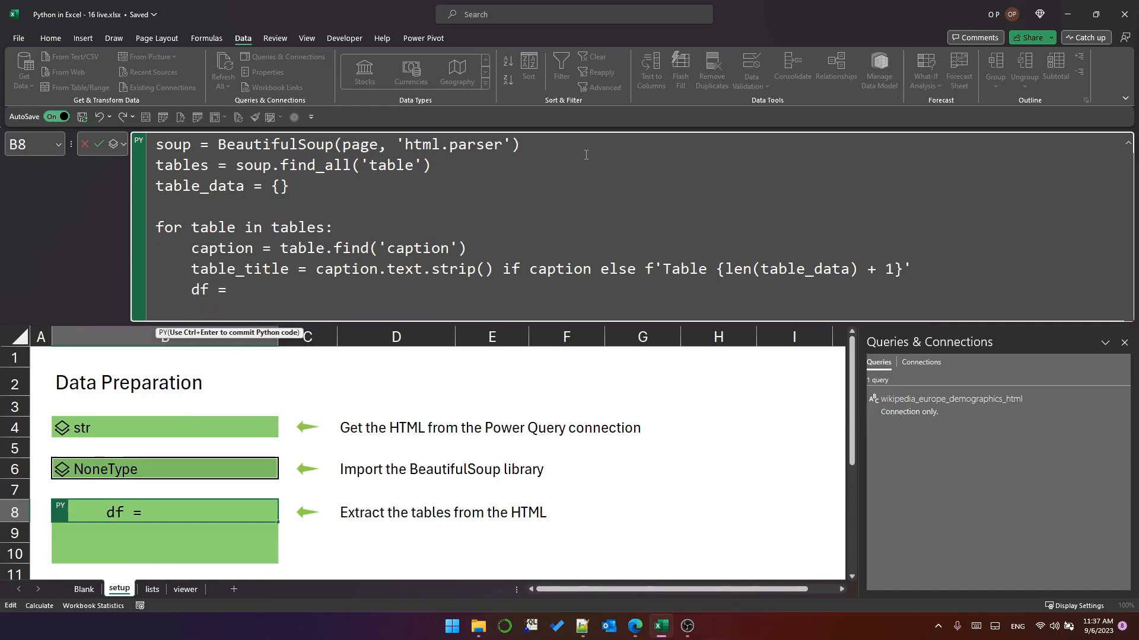
{"action": "type", "text": "pd.read"}
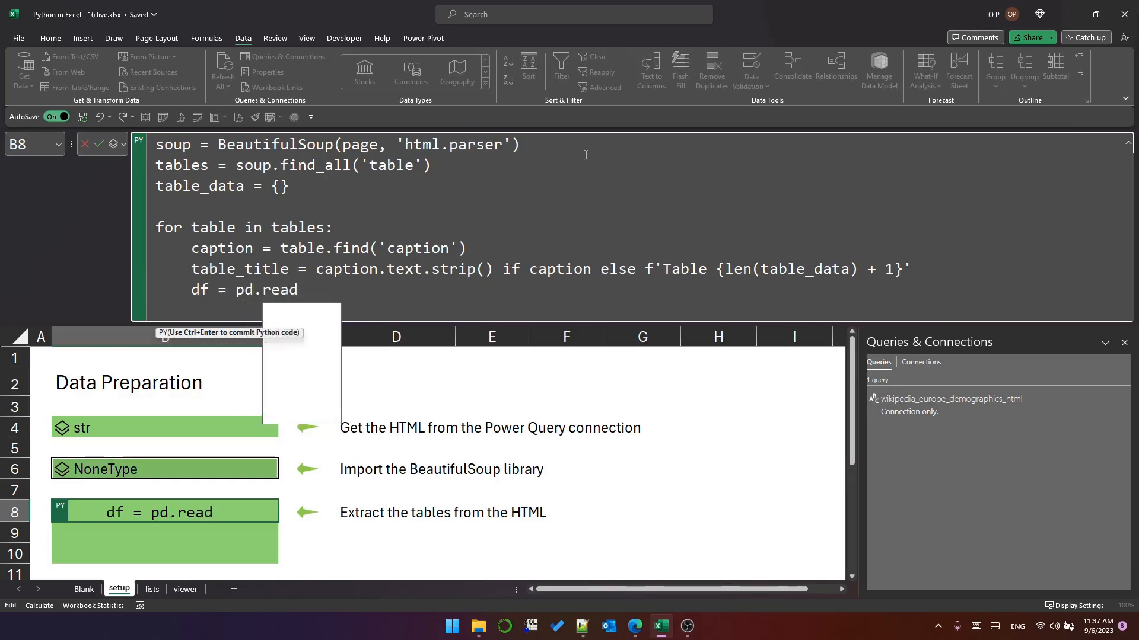
{"action": "type", "text": "h"}
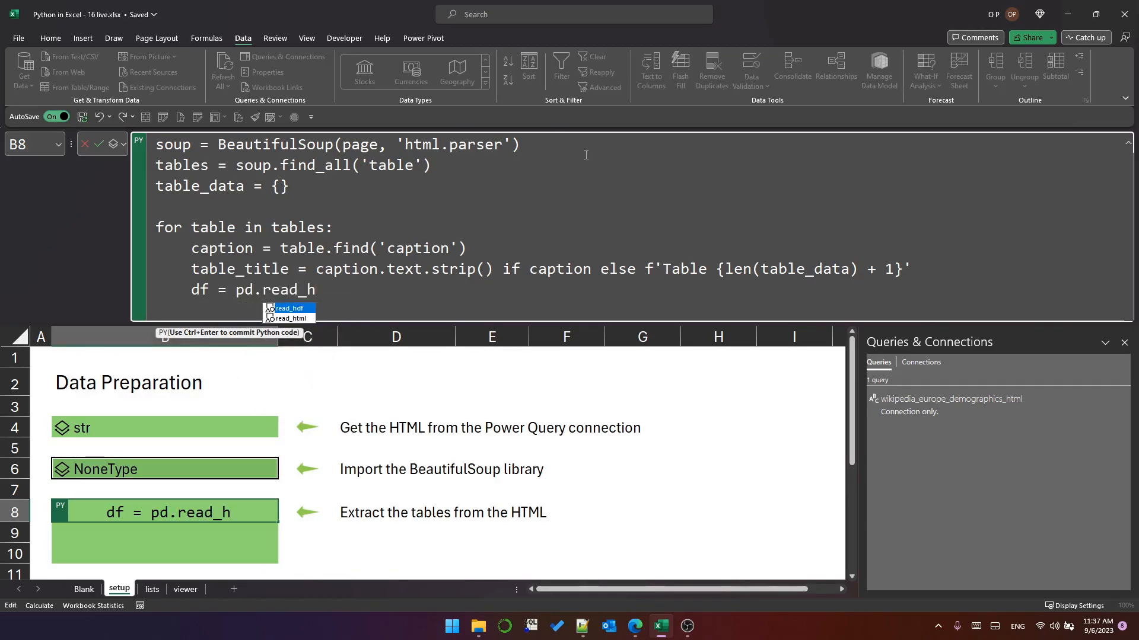
{"action": "type", "text": "tml("}
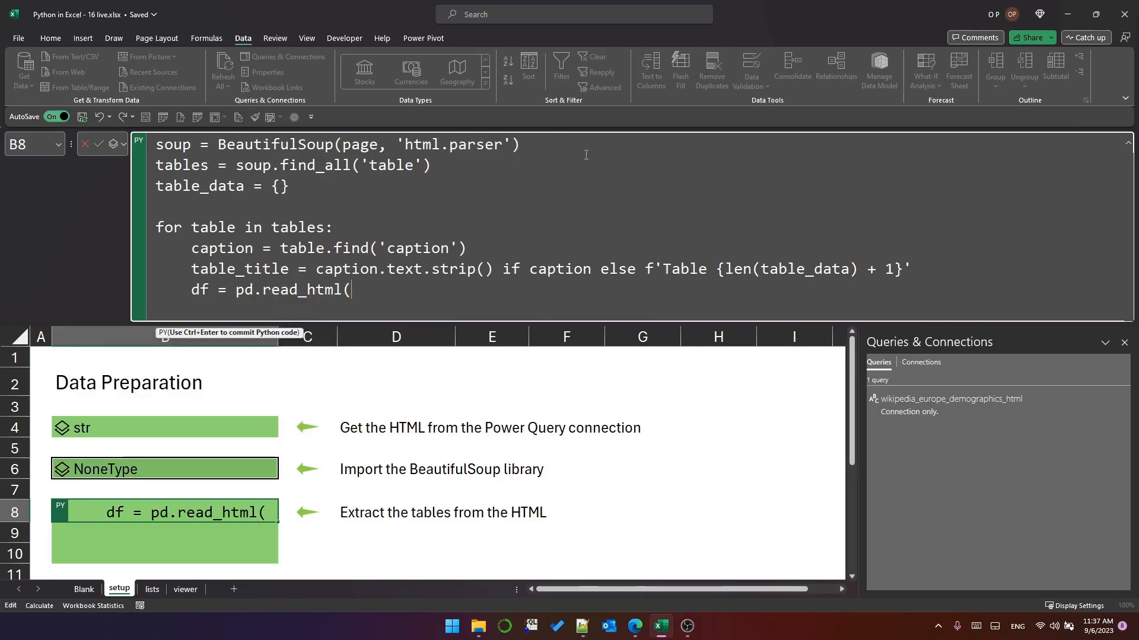
{"action": "type", "text": "str(table)"}
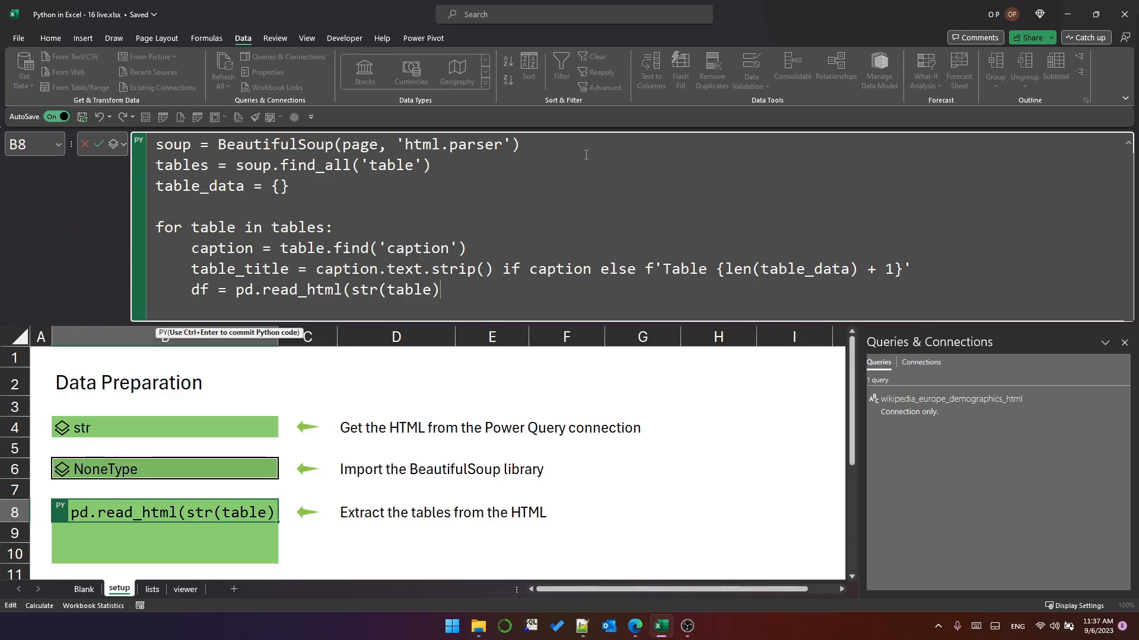
{"action": "type", "text": ")"}
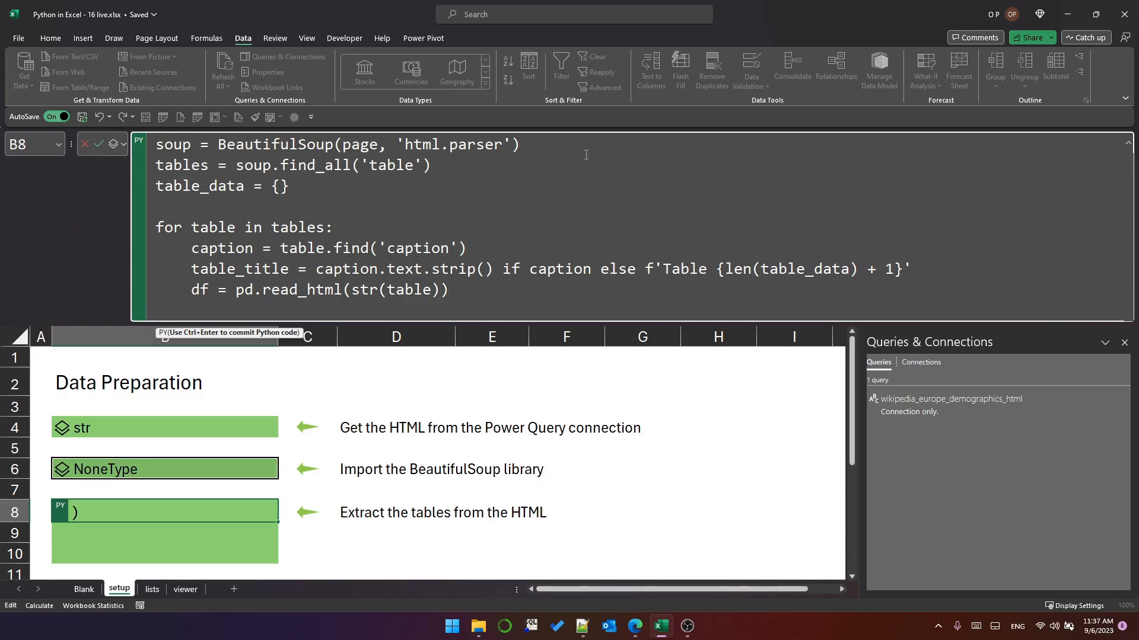
{"action": "type", "text": "["}
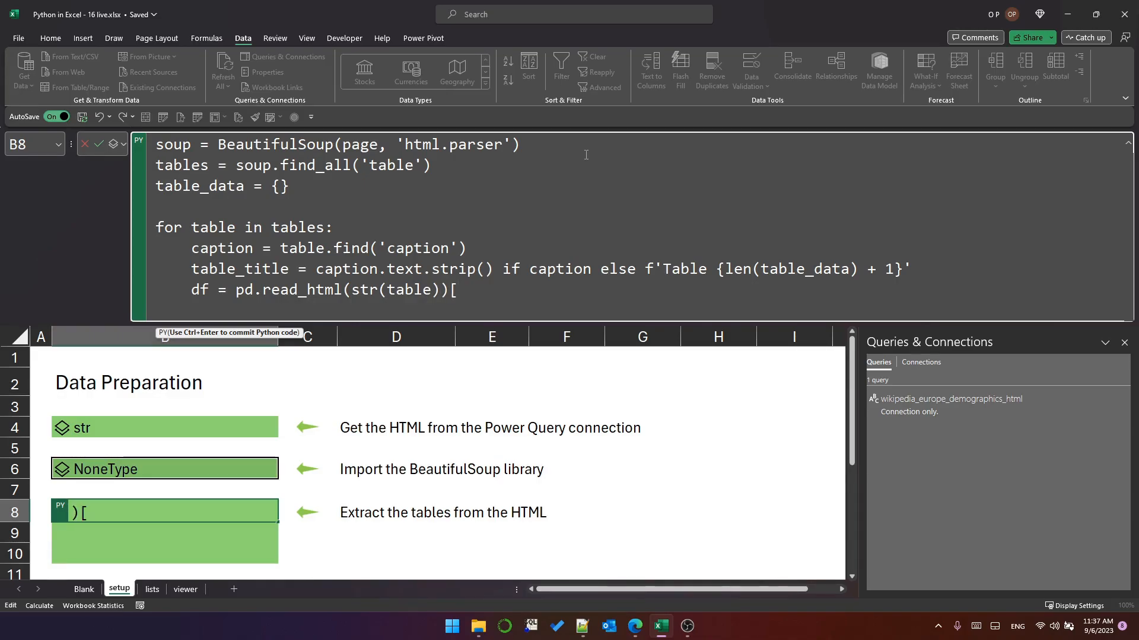
{"action": "type", "text": "0]"}
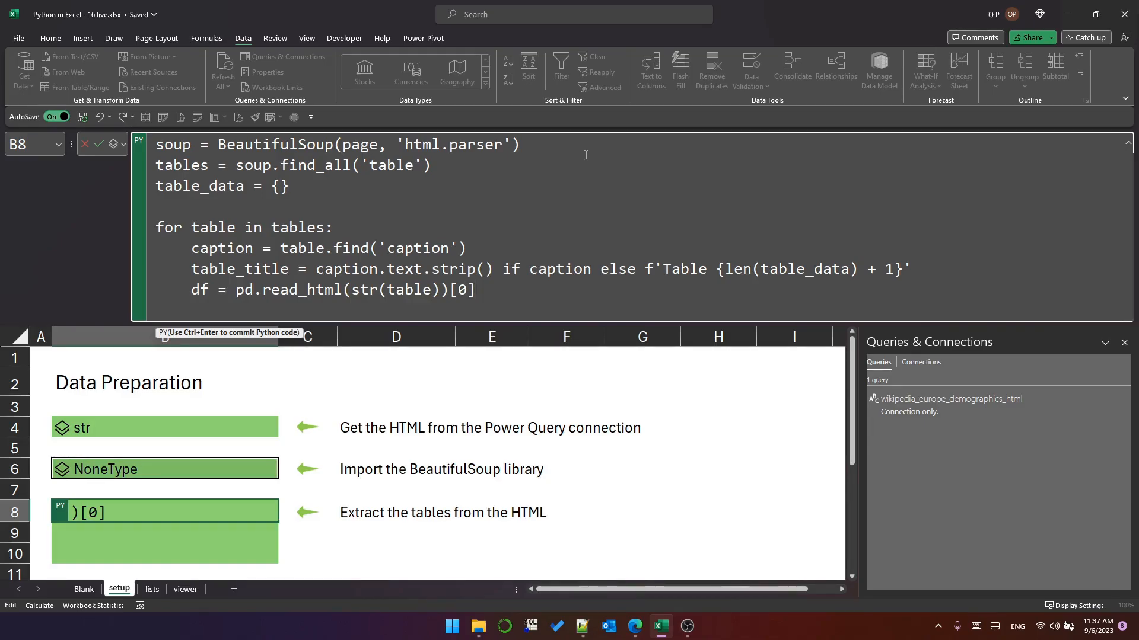
{"action": "key", "text": "enter"}
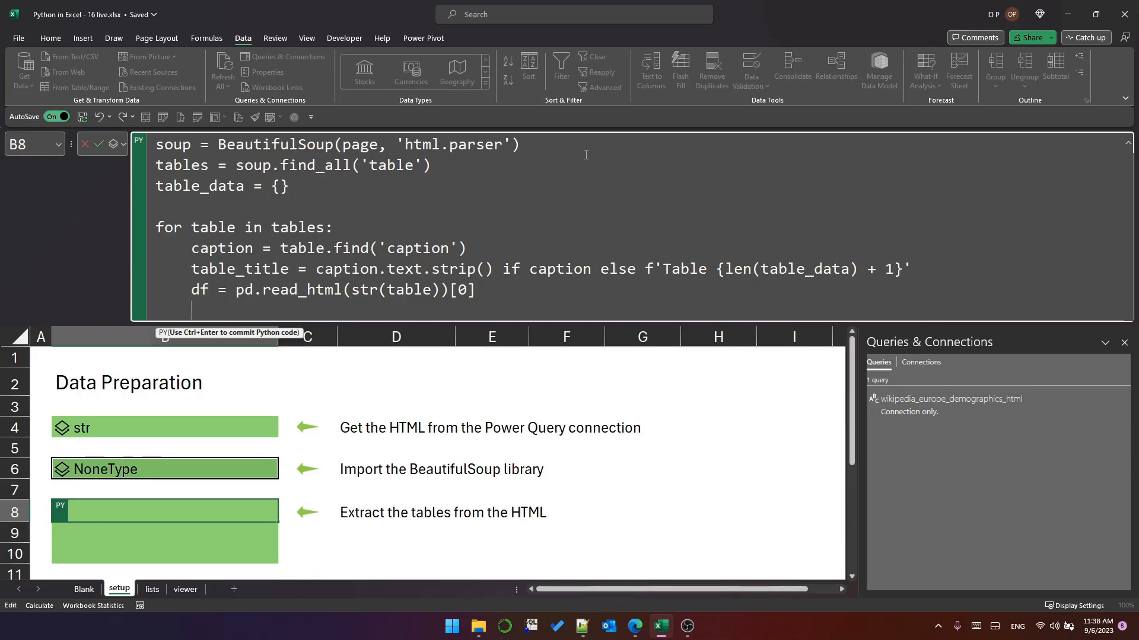
Store the data frame with table_data[table_title] = df.
{"action": "type", "text": "table_data"}
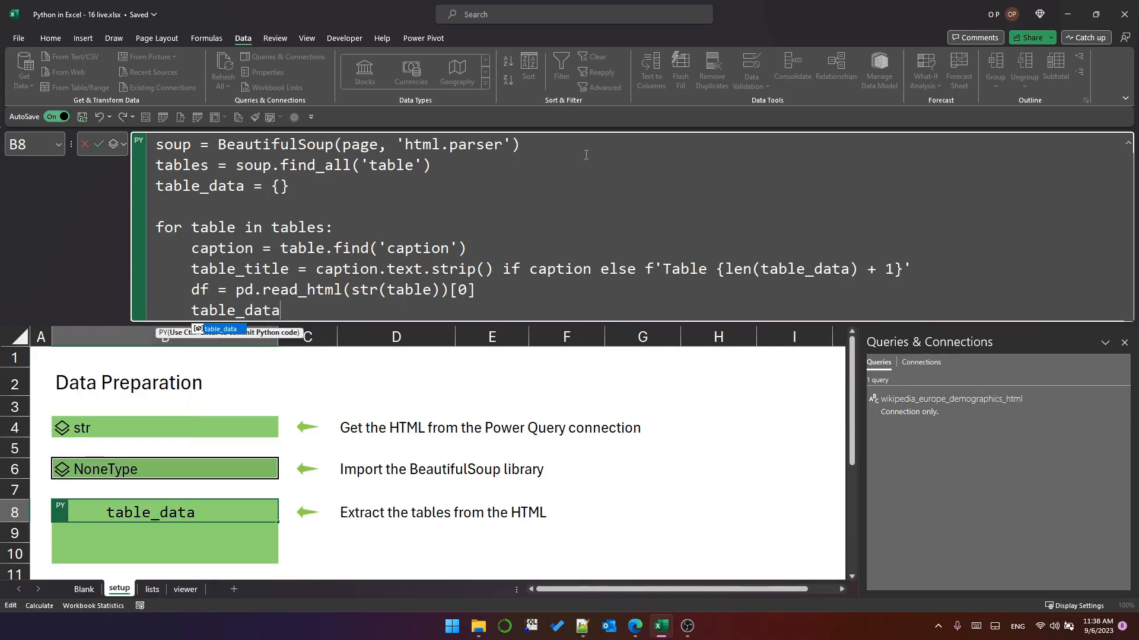
{"action": "type", "text": "[table"}
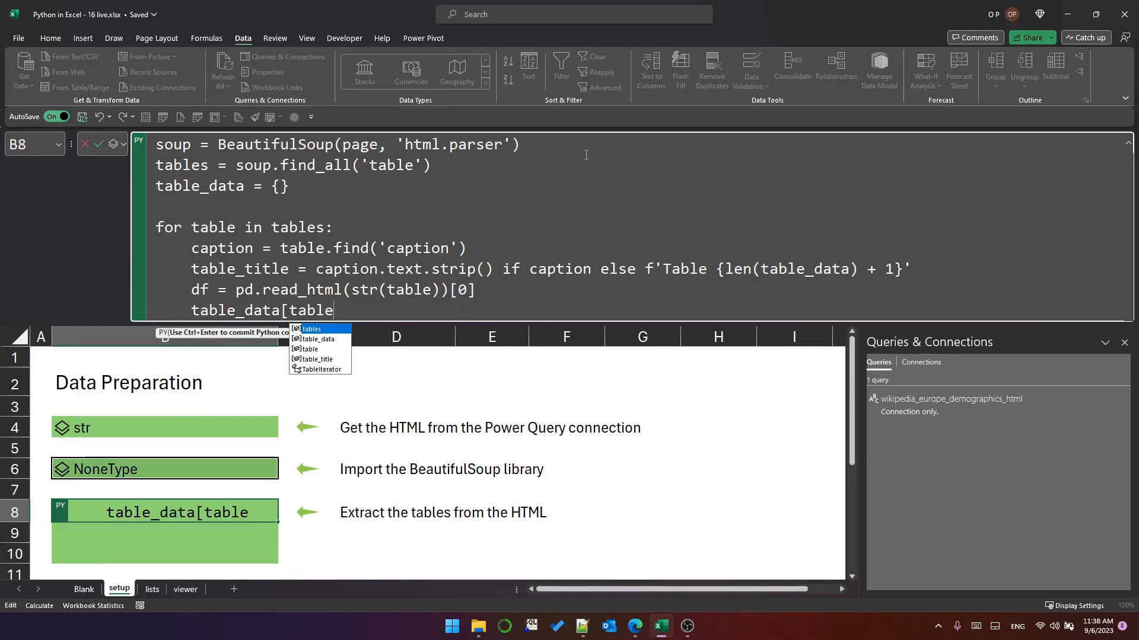
{"action": "type", "text": "_title] = df"}
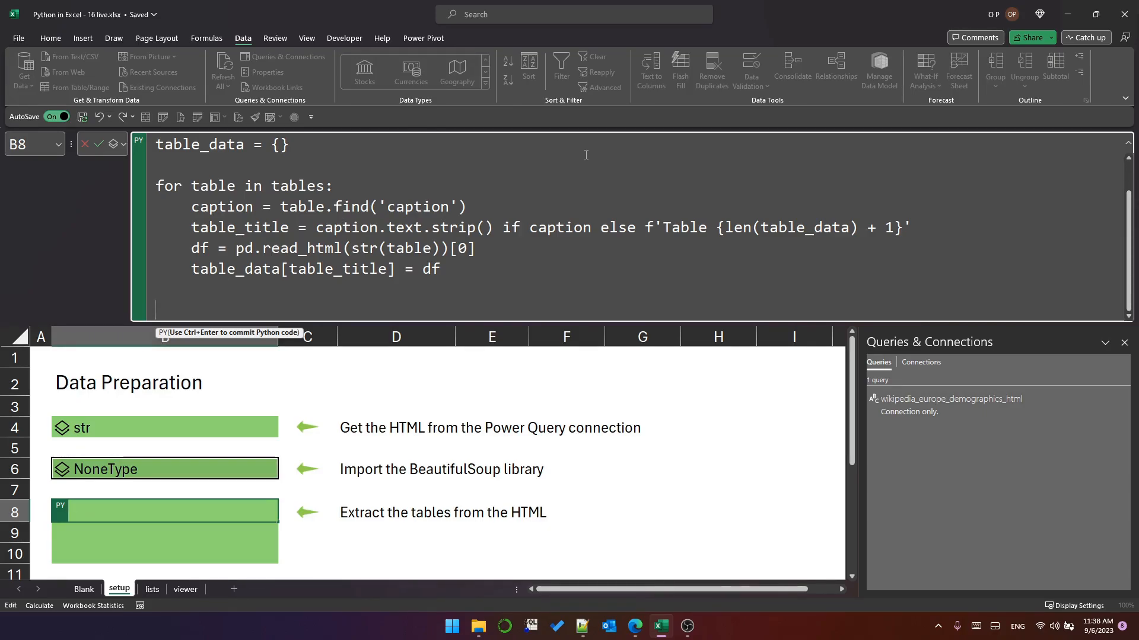
Add table_names = list(table_data.keys()) to the B8 setup code and commit it.
{"action": "type", "text": "table"}
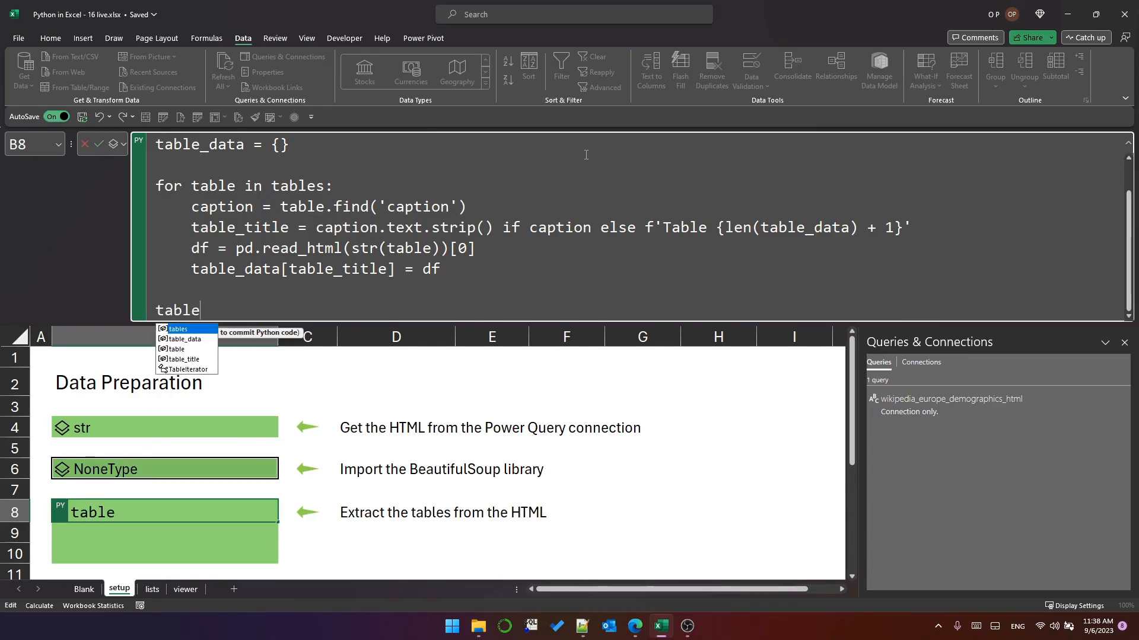
{"action": "type", "text": "_names"}
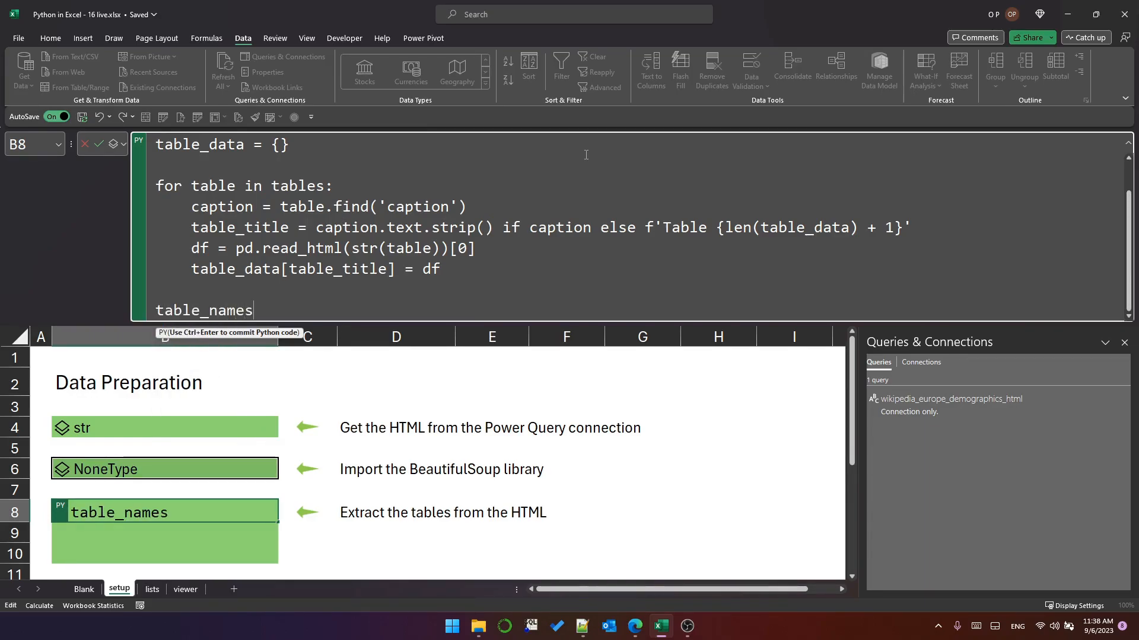
{"action": "type", "text": "= list("}
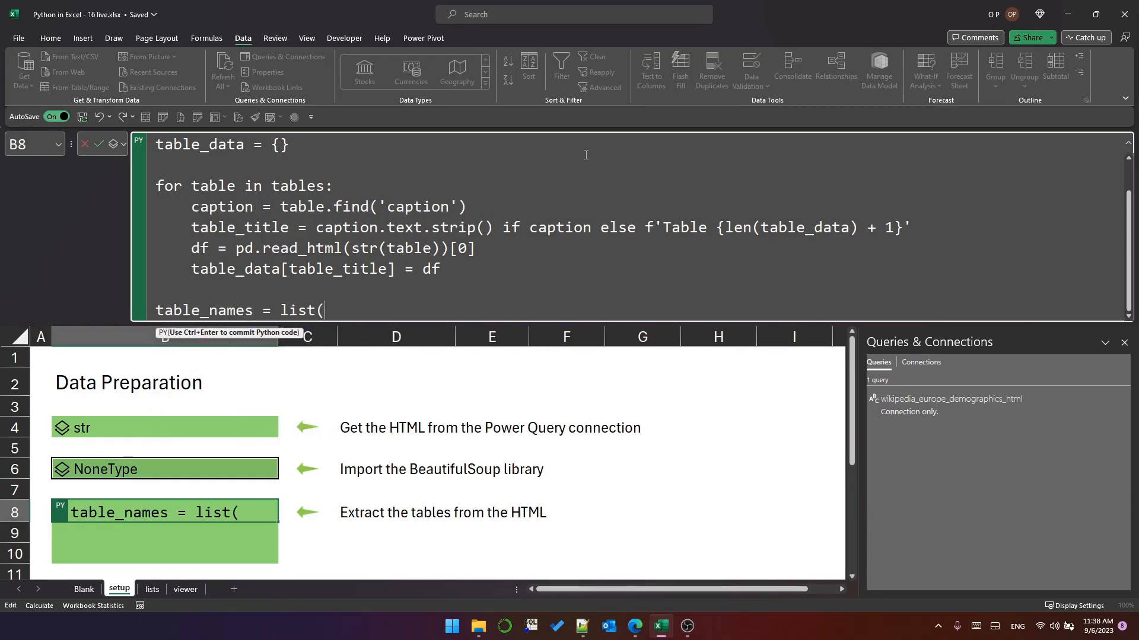
{"action": "type", "text": "table_"}
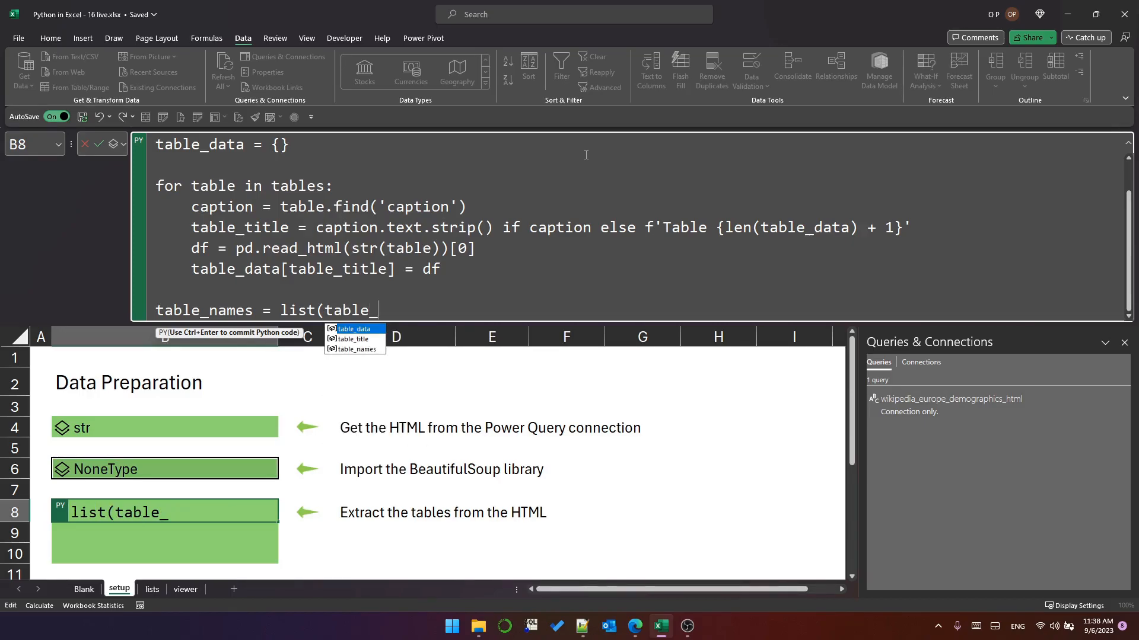
{"action": "type", "text": "data."}
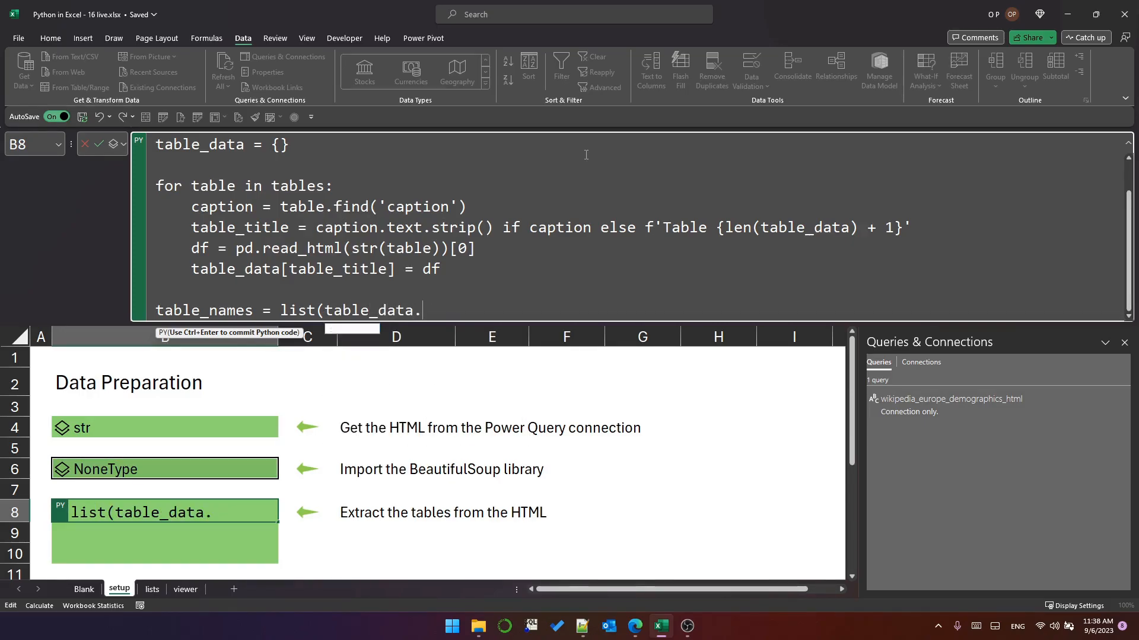
{"action": "type", "text": "keys("}
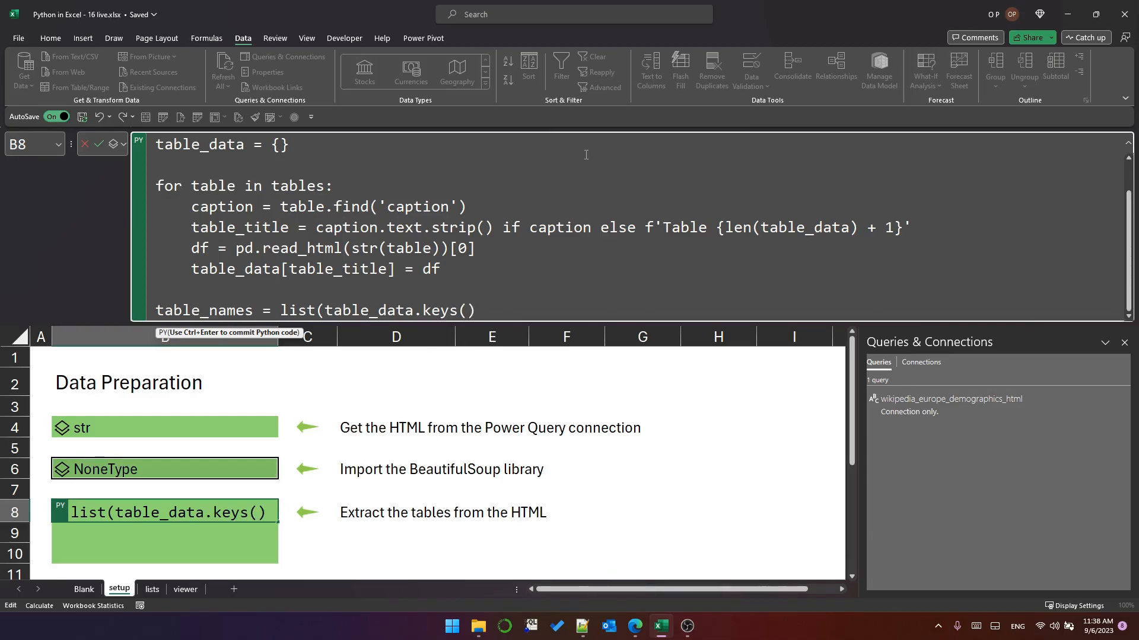
{"action": "left_click", "coordinate": [150, 589]}
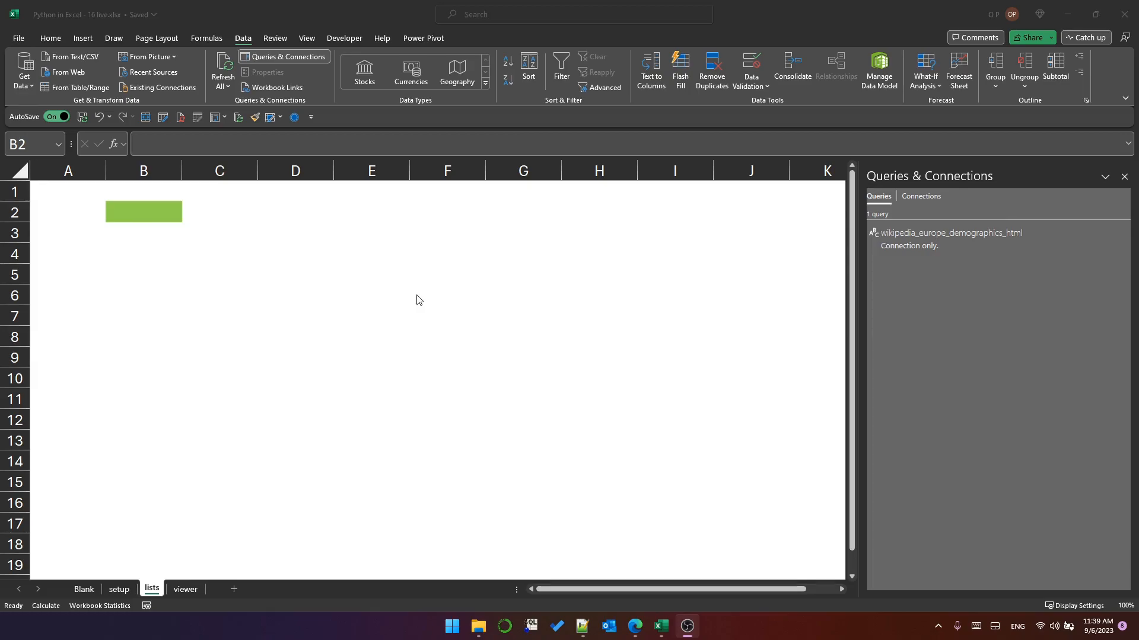
{"action": "mouse_move", "coordinate": [420, 309]}
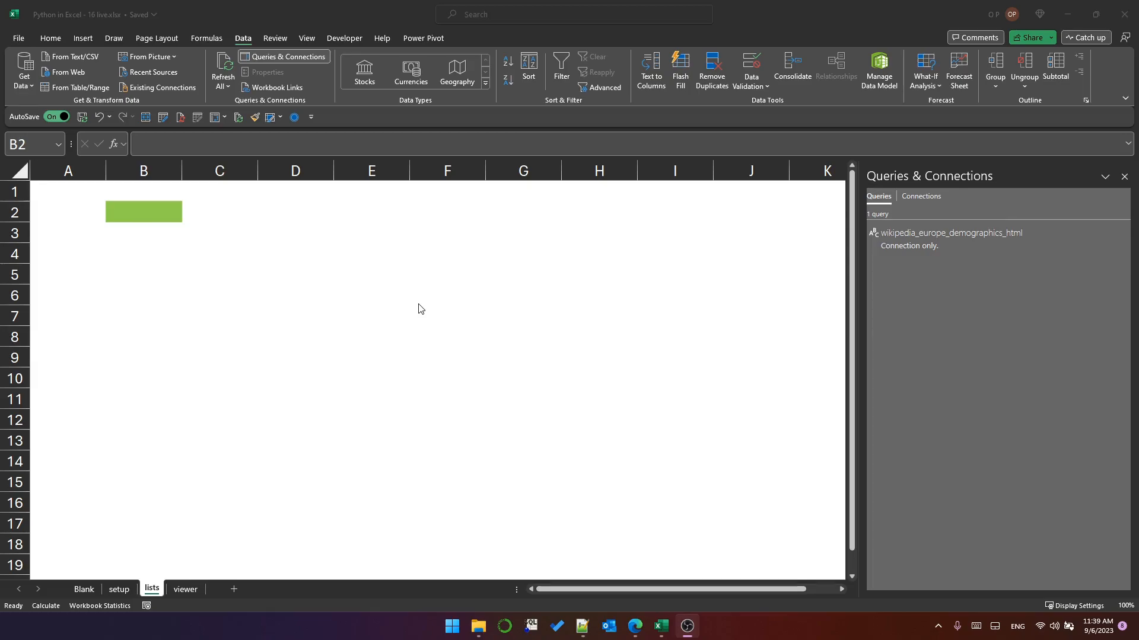
{"action": "mouse_move", "coordinate": [416, 312]}
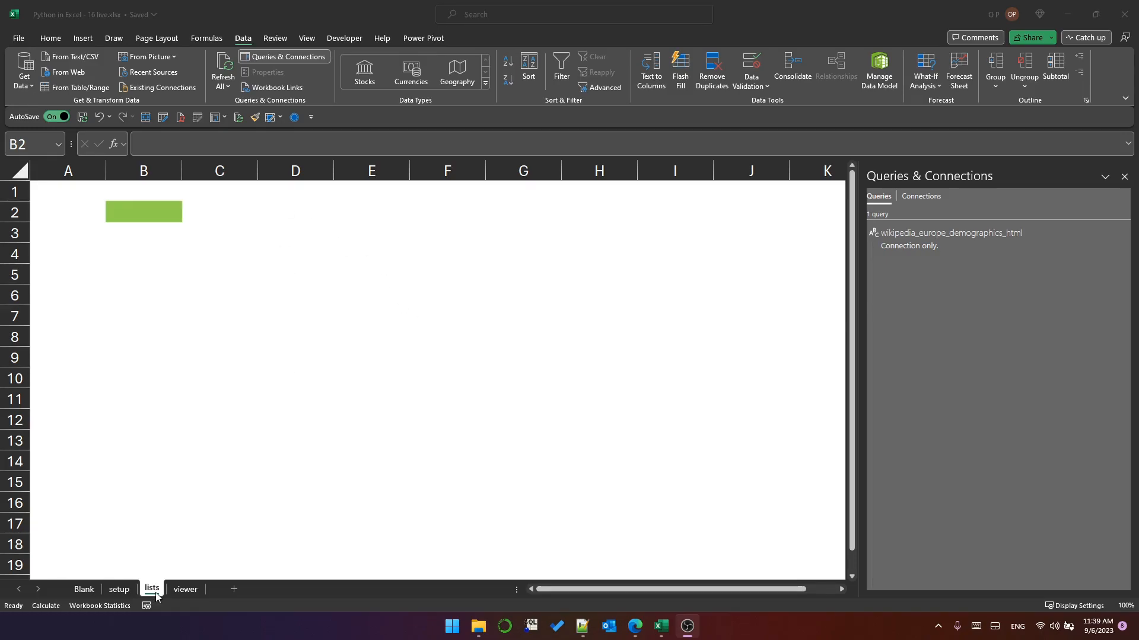
Spill table_names from a Python cell in B2 and widen column B to fit the titles.
{"action": "left_click", "coordinate": [144, 211]}
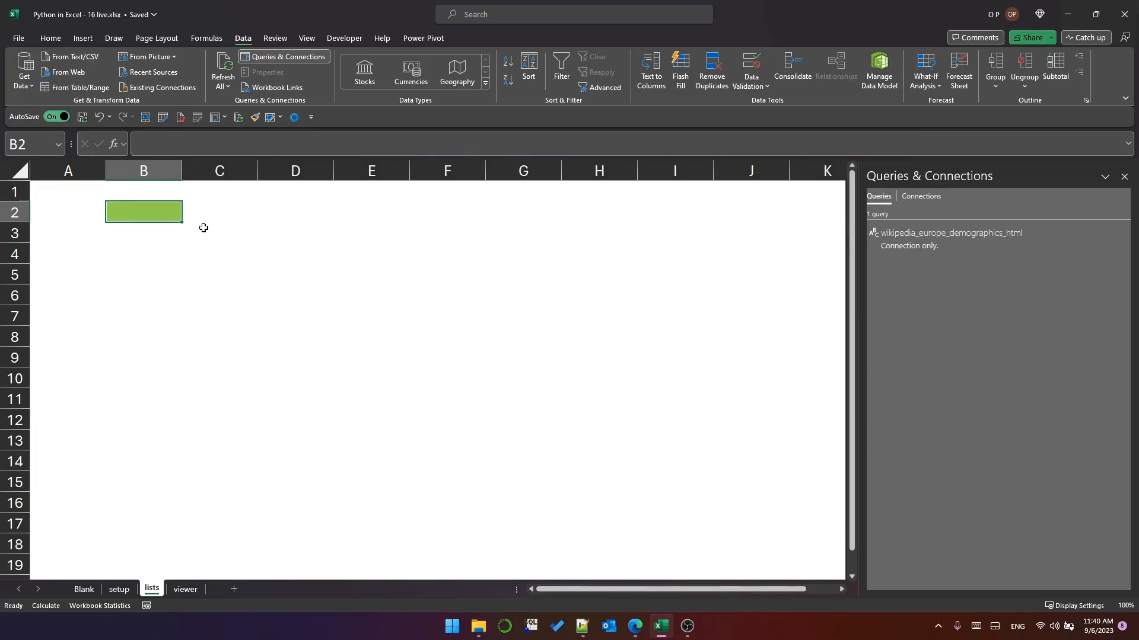
{"action": "type", "text": "t"}
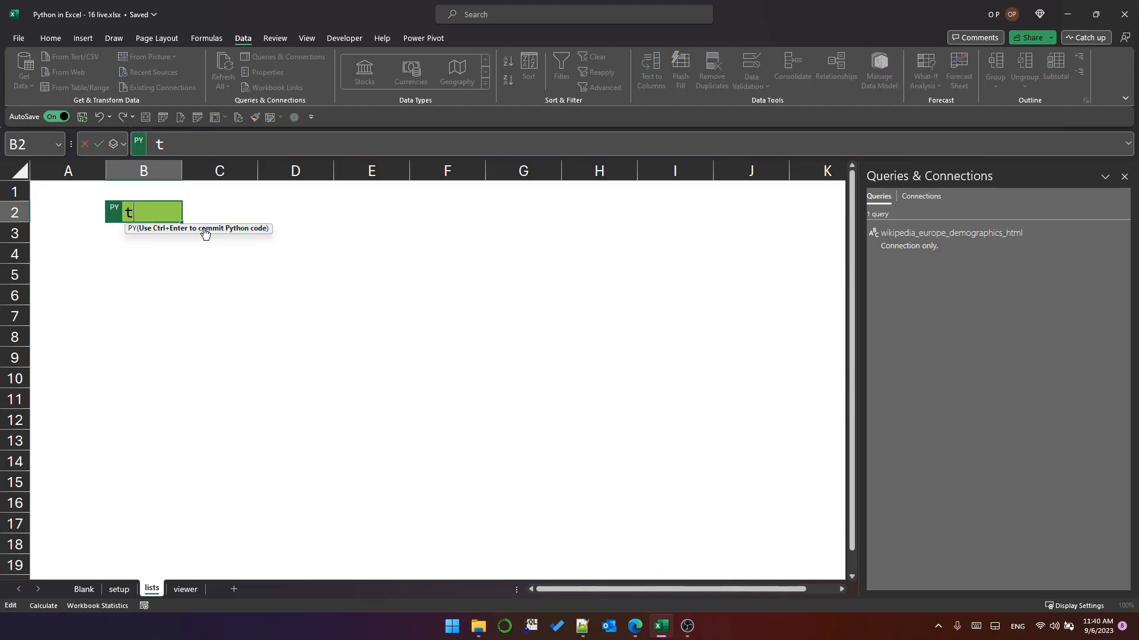
{"action": "type", "text": "able_names"}
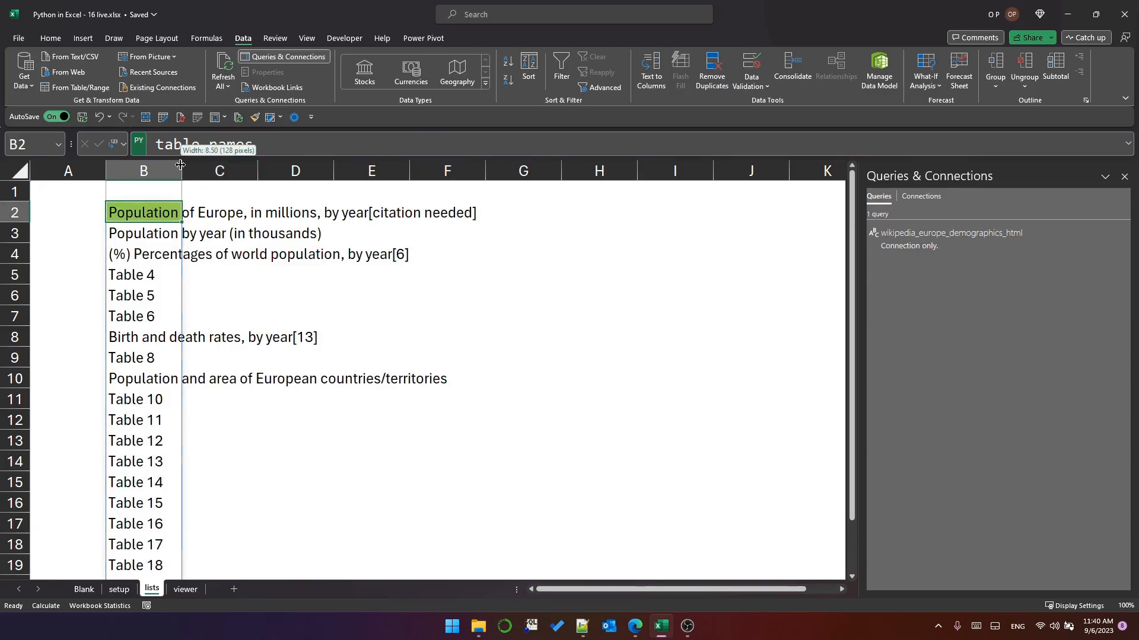
{"action": "left_click_drag", "start_coordinate": [181, 169], "coordinate": [484, 170]}
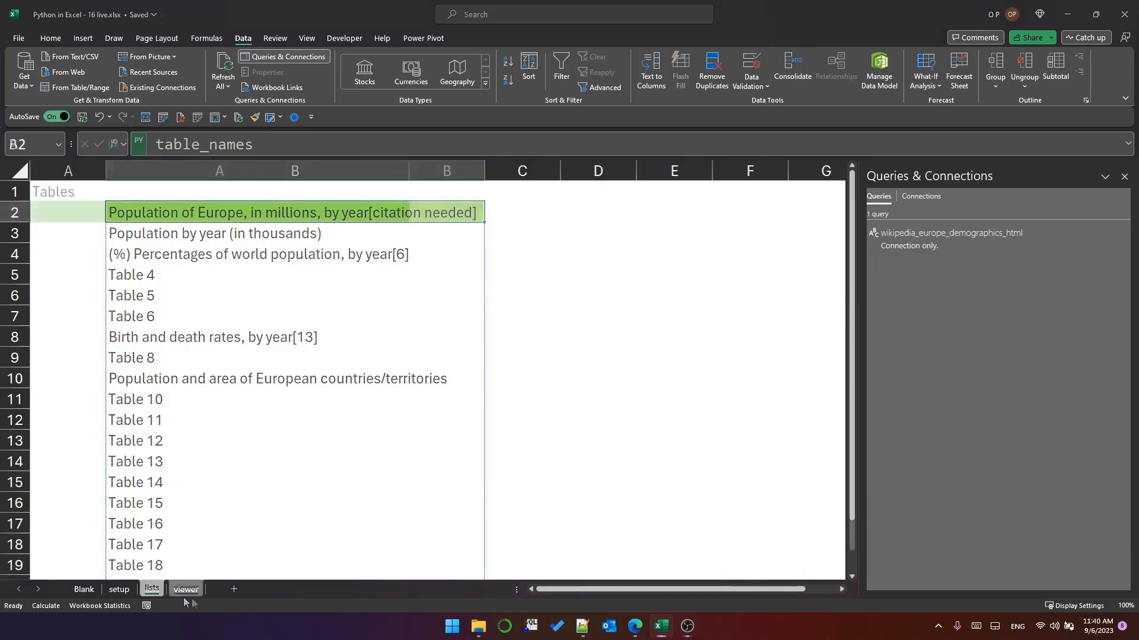
Validate viewer A2 as a list sourced from the spilled names at =lists!$B$2#.
{"action": "left_click", "coordinate": [185, 589]}
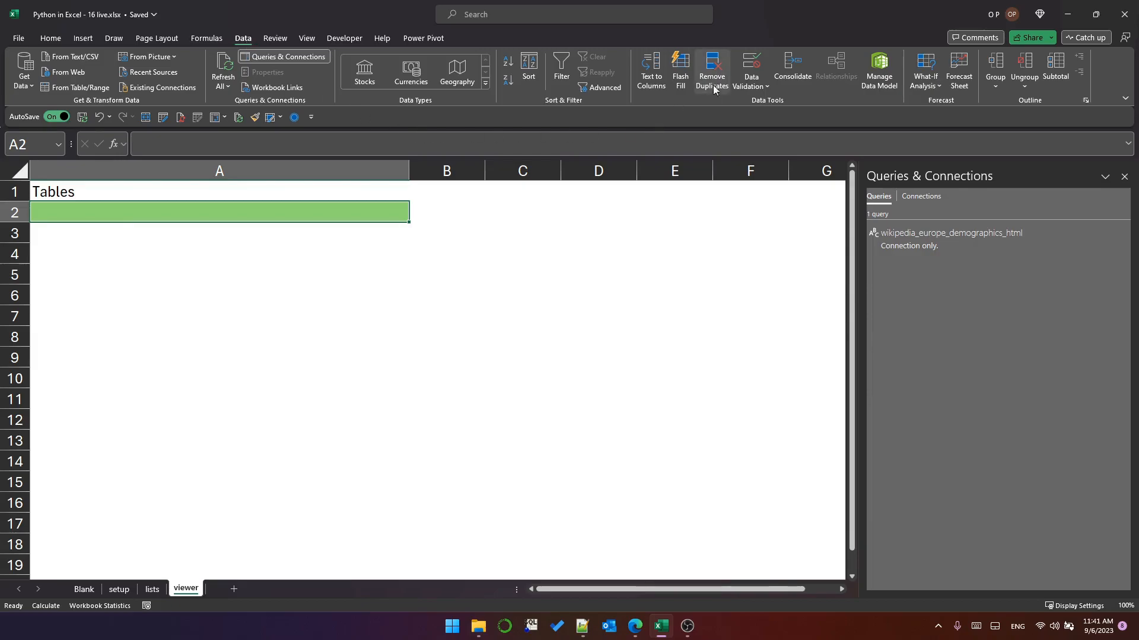
{"action": "left_click", "coordinate": [749, 69]}
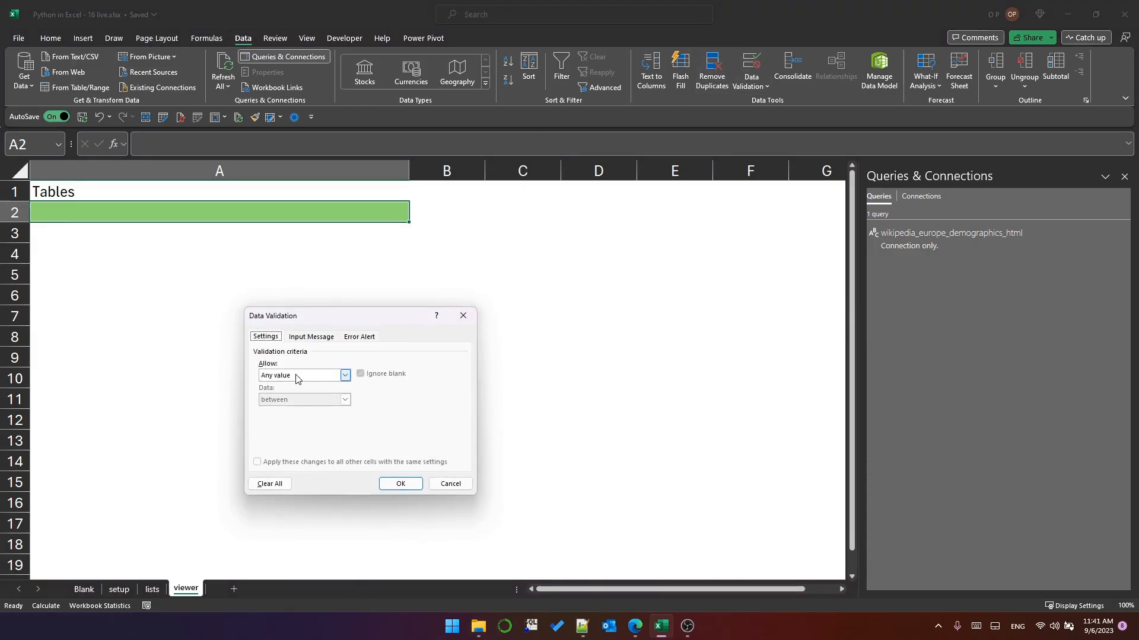
{"action": "left_click", "coordinate": [304, 376]}
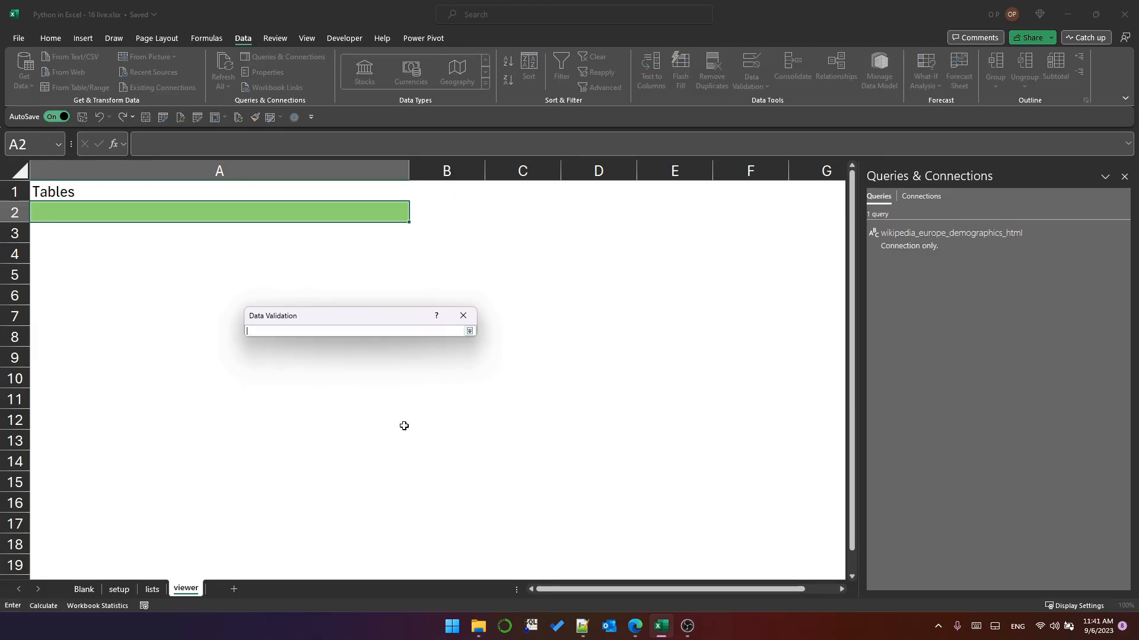
{"action": "left_click", "coordinate": [151, 590]}
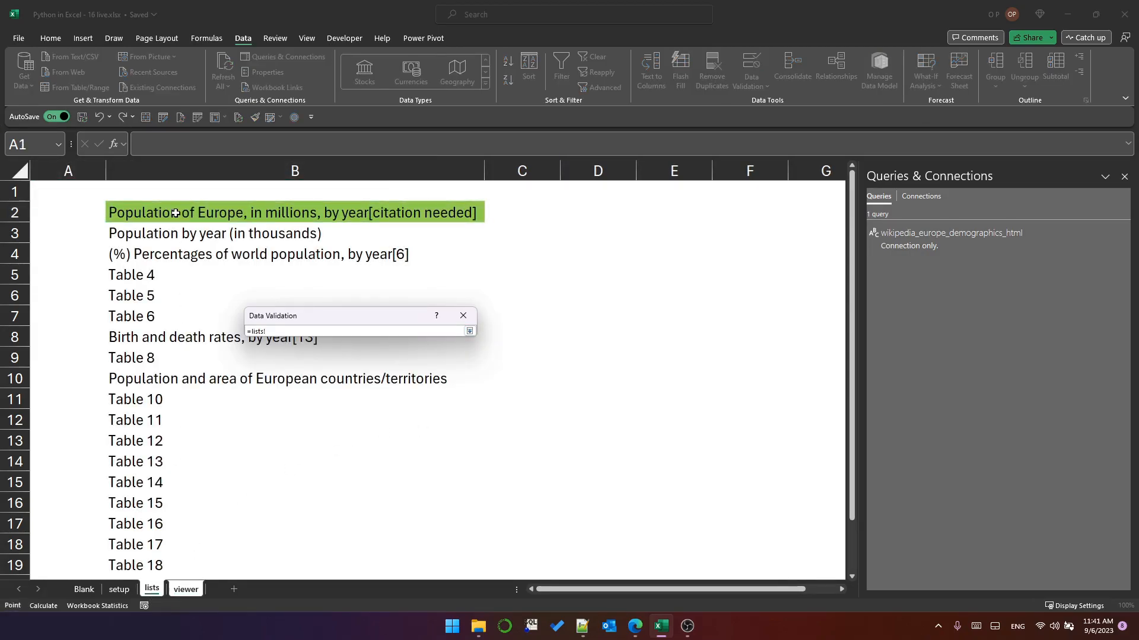
{"action": "left_click", "coordinate": [294, 212]}
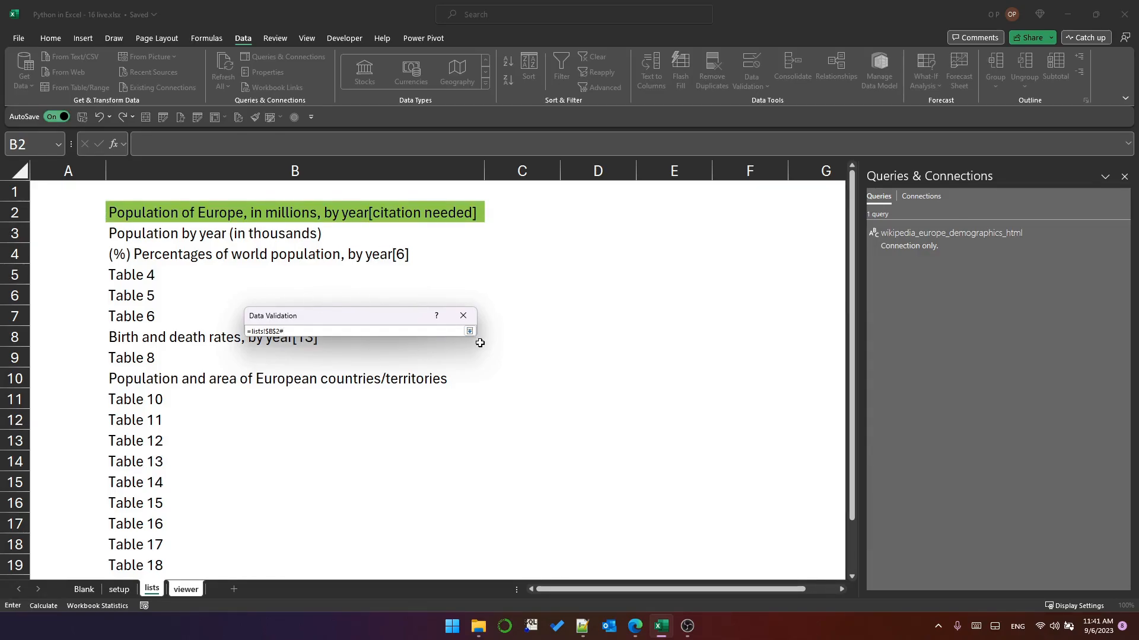
{"action": "left_click", "coordinate": [469, 331]}
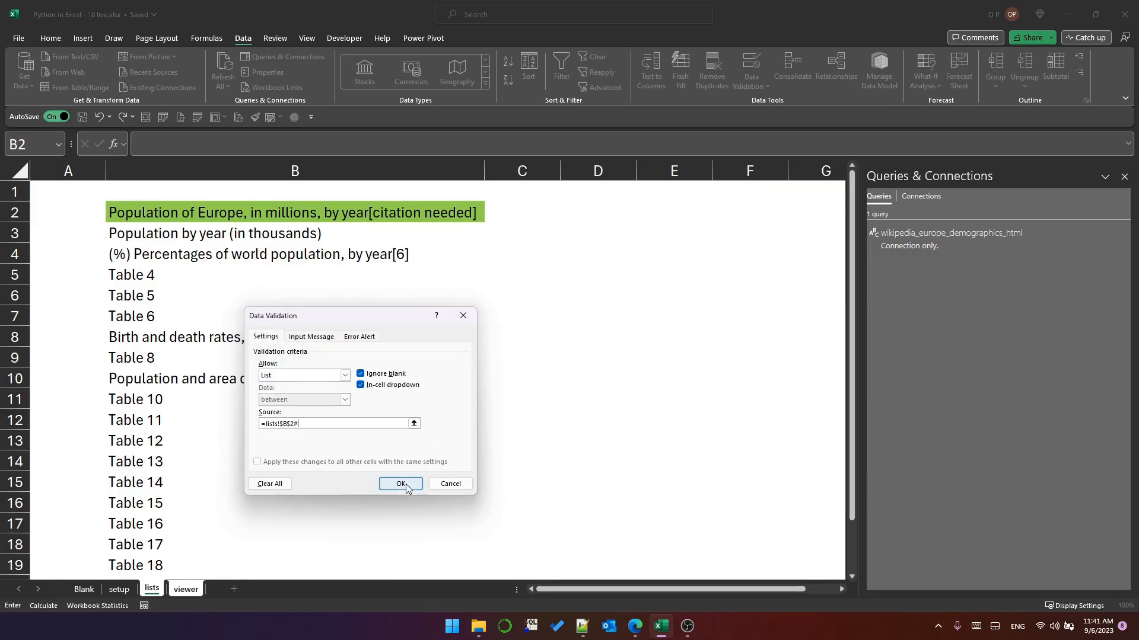
{"action": "left_click", "coordinate": [400, 484]}
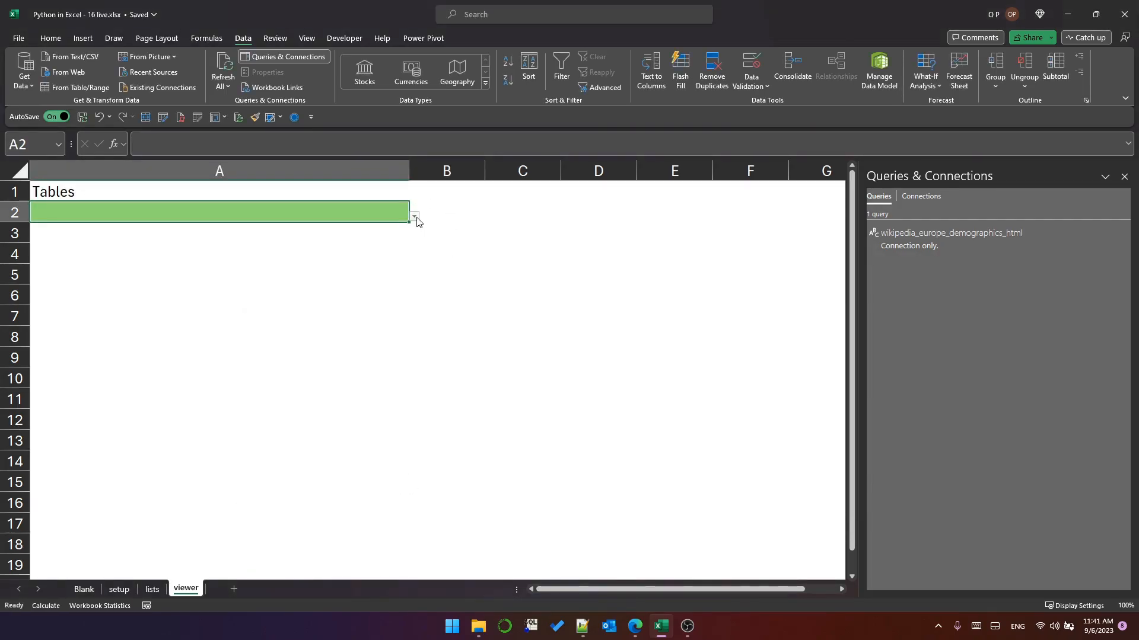
Test the new table-name dropdown in A2.
{"action": "left_click", "coordinate": [415, 216]}
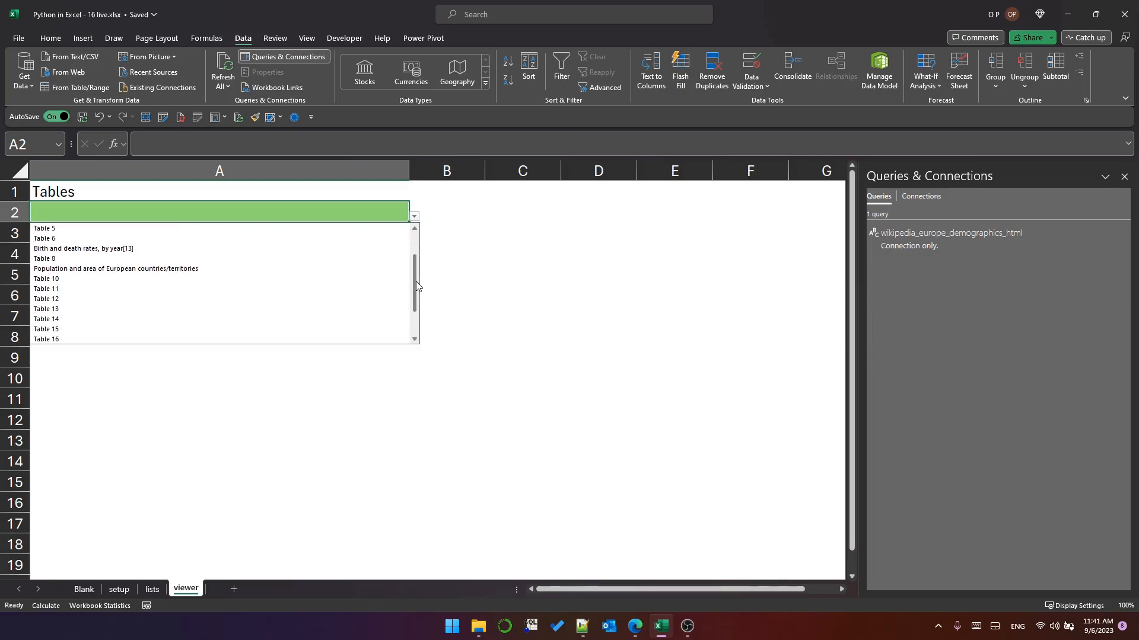
{"action": "left_click", "coordinate": [446, 233]}
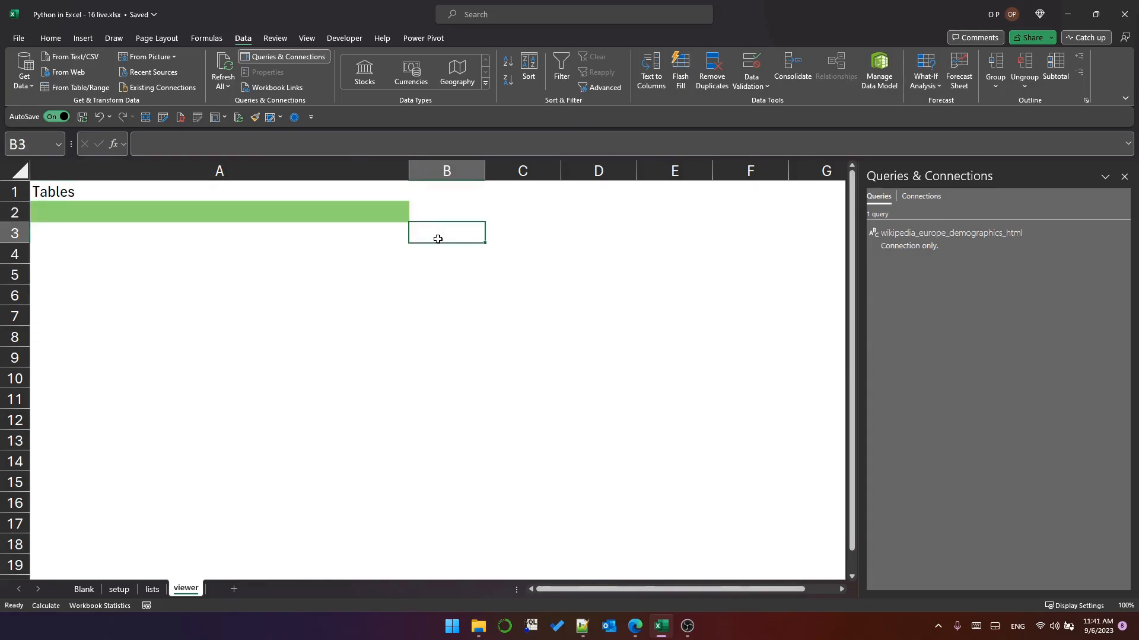
Enter a Python cell in B3 with table_name = xl("A2") and df = table_data[table_name].
{"action": "type", "text": "=py"}
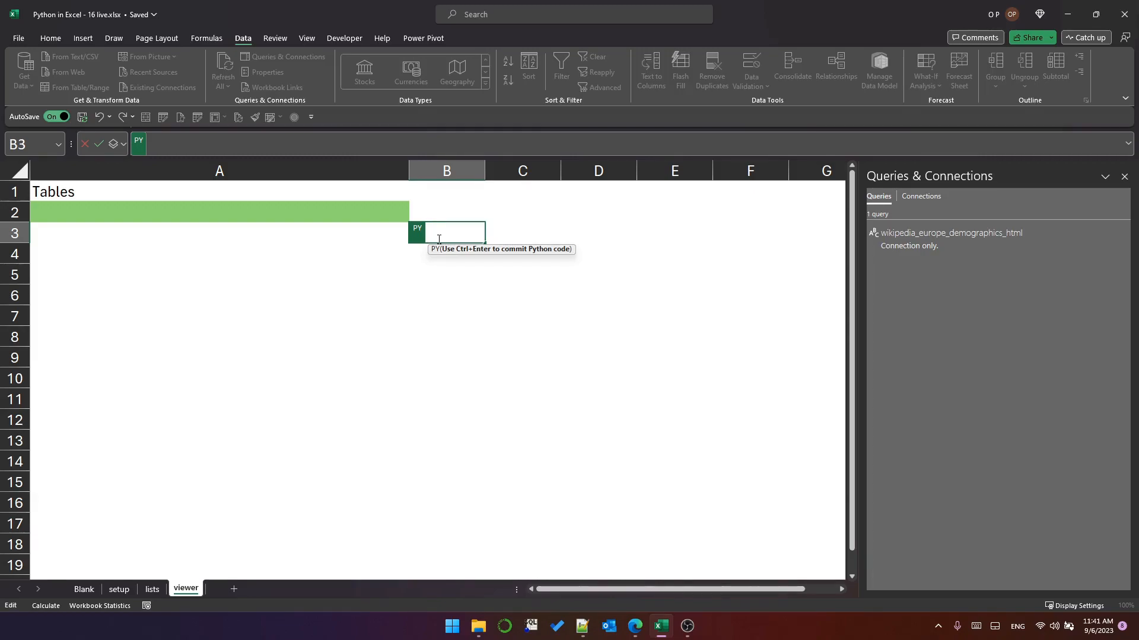
{"action": "type", "text": "table_name"}
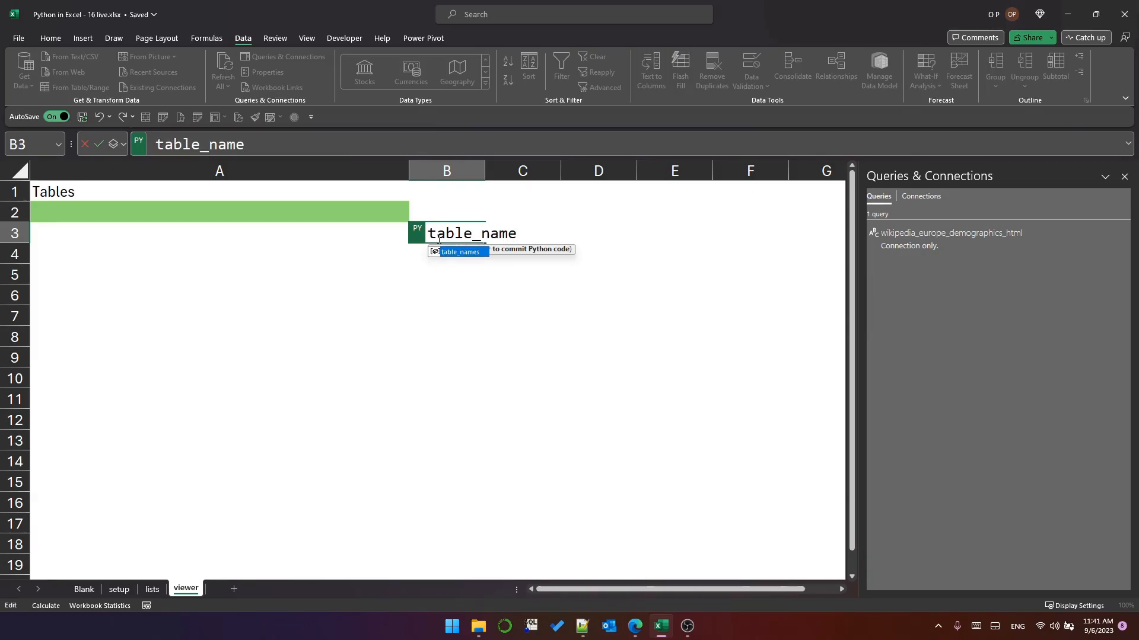
{"action": "type", "text": "="}
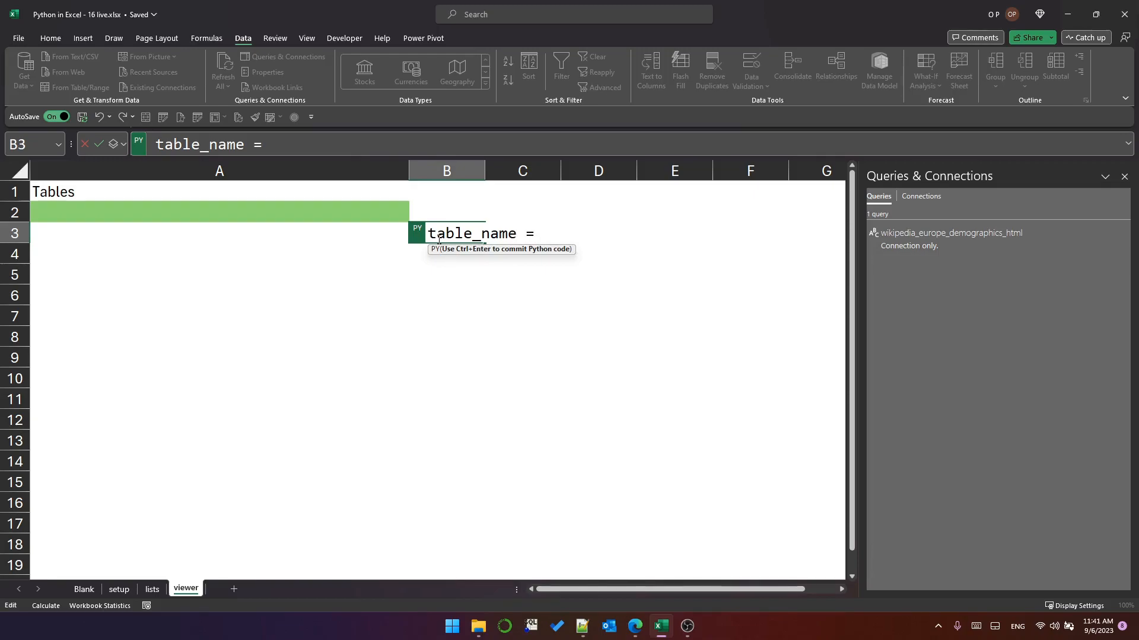
{"action": "left_click", "coordinate": [210, 213]}
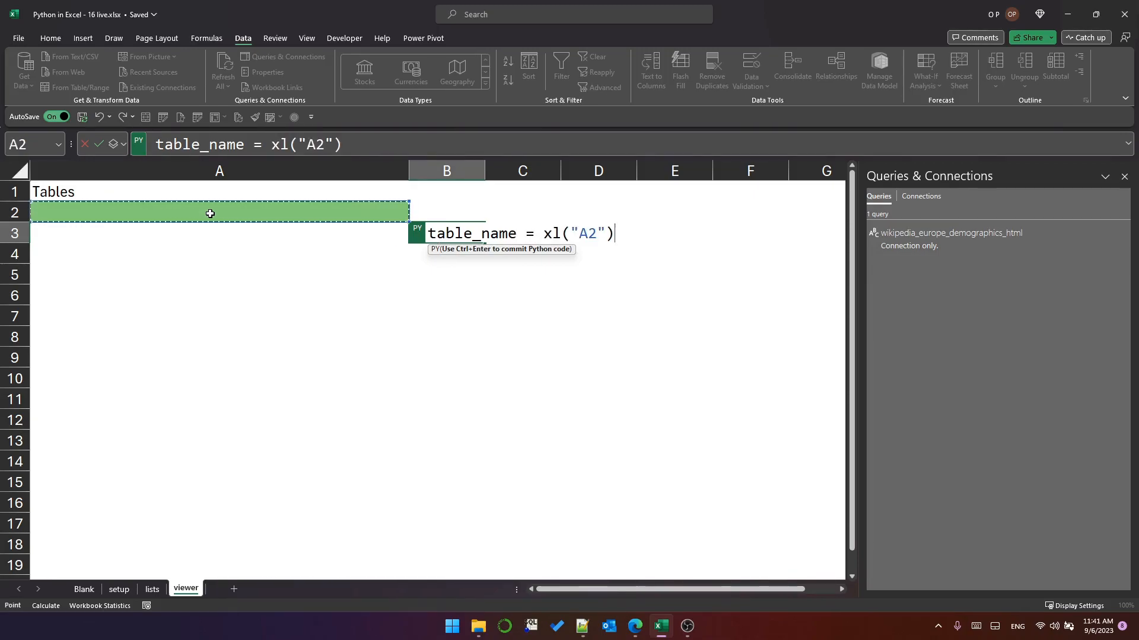
{"action": "type", "text": "df ="}
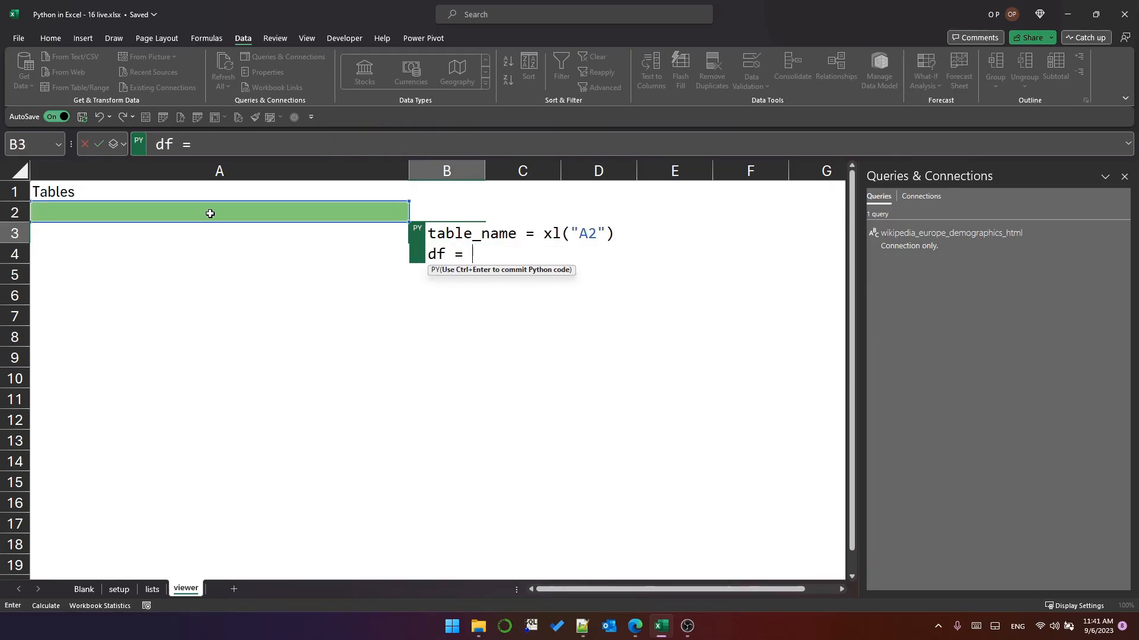
{"action": "type", "text": "table_data[table_name"}
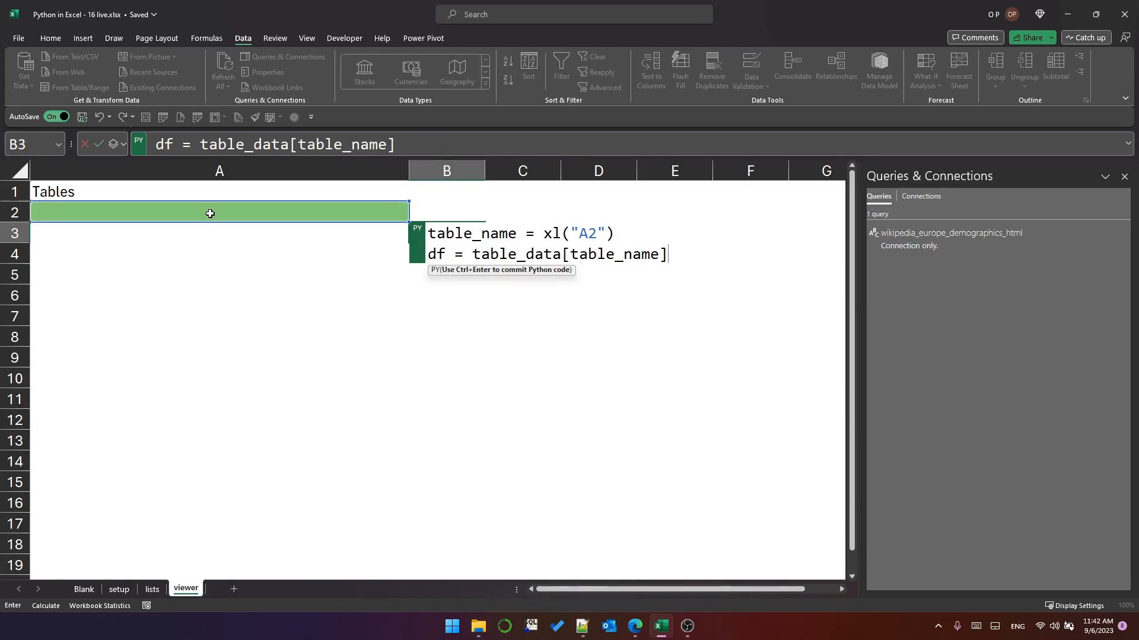
{"action": "key", "text": "ctrl+enter"}
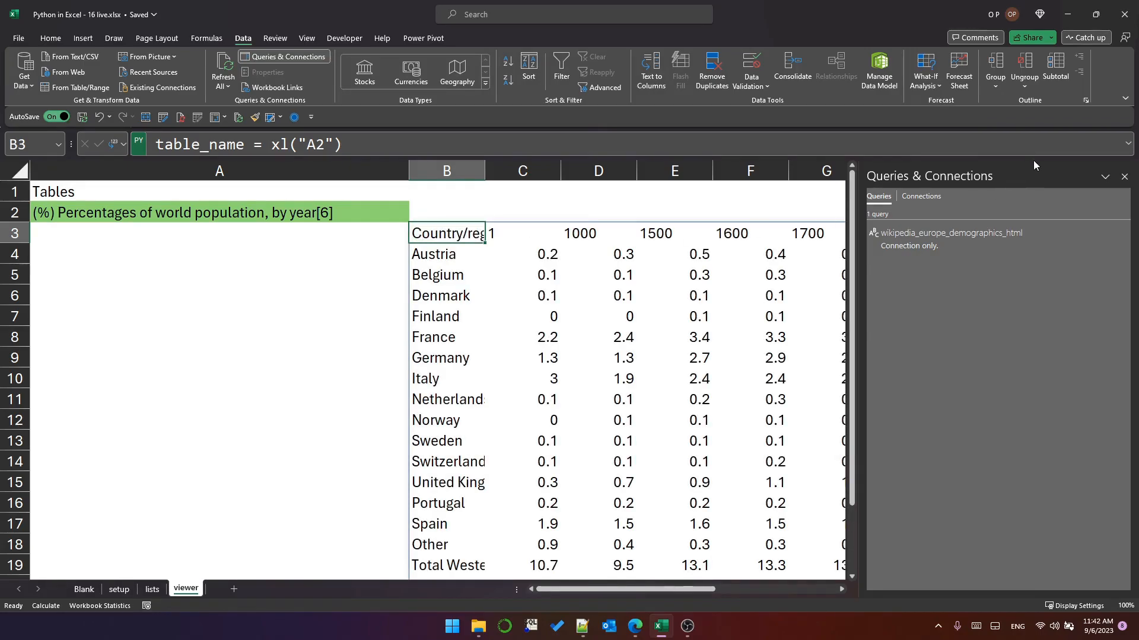
Choose Population by year (in thousands) from the A2 dropdown to recalculate the viewer.
{"action": "left_click", "coordinate": [1123, 177]}
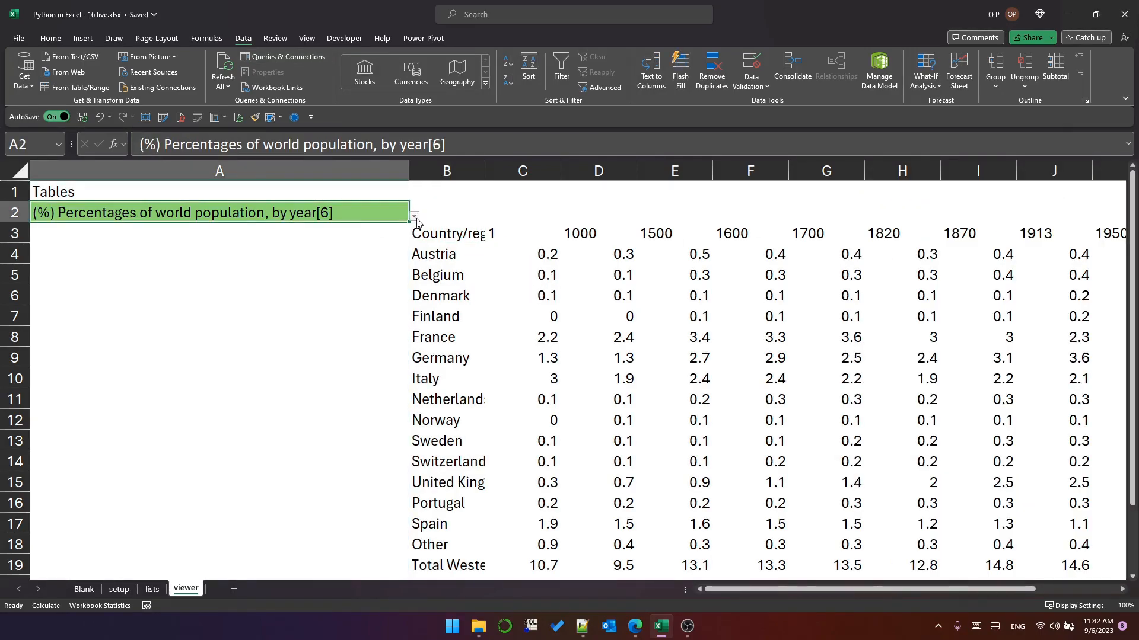
{"action": "left_click", "coordinate": [414, 219]}
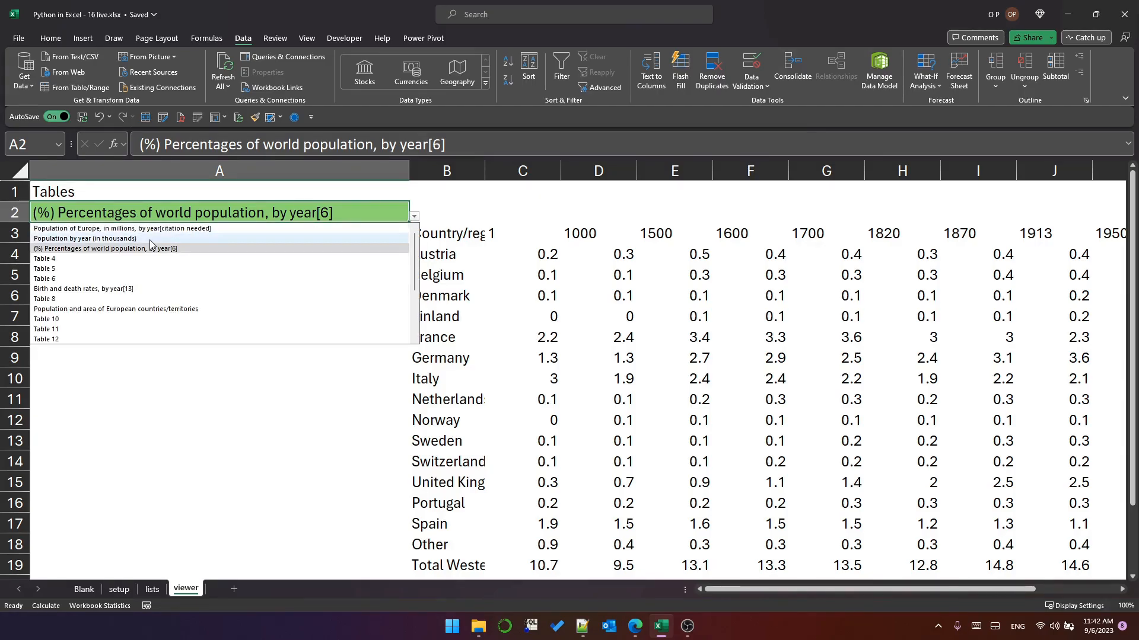
{"action": "left_click", "coordinate": [85, 239]}
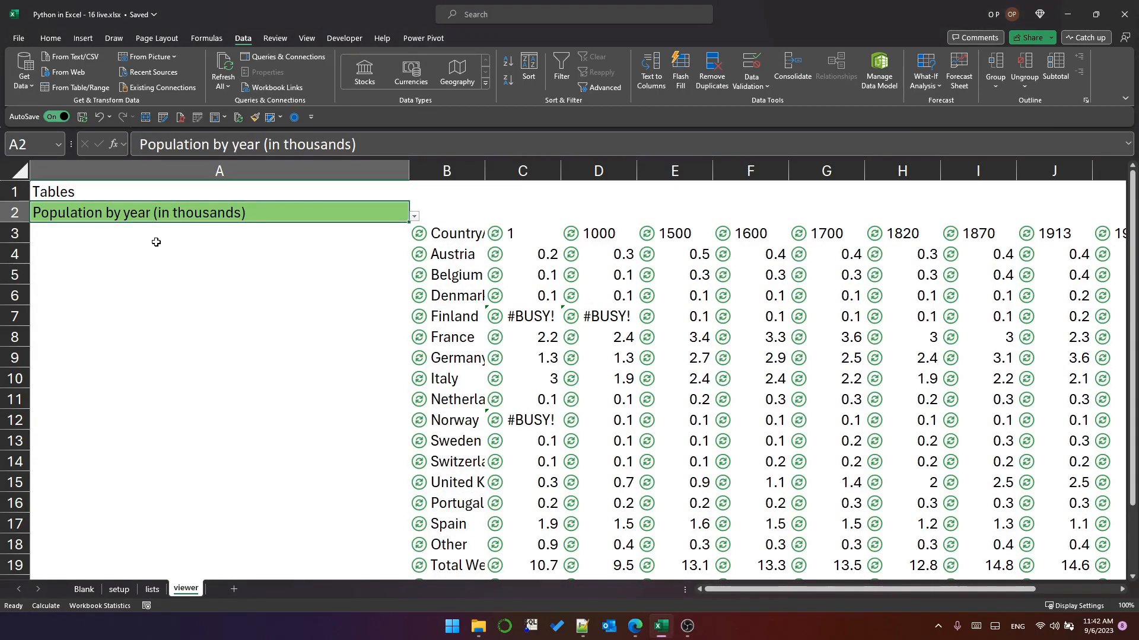